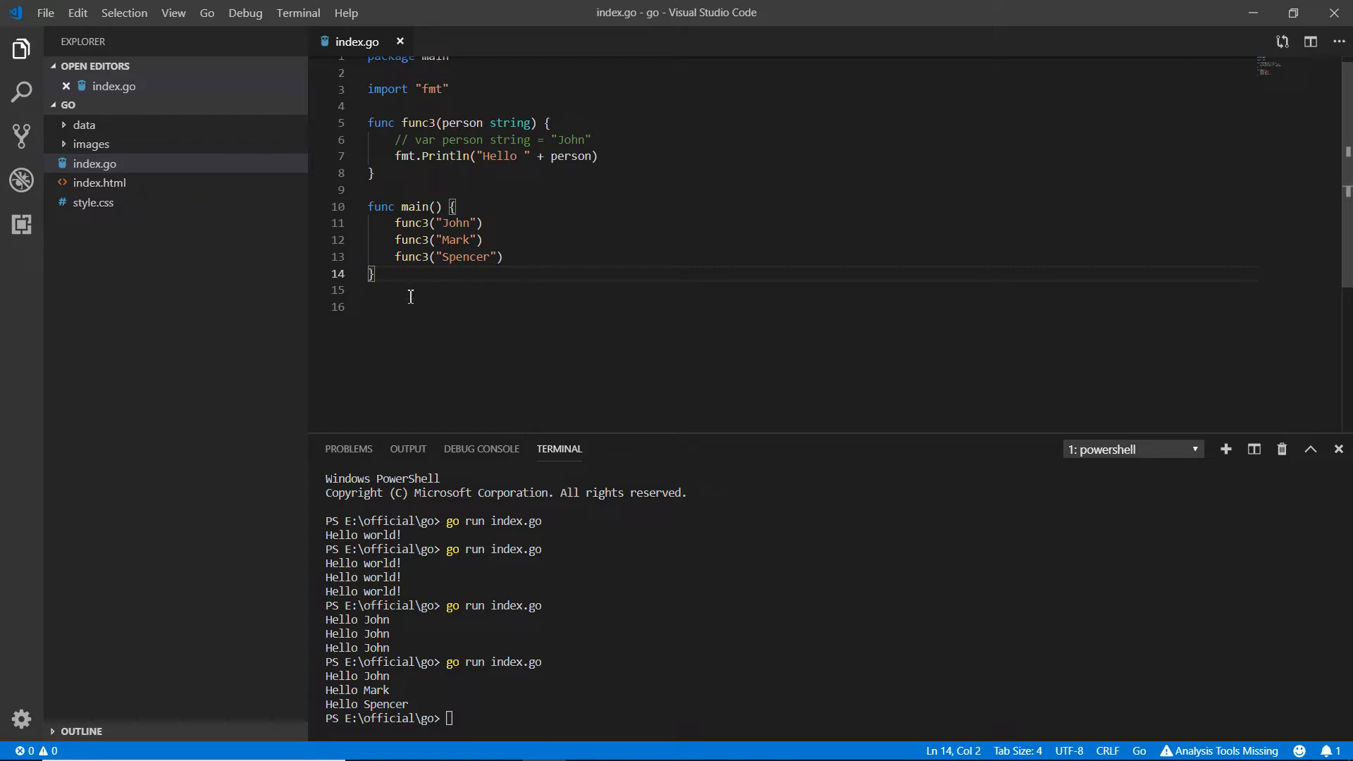
- Add an empty new_func4(){} stub below main, save, and start renaming it newFunc4
text(functio)
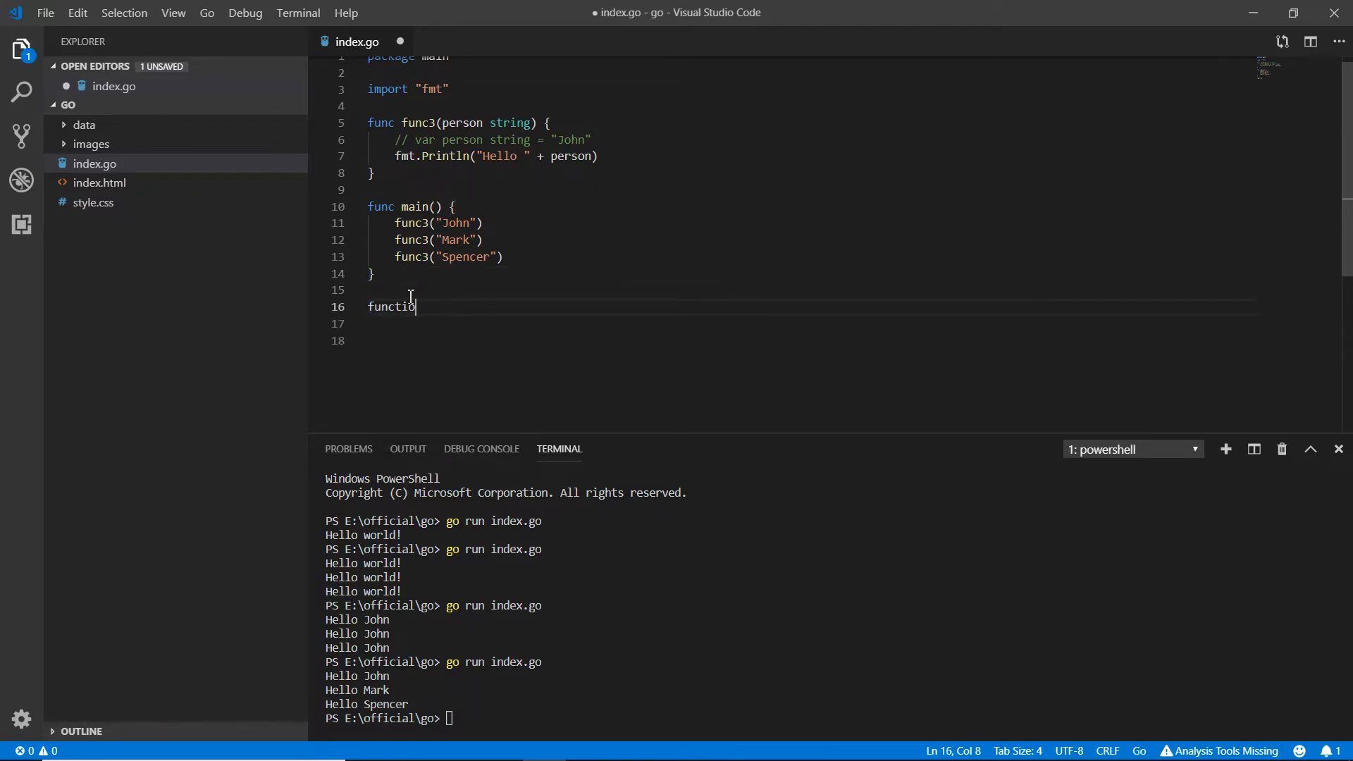
key(BackSpace)
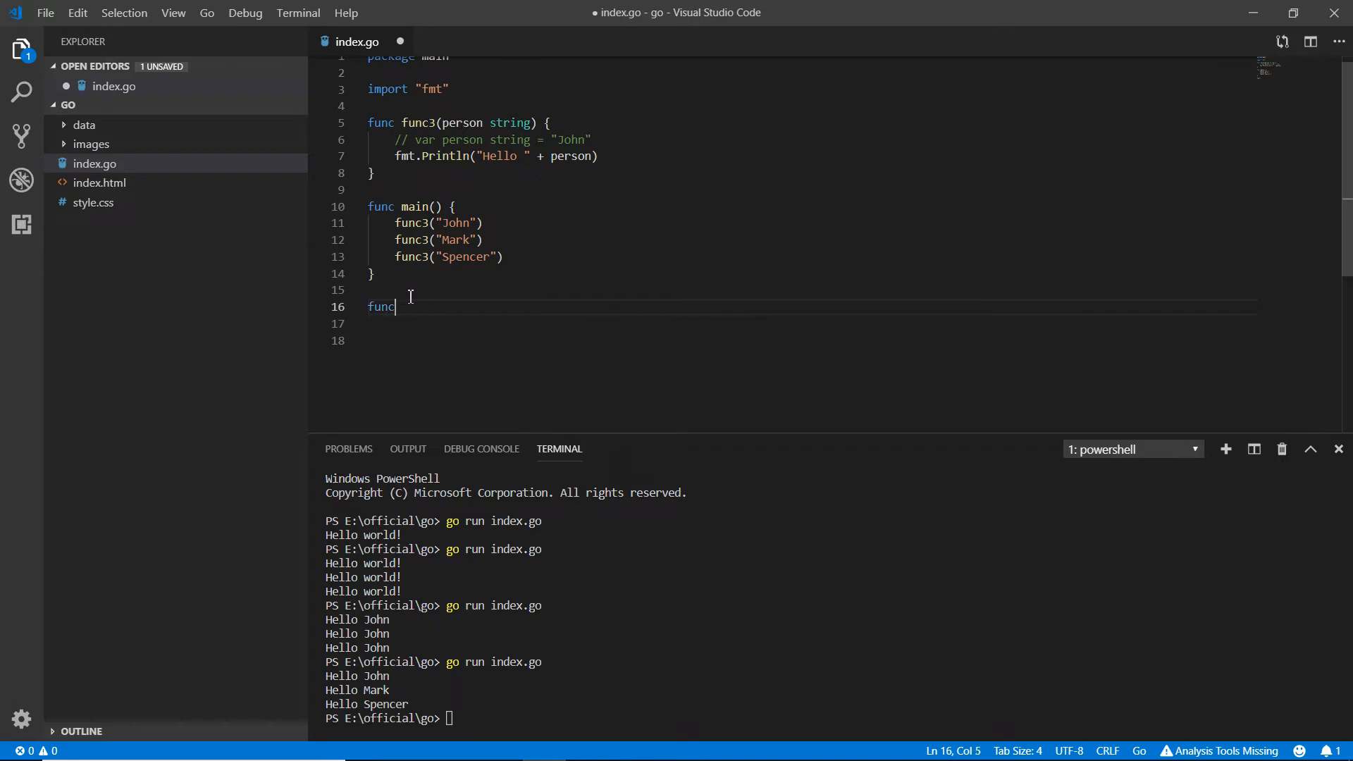
text(func4)
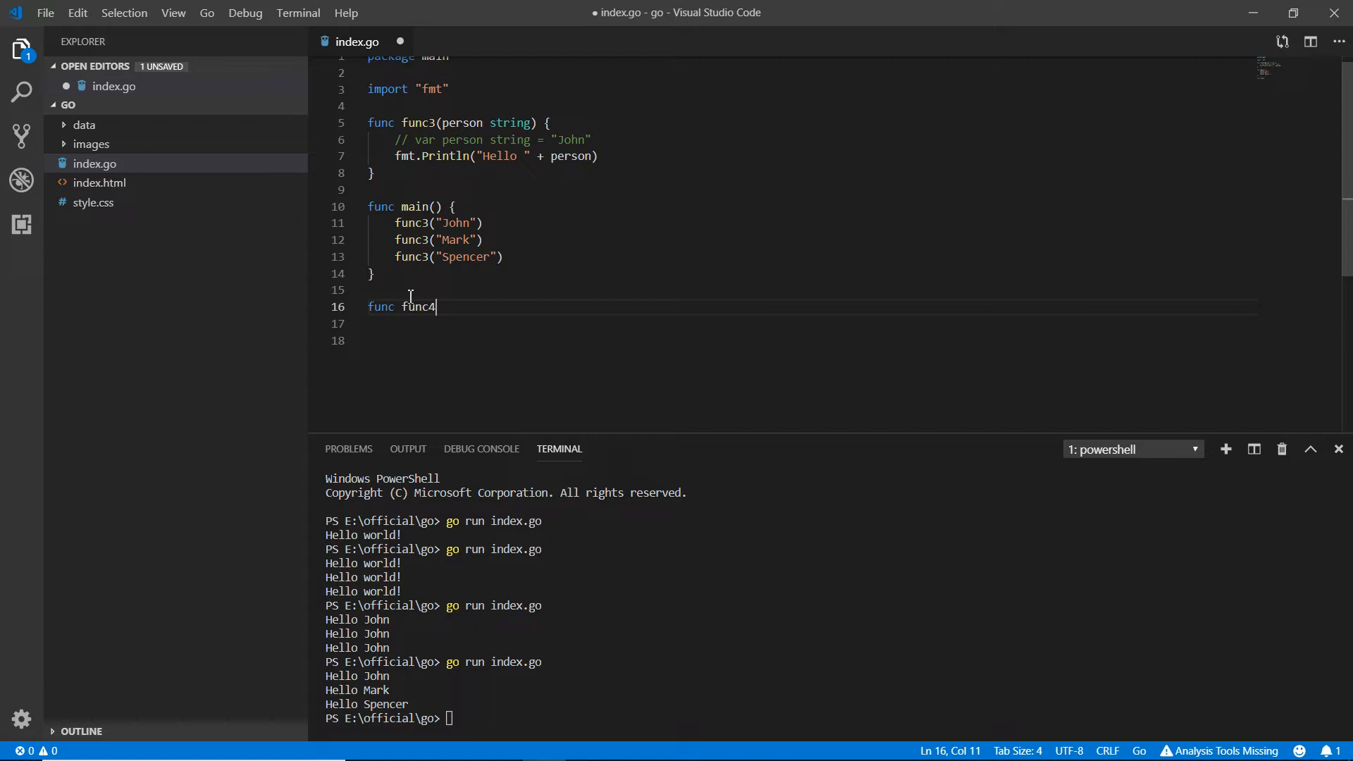
text(ne)
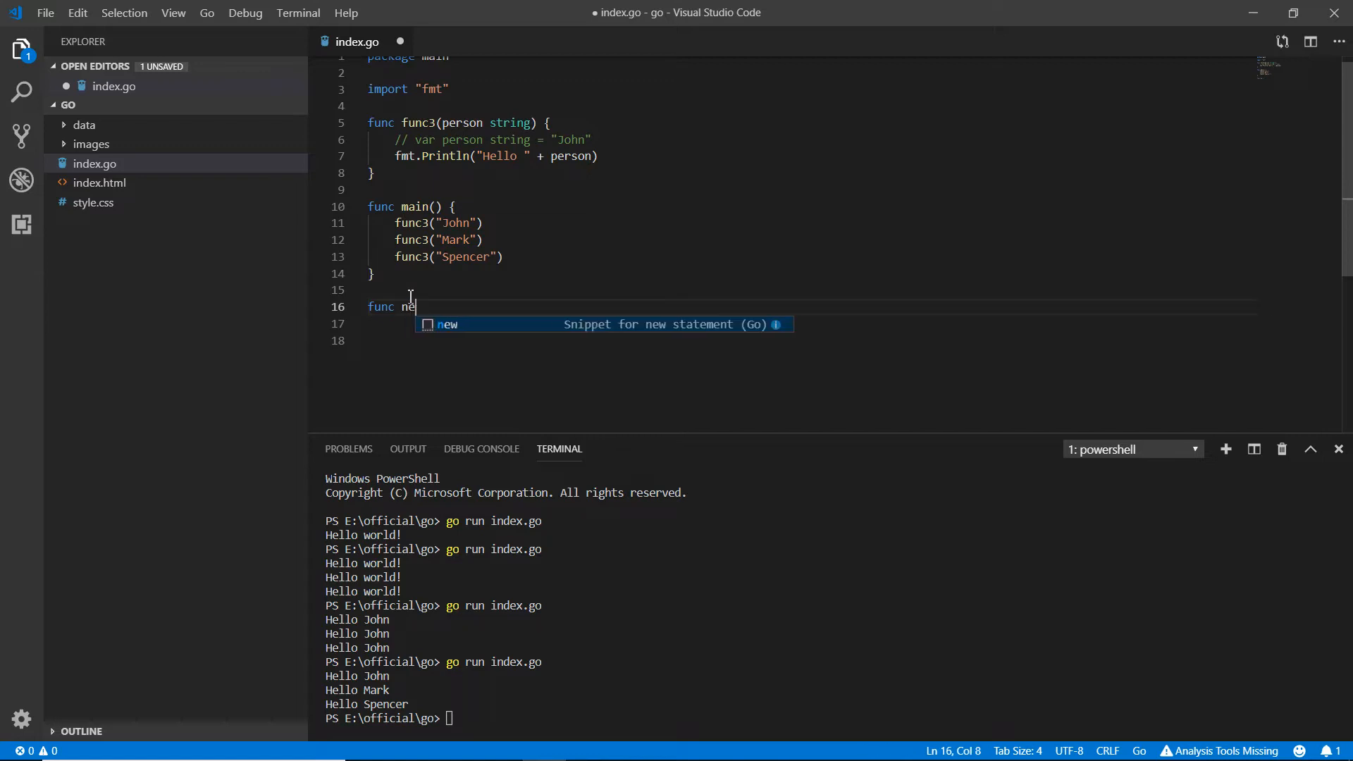
text(w_func4)
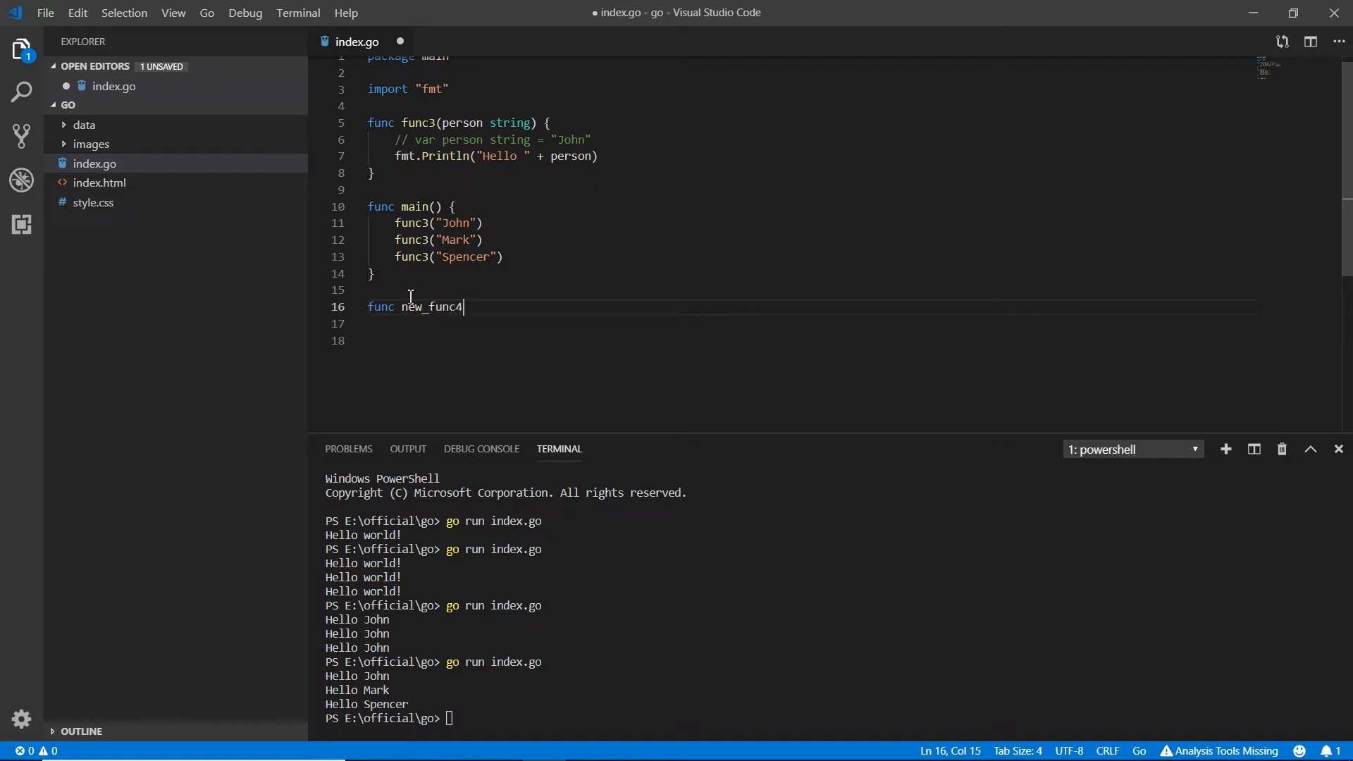
text((){})
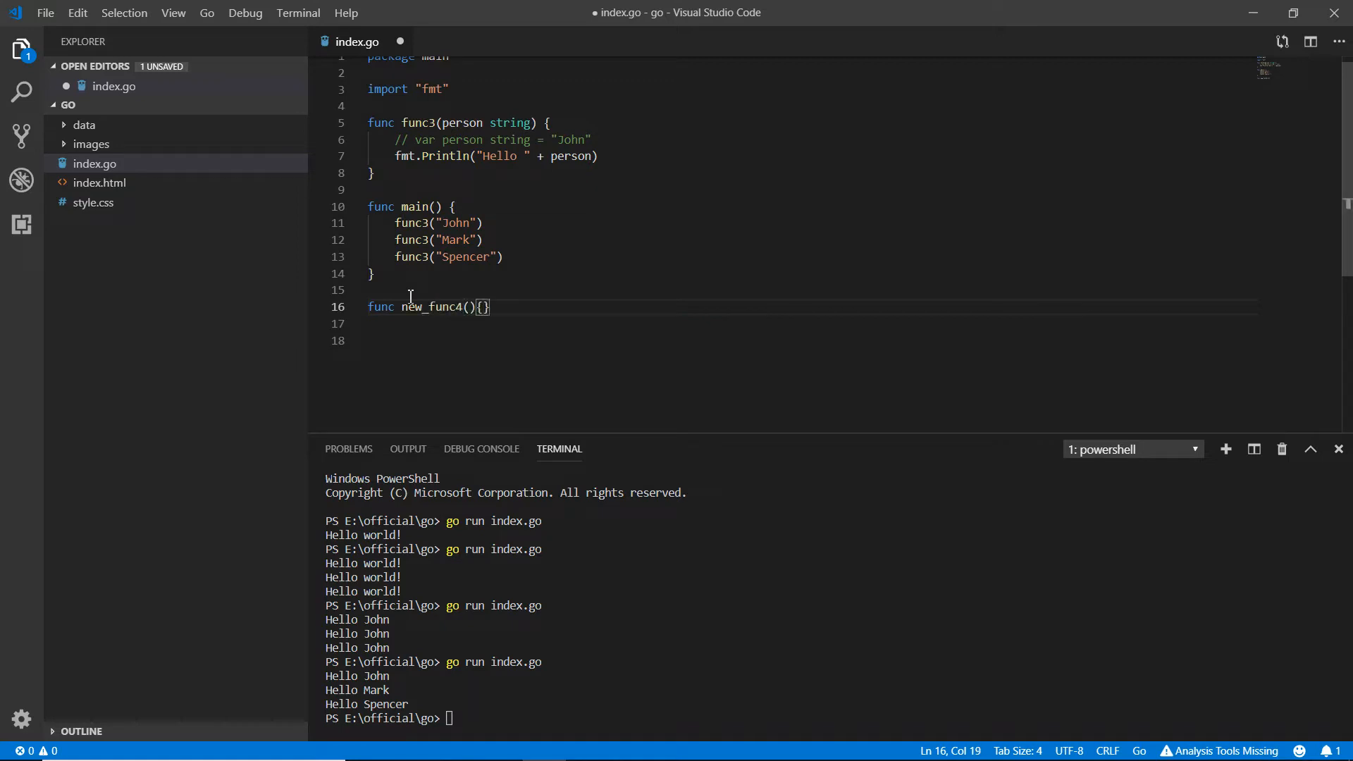
key(ctrl+s)
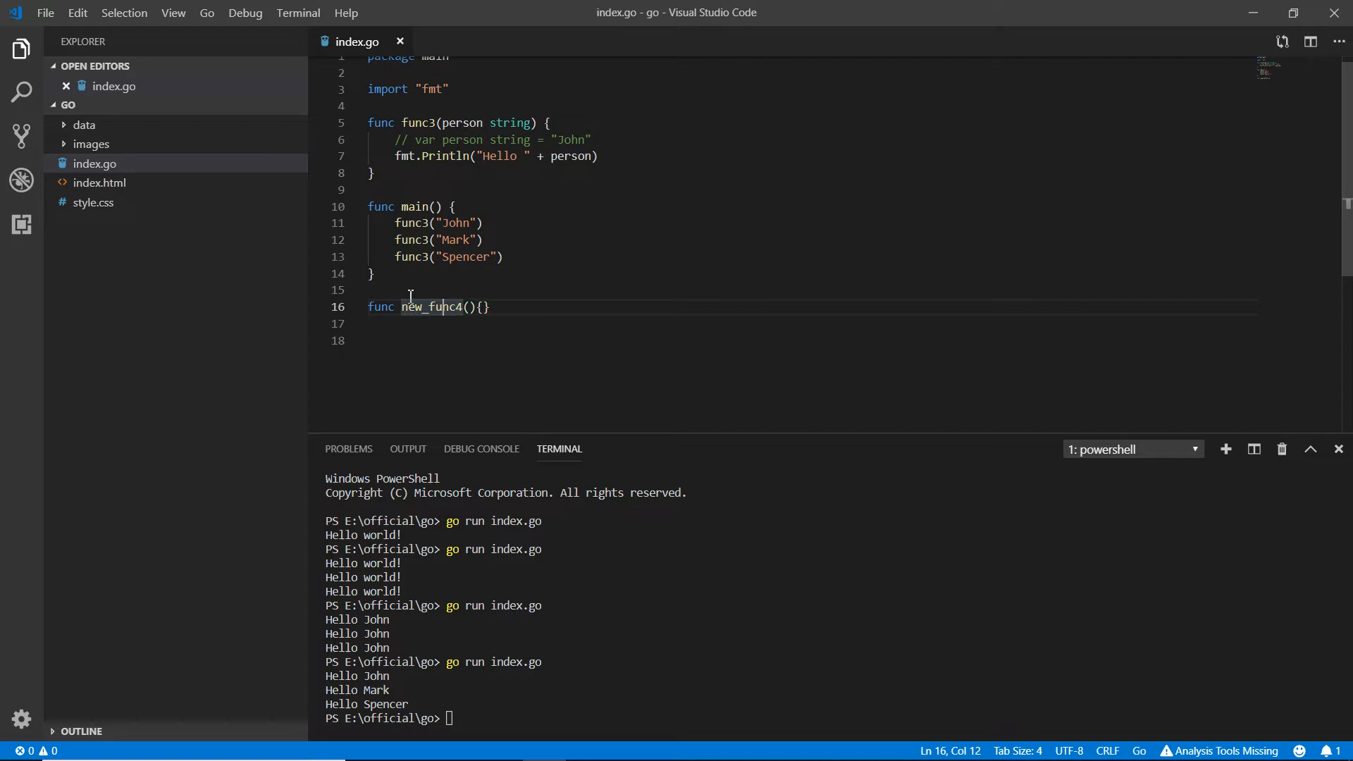
text(newFunc4)
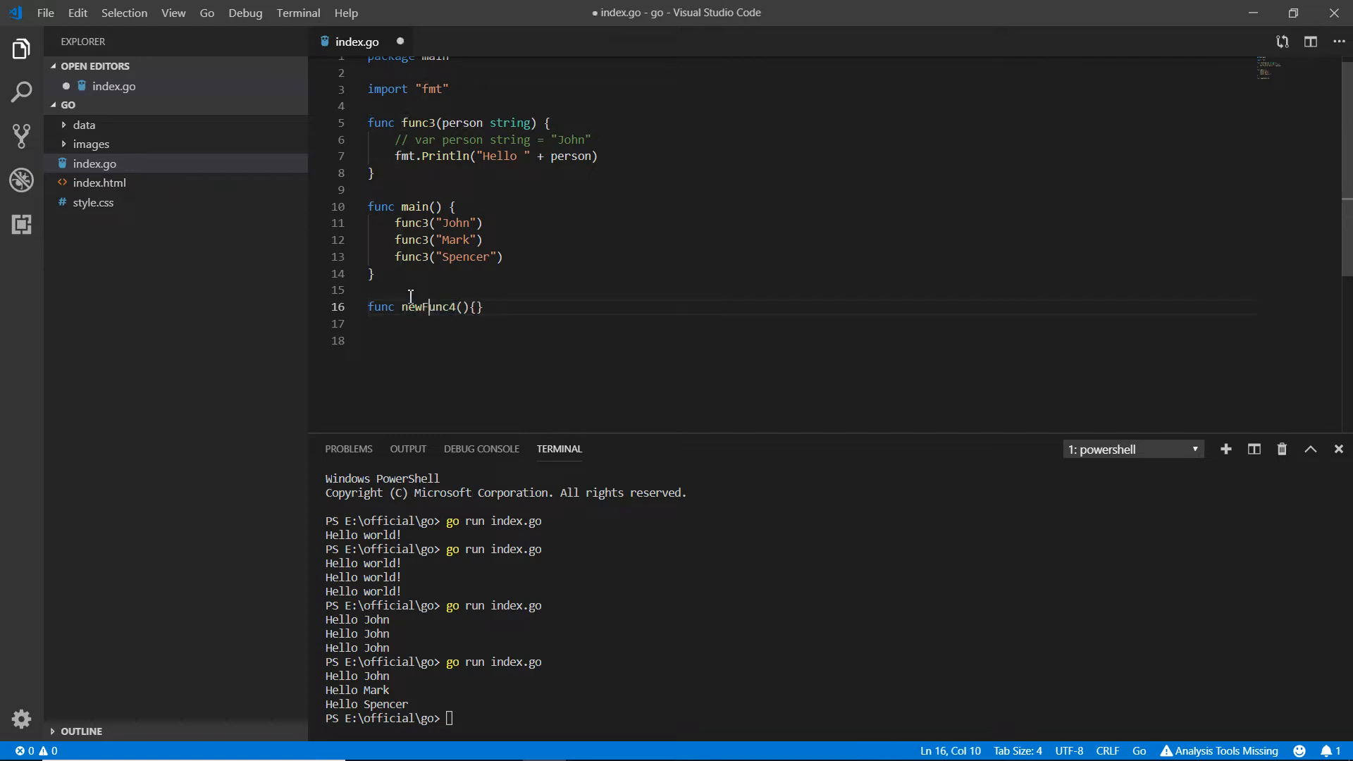
- Replace the stub's newFuncLearn name with func4 on line 16
key(ctrl+s)
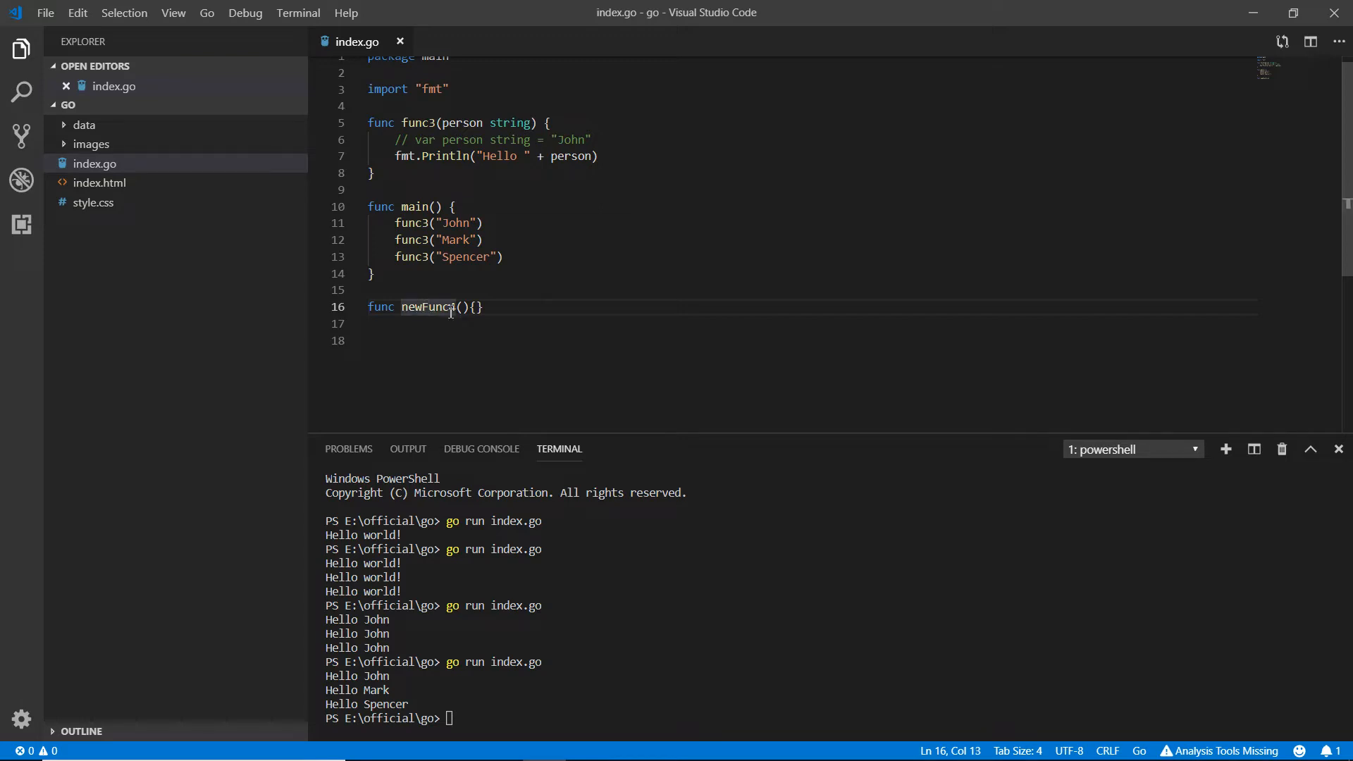
text(e)
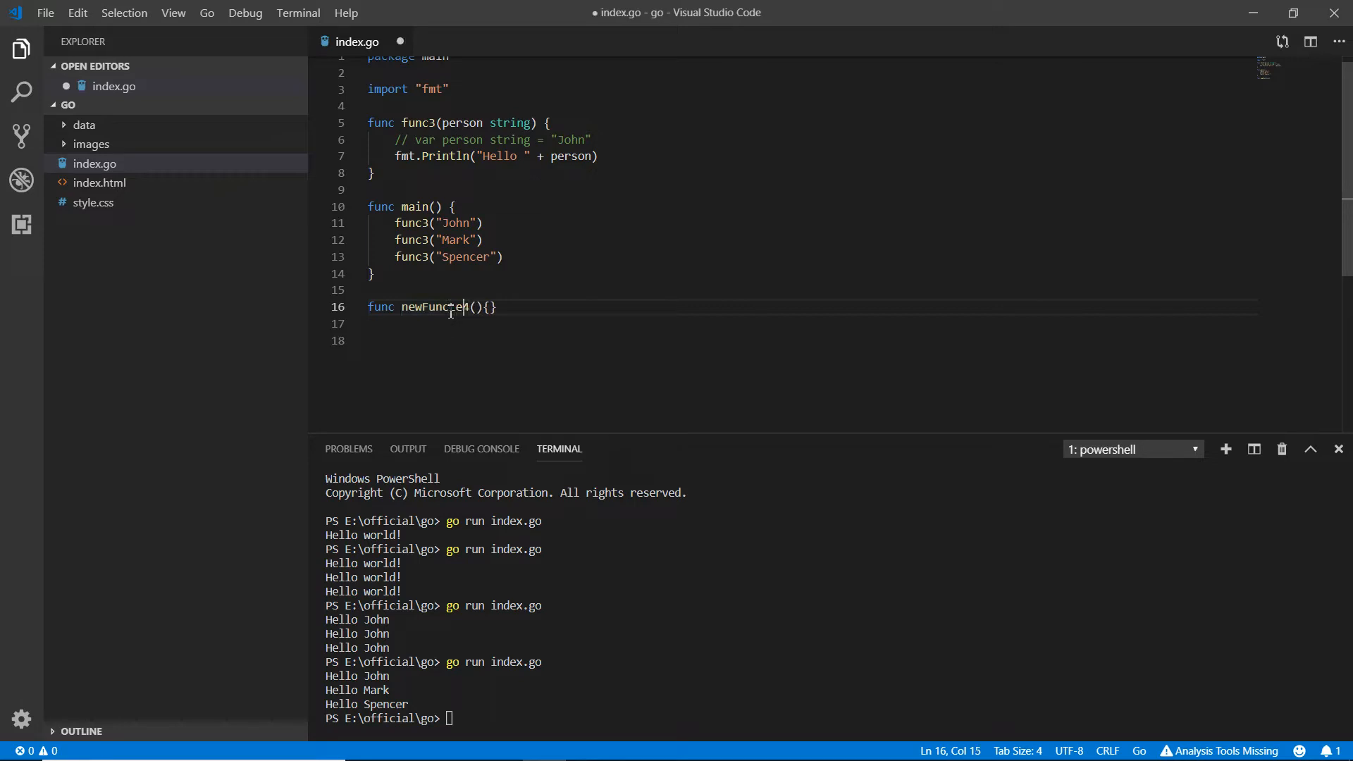
text(Learn)
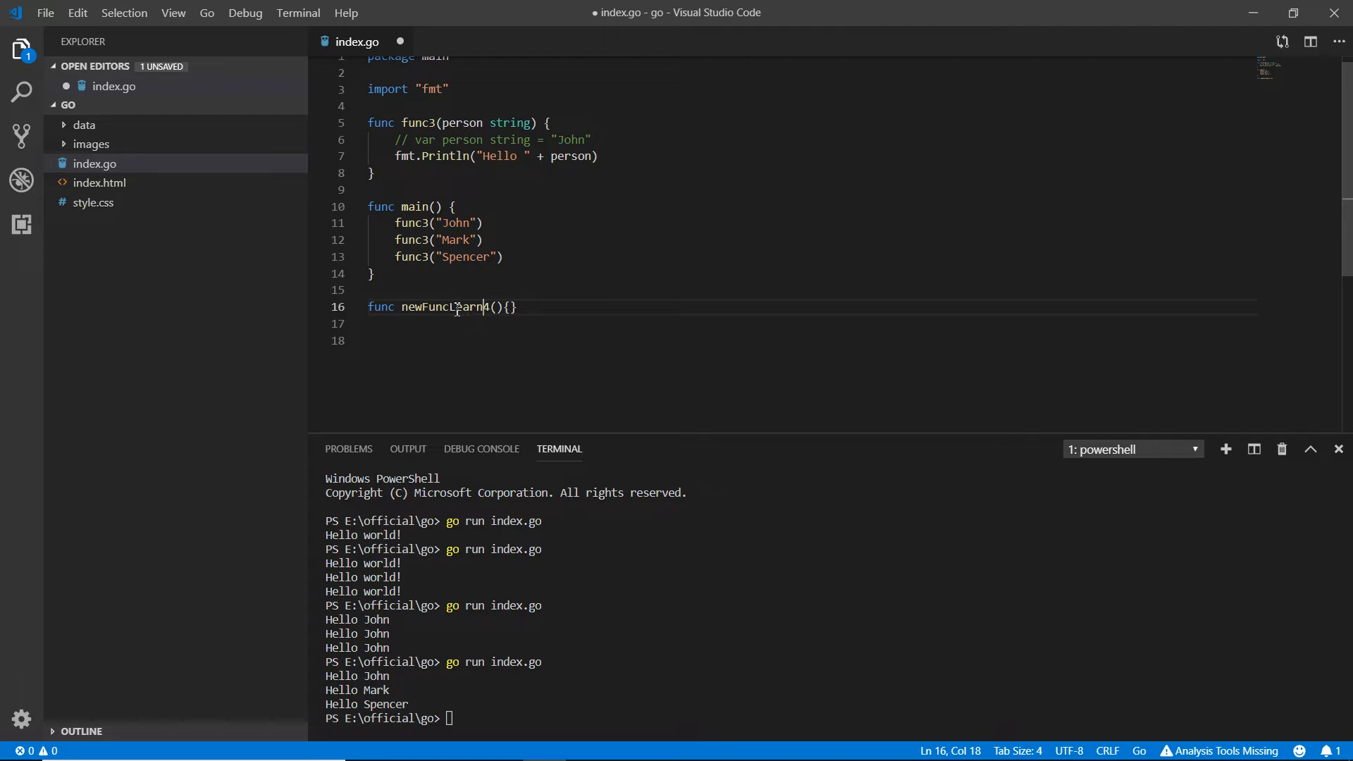
text(Learn)
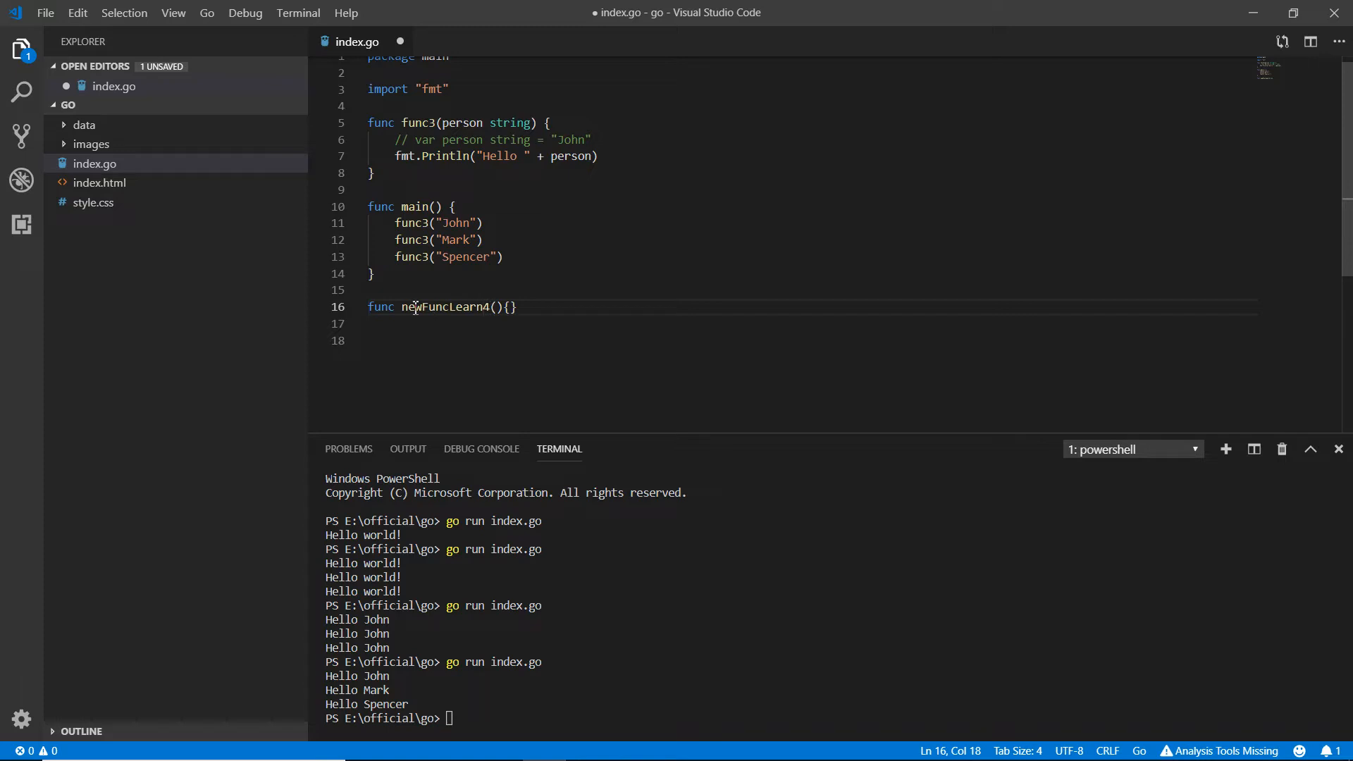
click(423, 307)
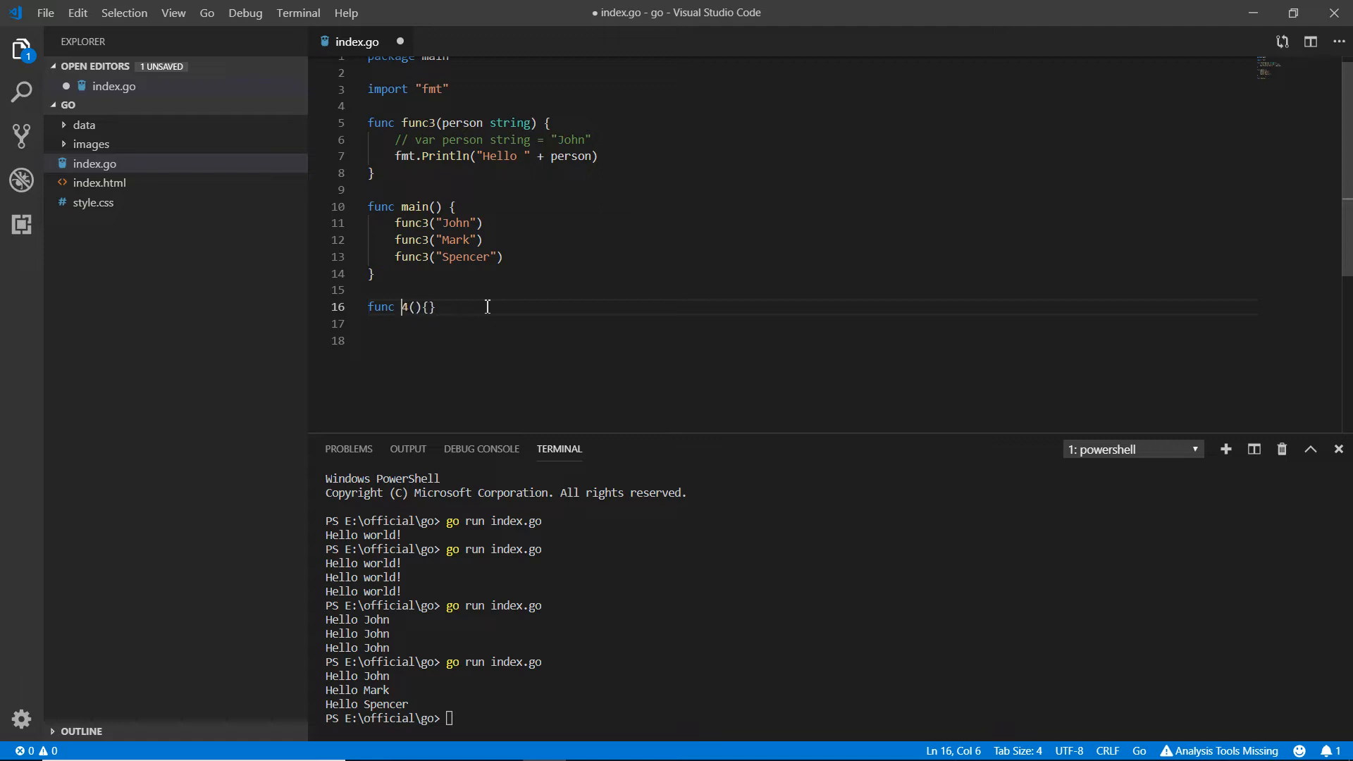
text(func)
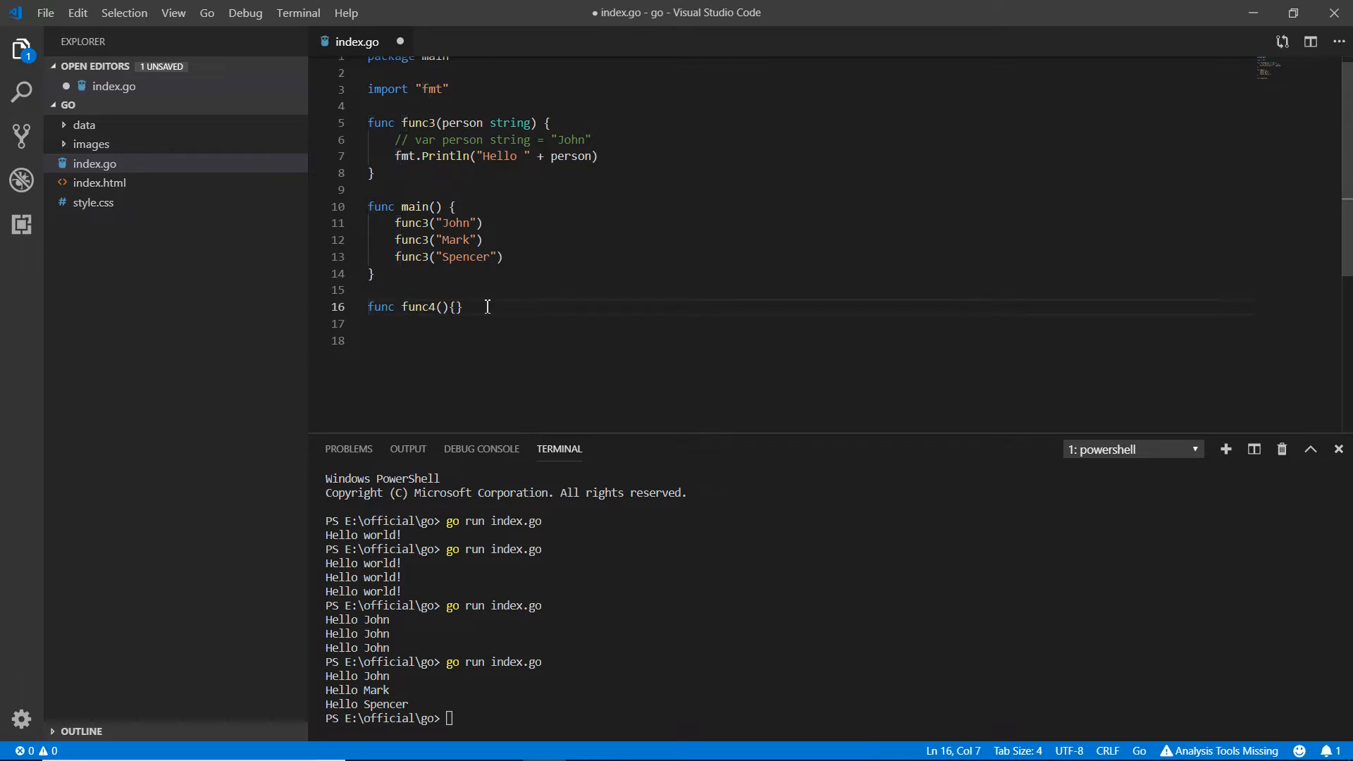
- Save and move into func4's parentheses to add the person1 parameter
key(ctrl+s)
text(person)
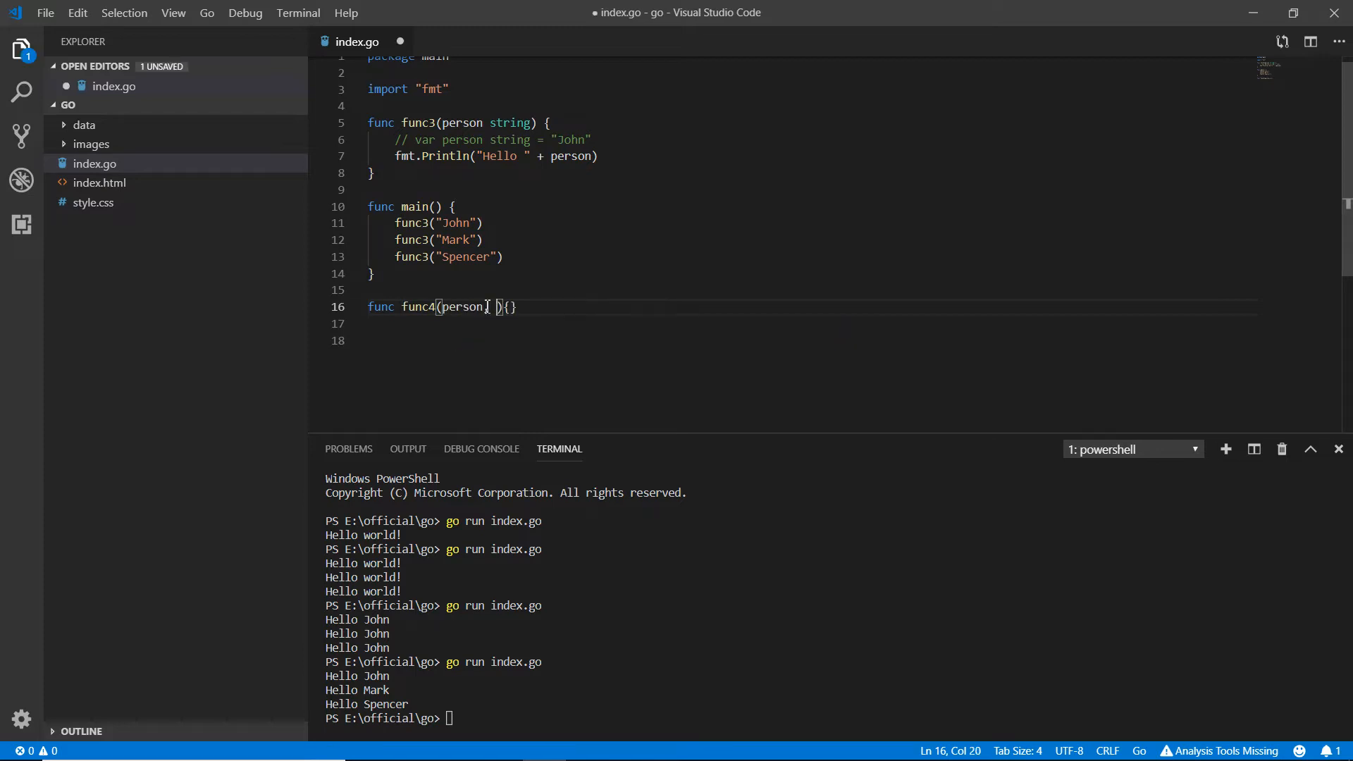
- Add person2 to func4 and print "Hello " + person1 + " & " + person2 in its body
text(, p)
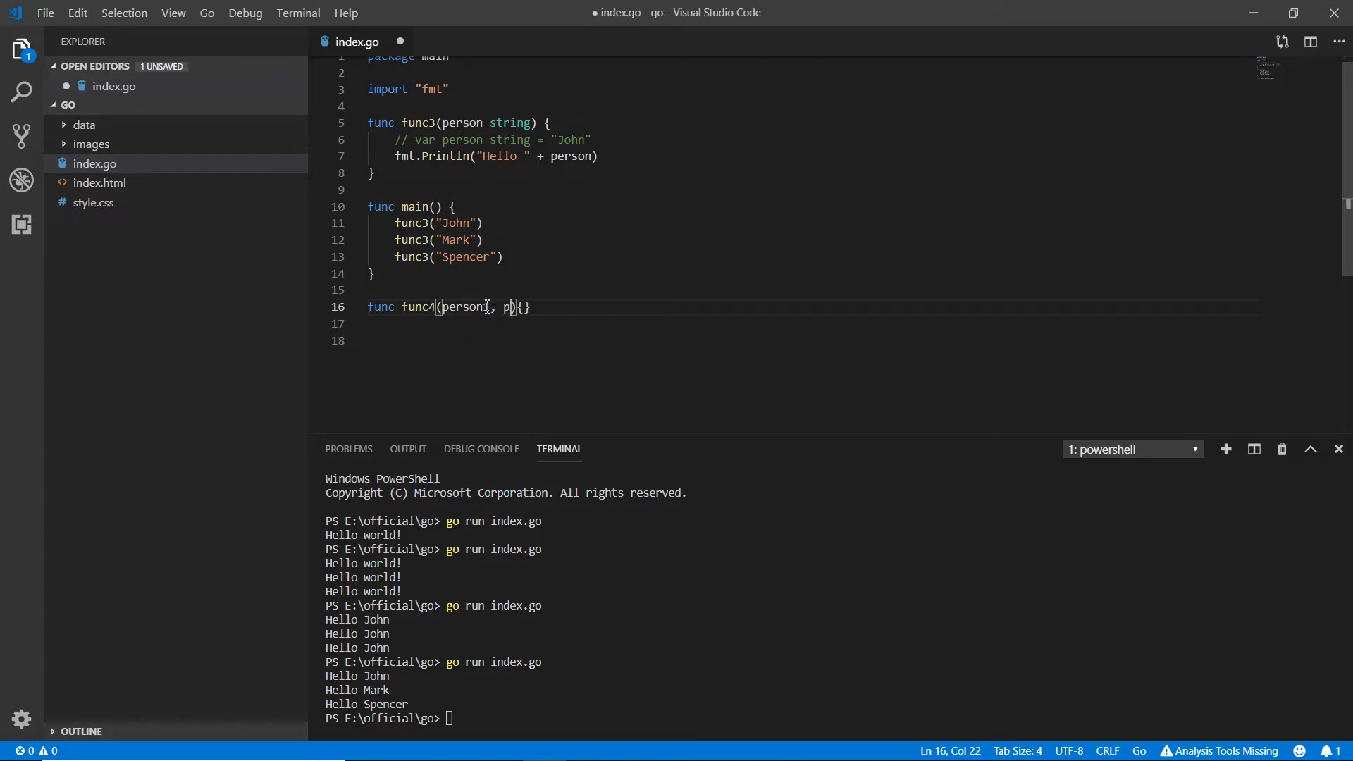
text(erson2)
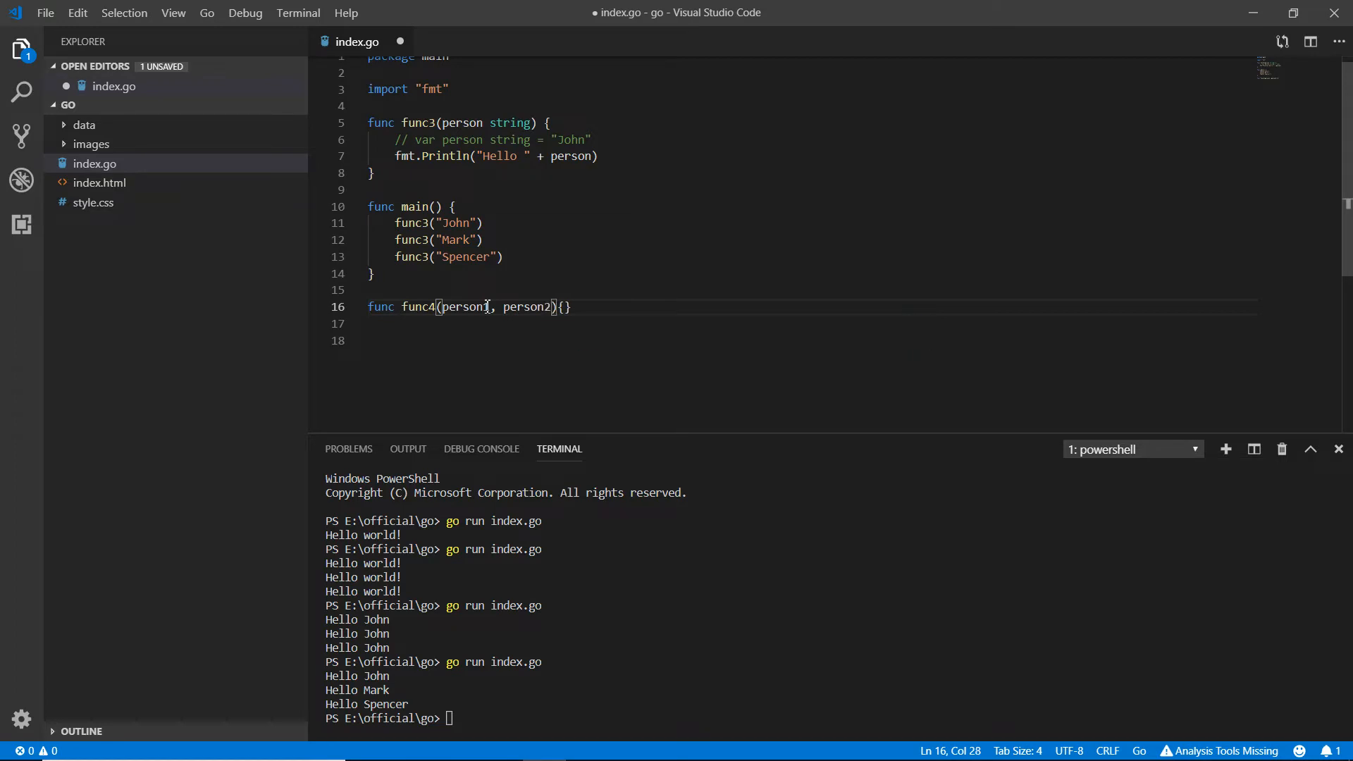
key(Enter)
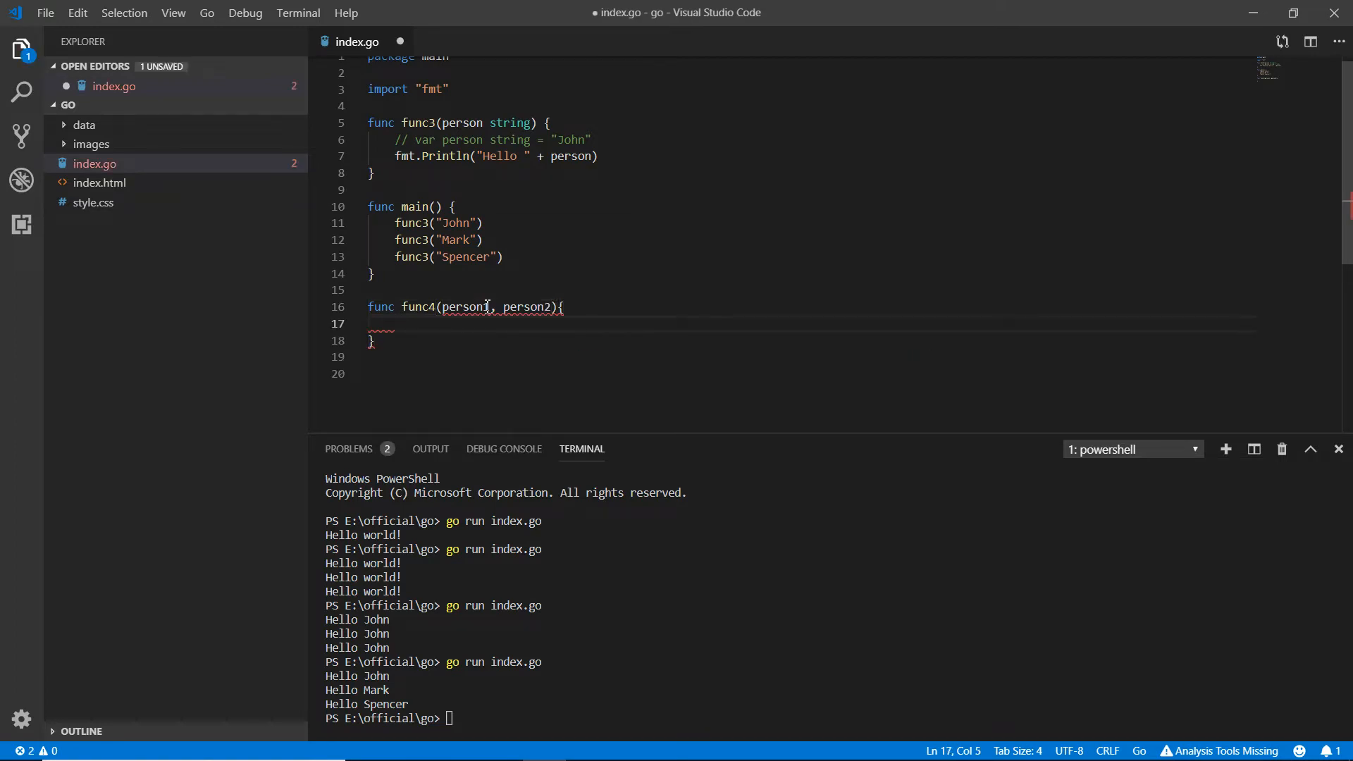
text(fmt.Println()
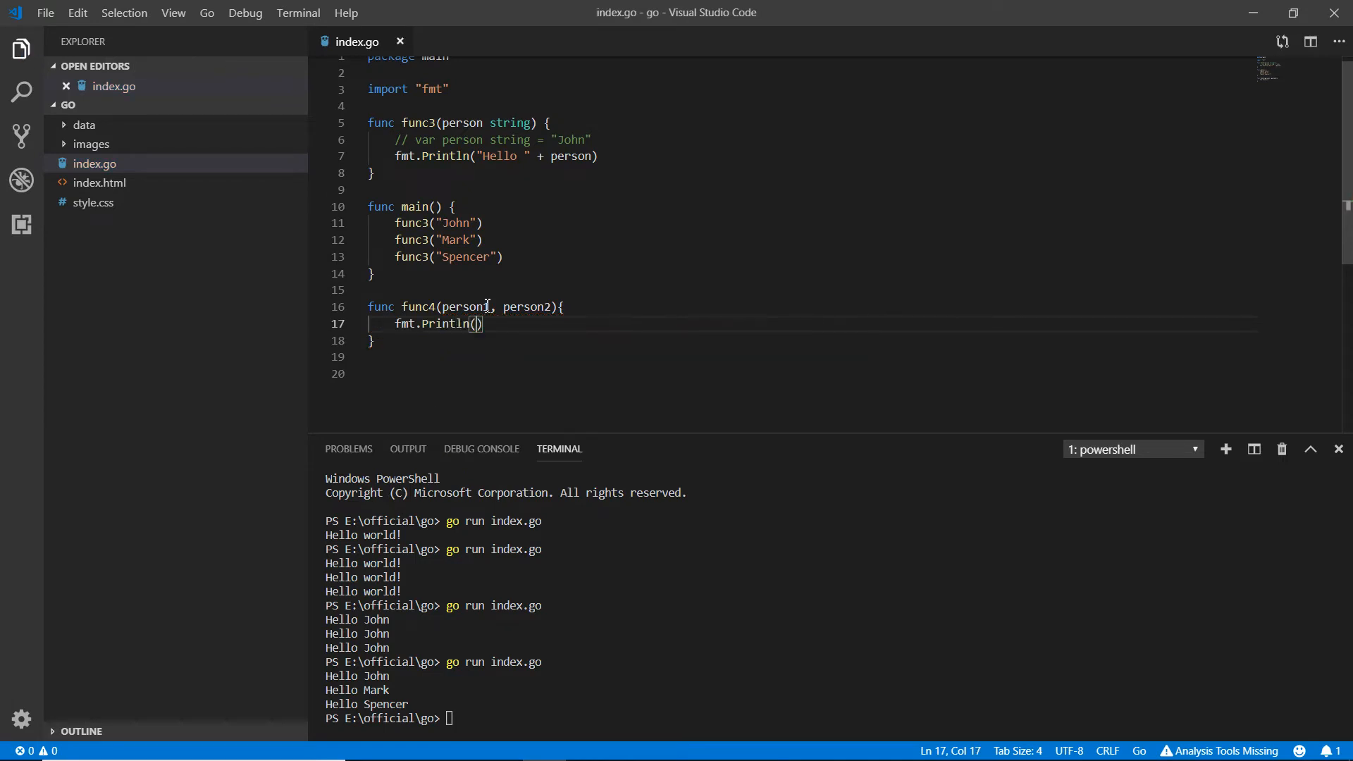
text(Hello " + person1 + " & " + person2)
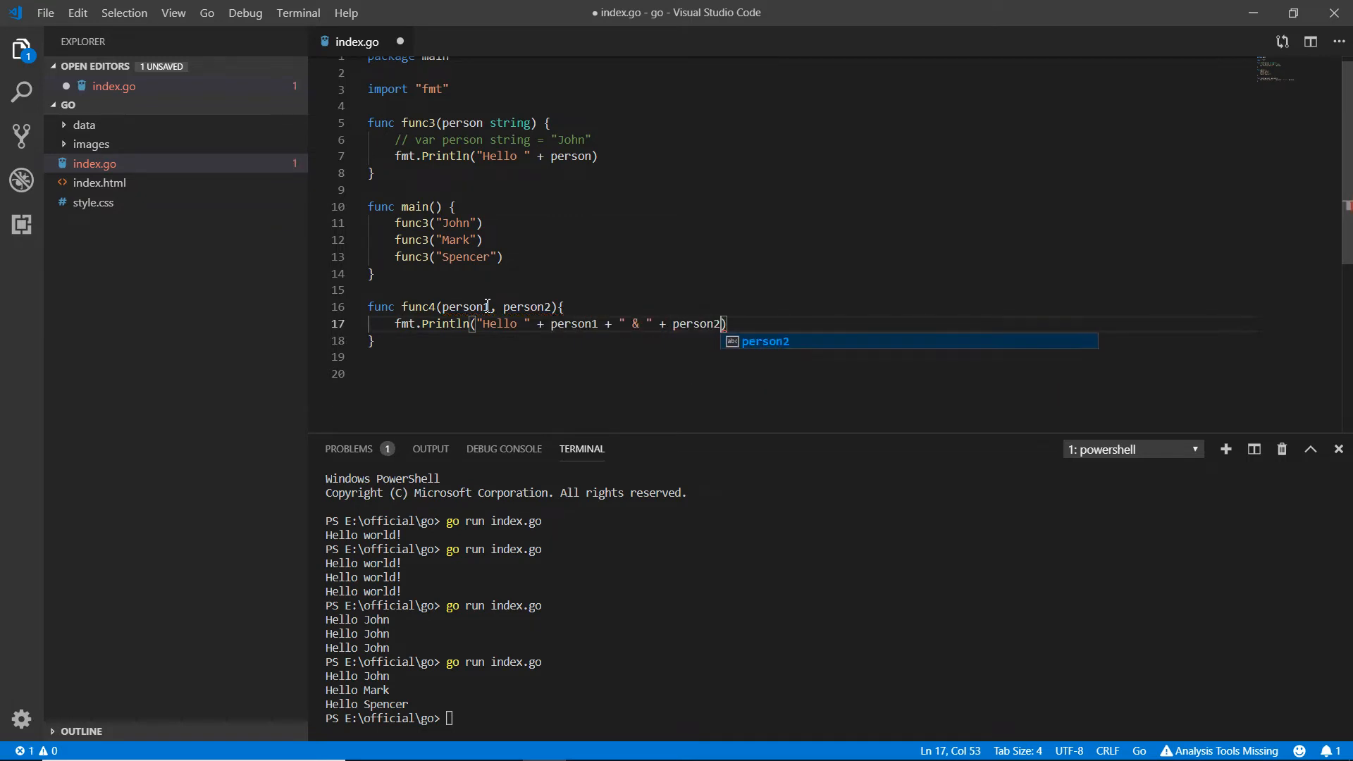
- Declare func4's person1 and person2 parameters with type string
key(ctrl+s)
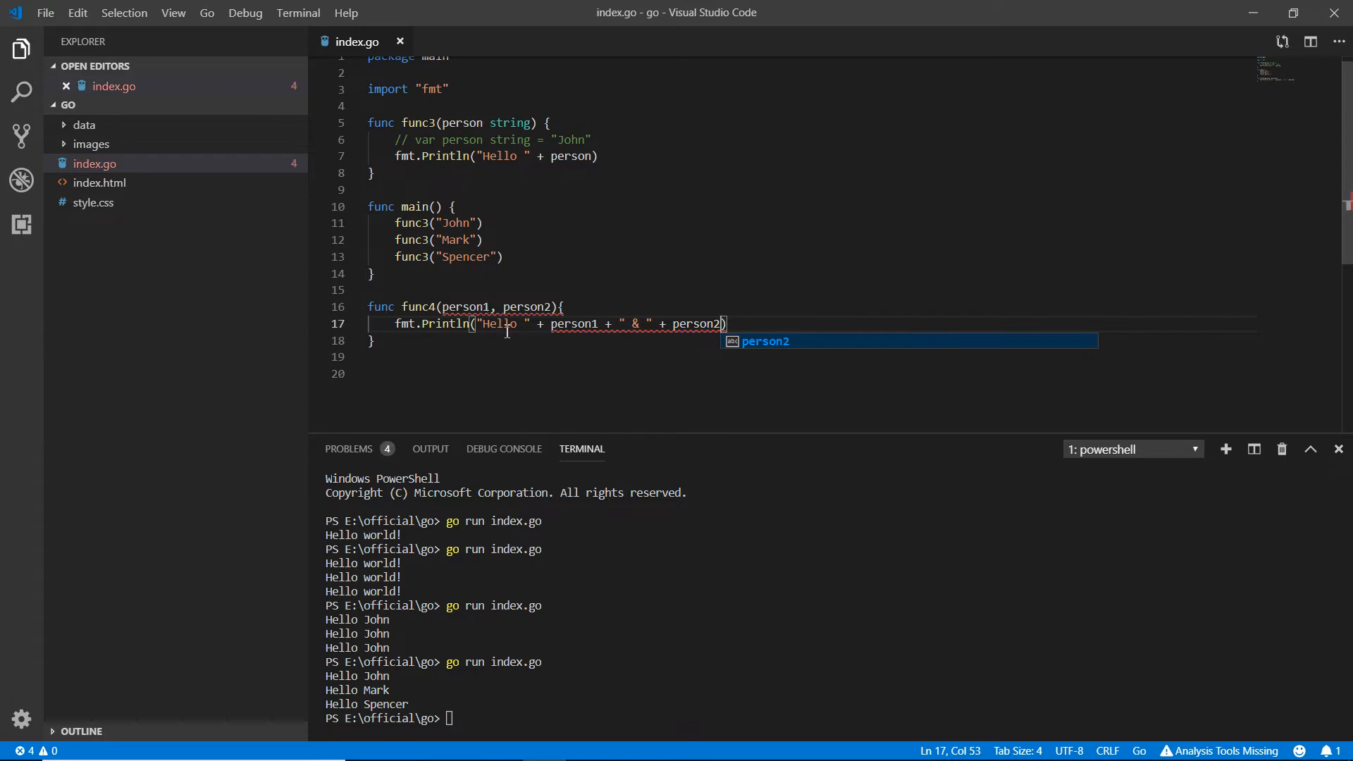
mouse_move(466, 307)
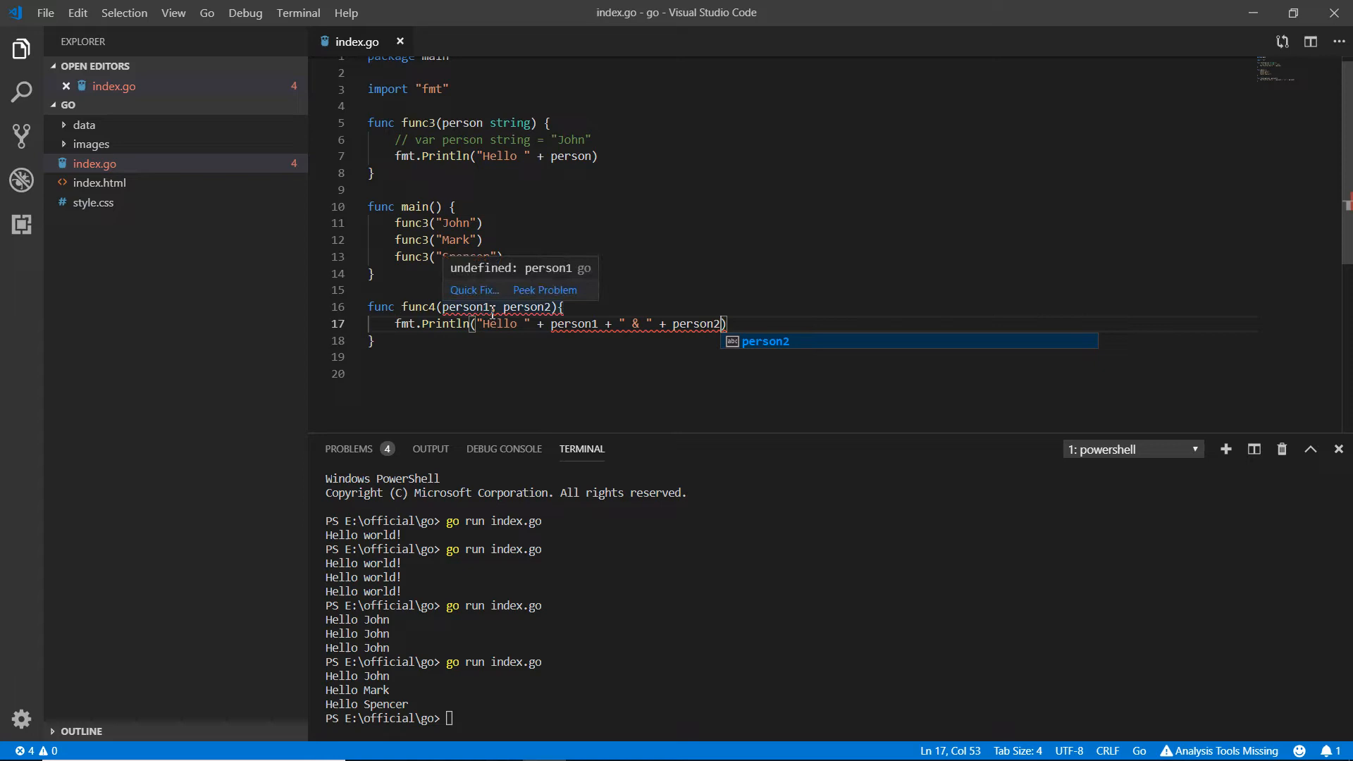
mouse_move(496, 315)
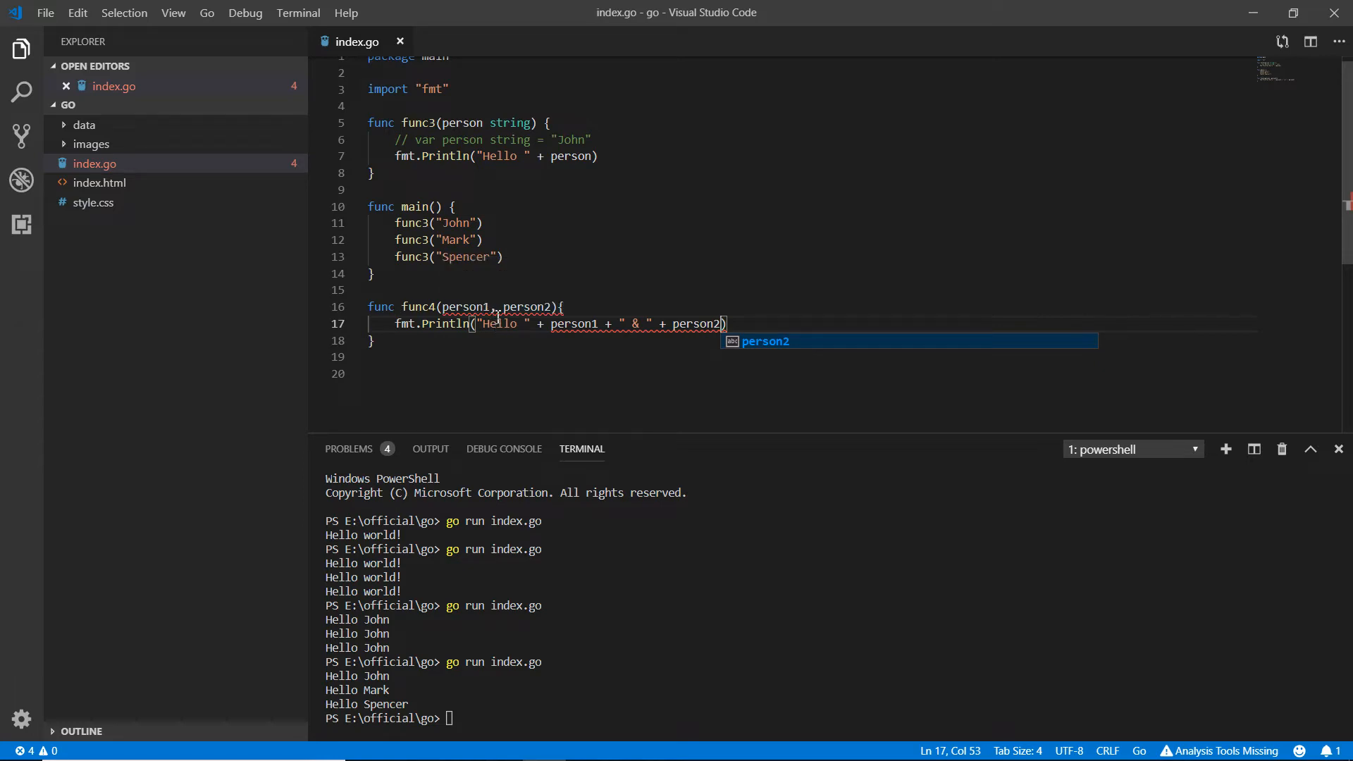
mouse_move(473, 306)
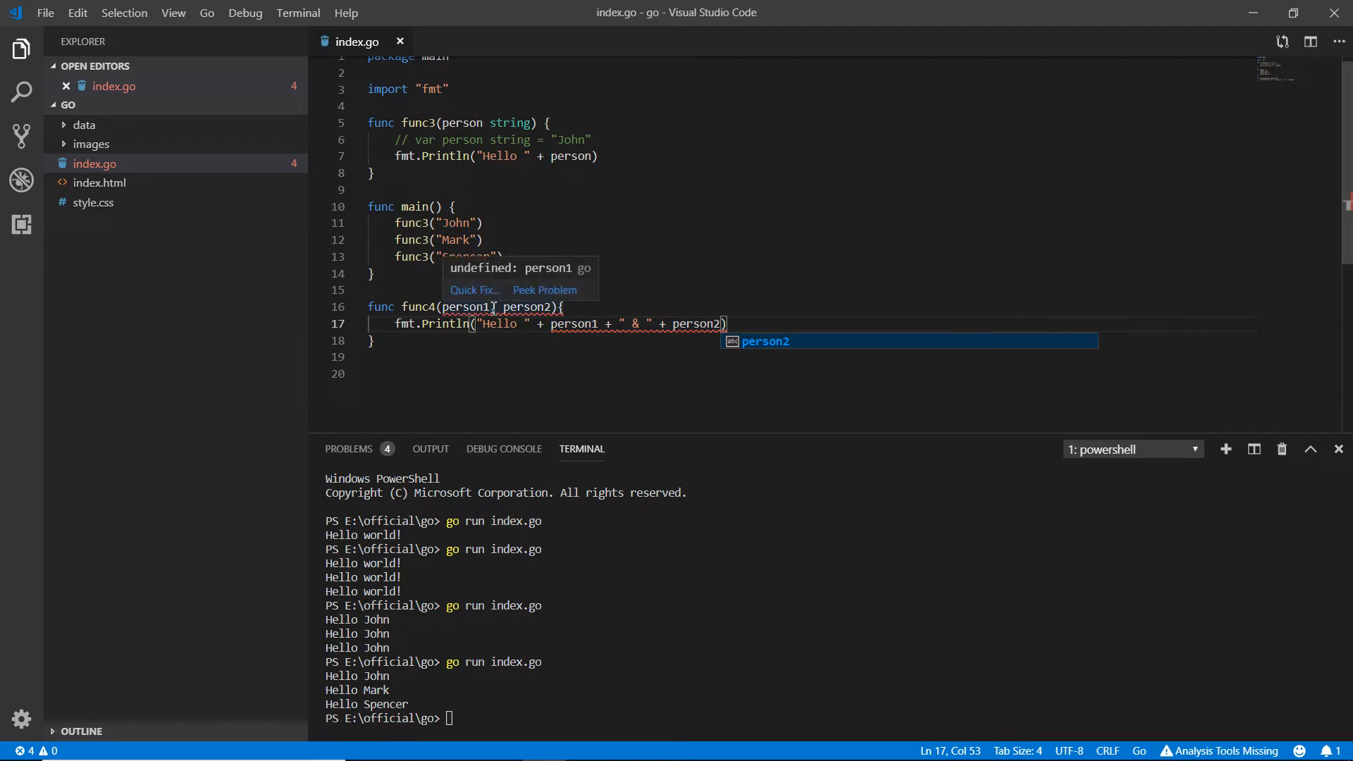
text(string)
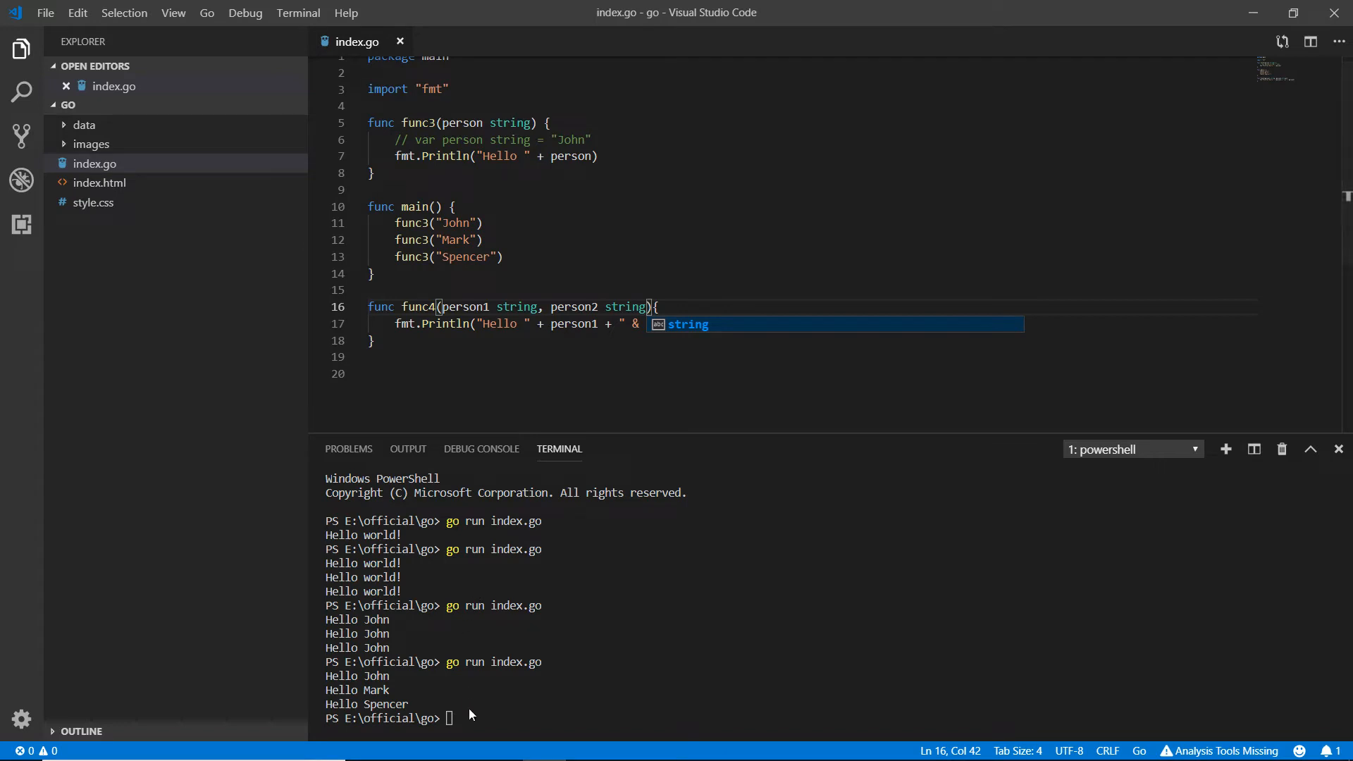
mouse_move(440, 191)
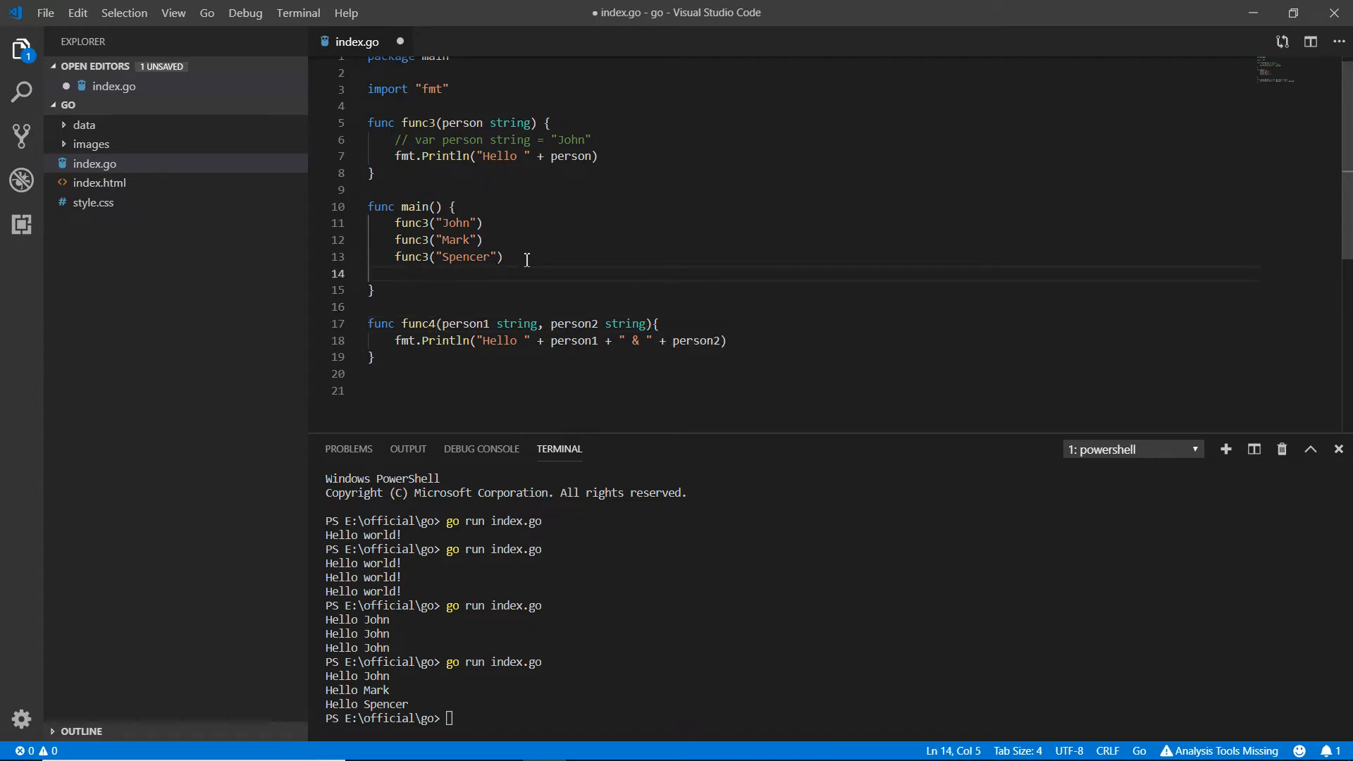
- Call func4("Emily", "Walton") in main so the terminal prints Hello Emily & Walton
text(func4)
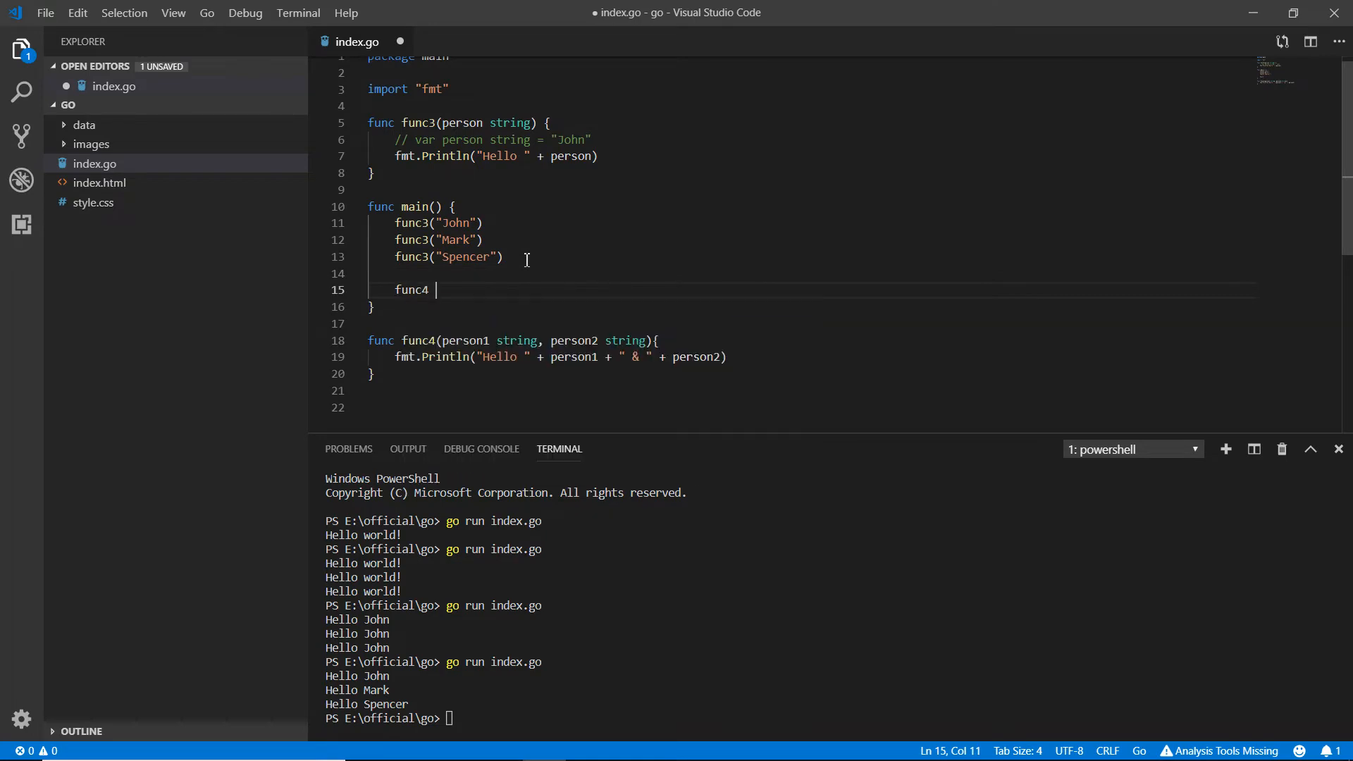
text(())
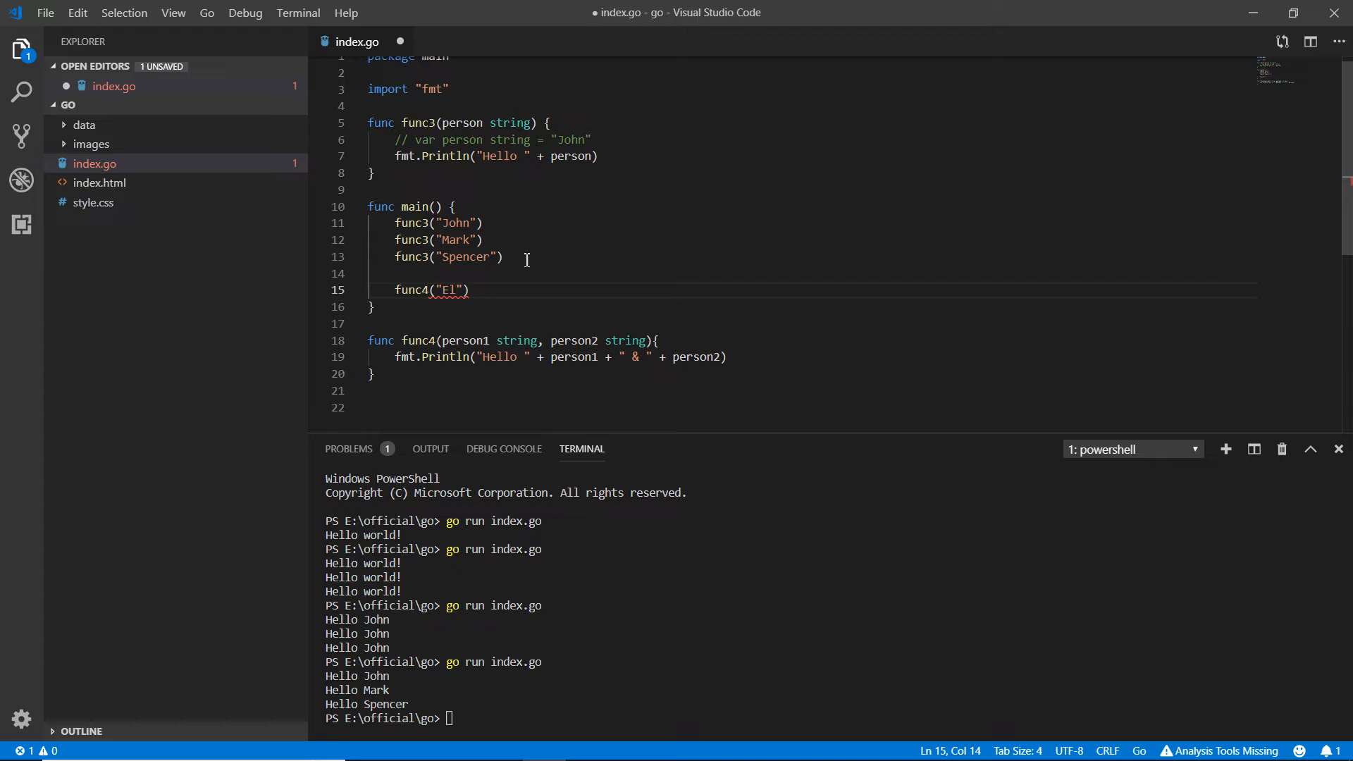
text(mily)
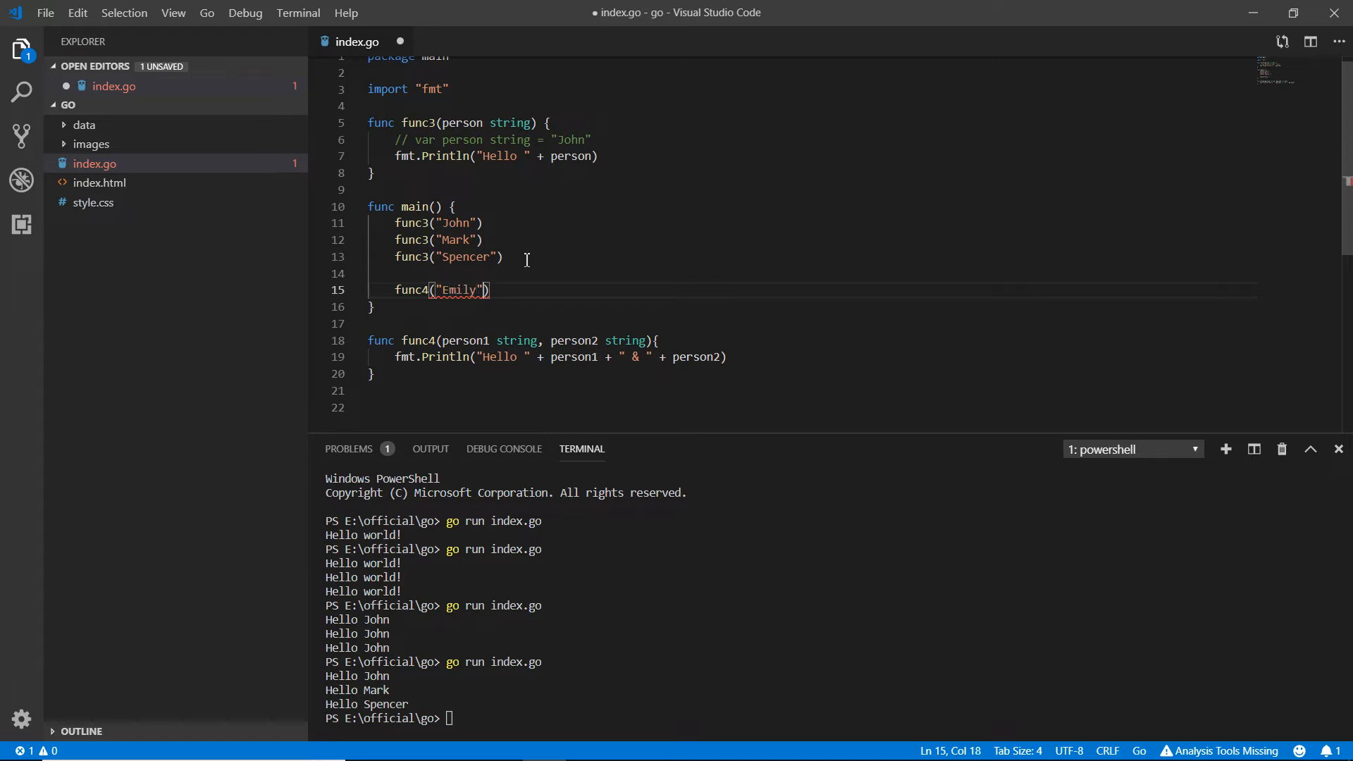
text(, "Walto)
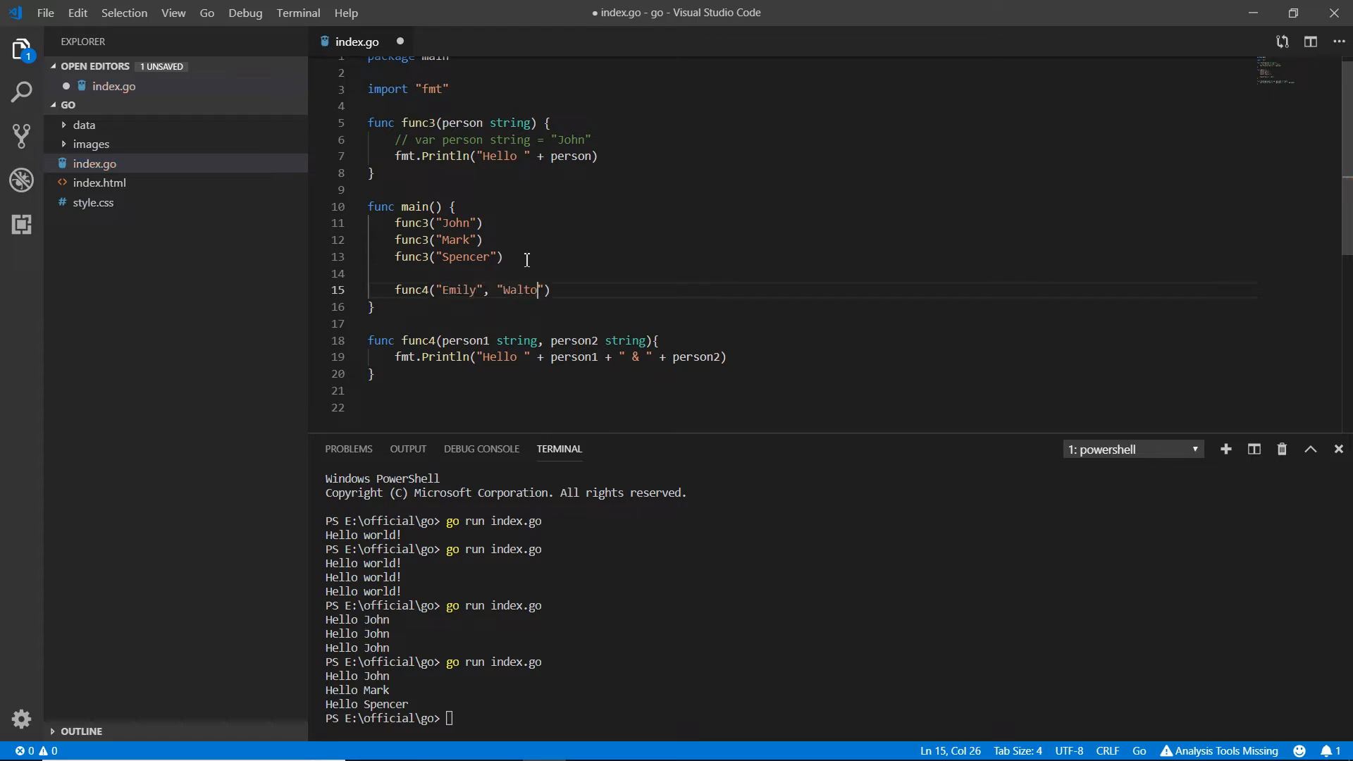
text(n)
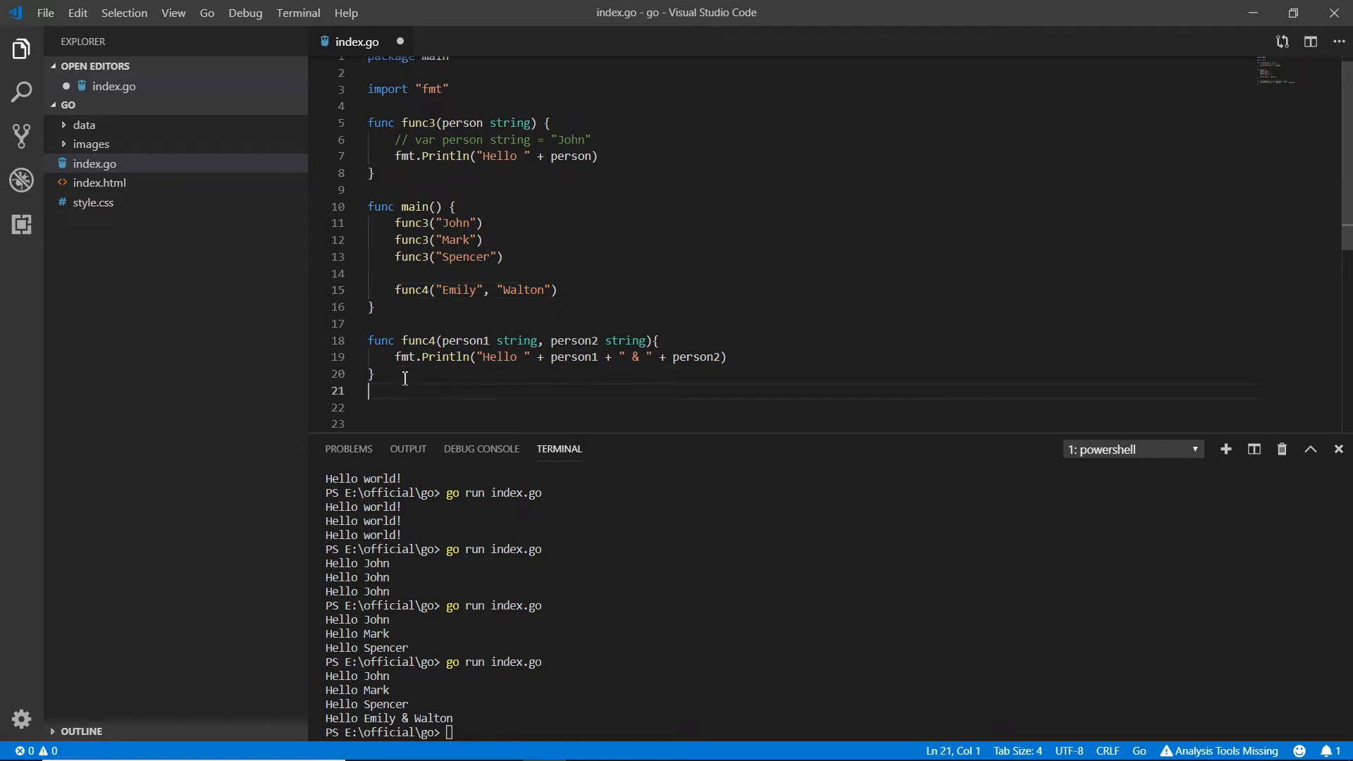
- Declare func5(a, b int) with an empty body below func4
text(funct)
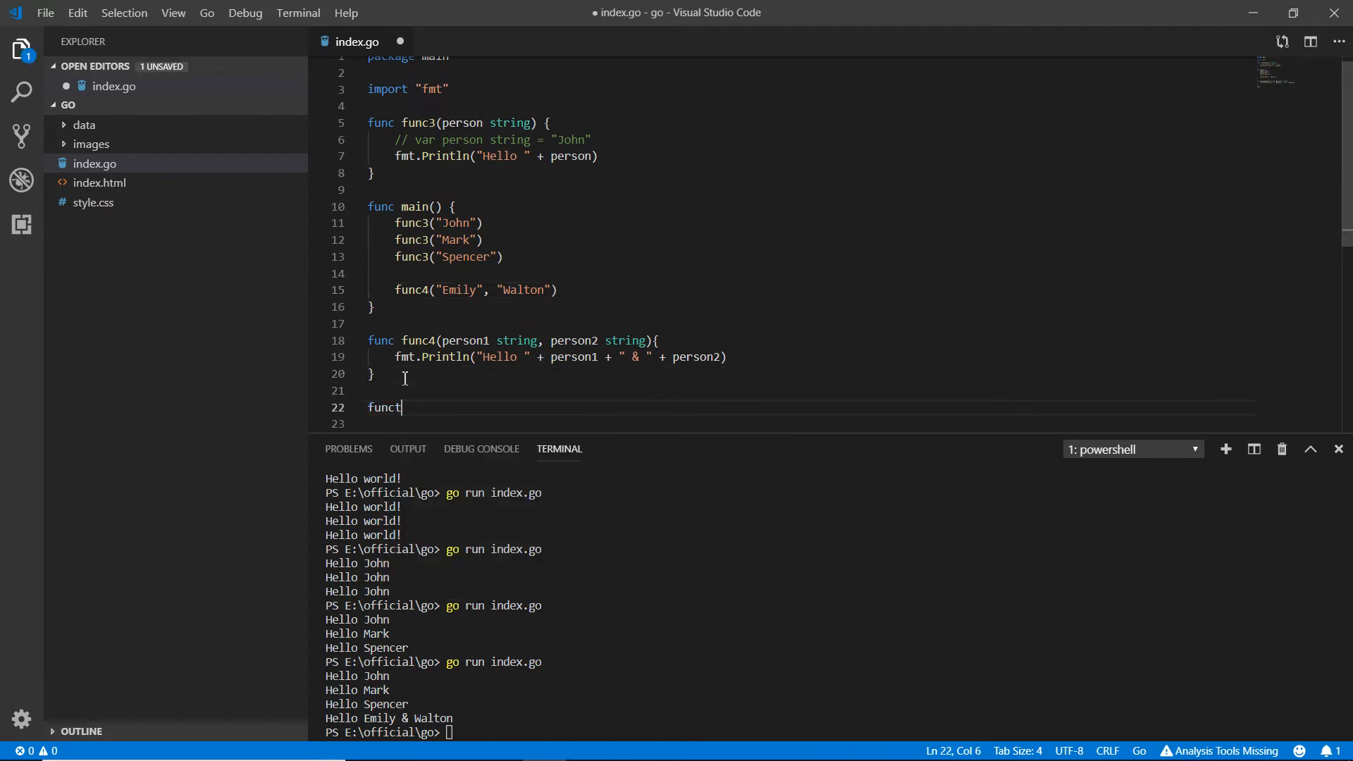
text(func5 ())
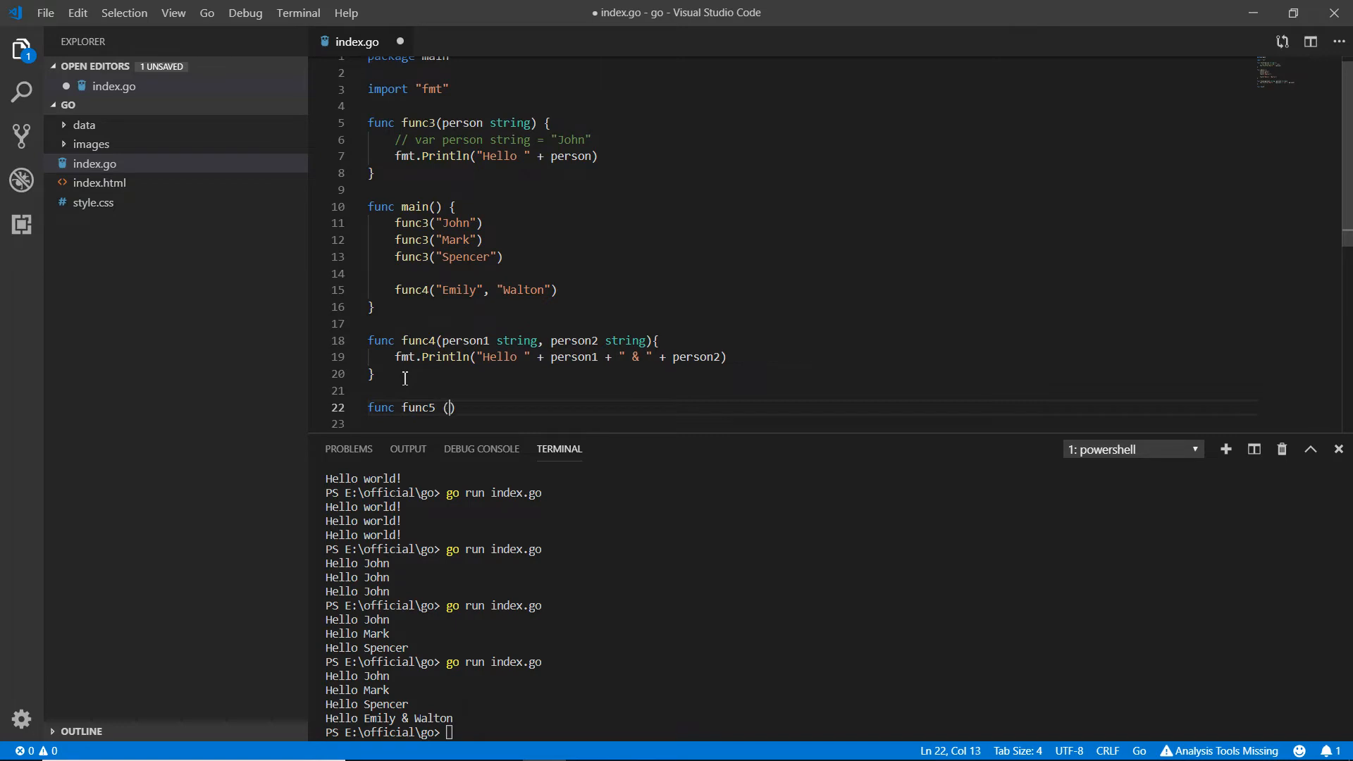
text({)
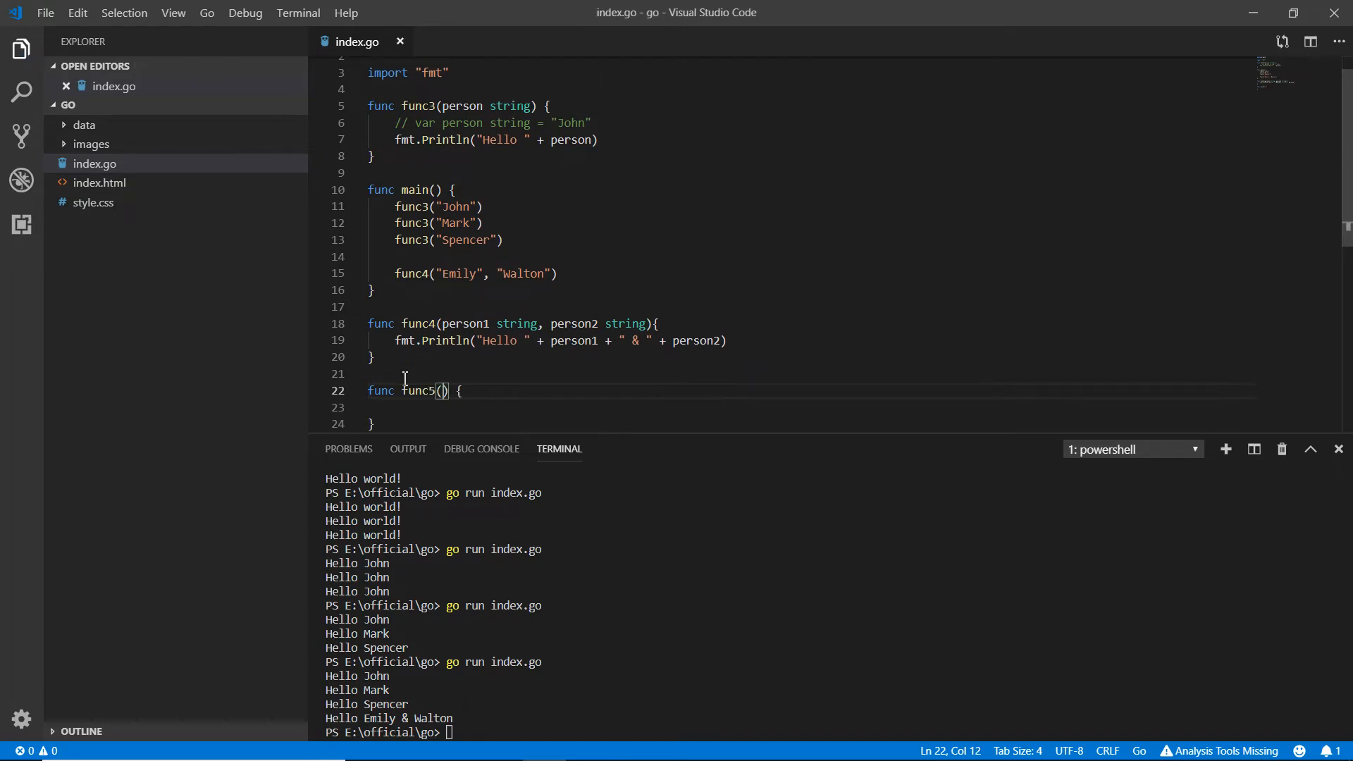
text(, b int)
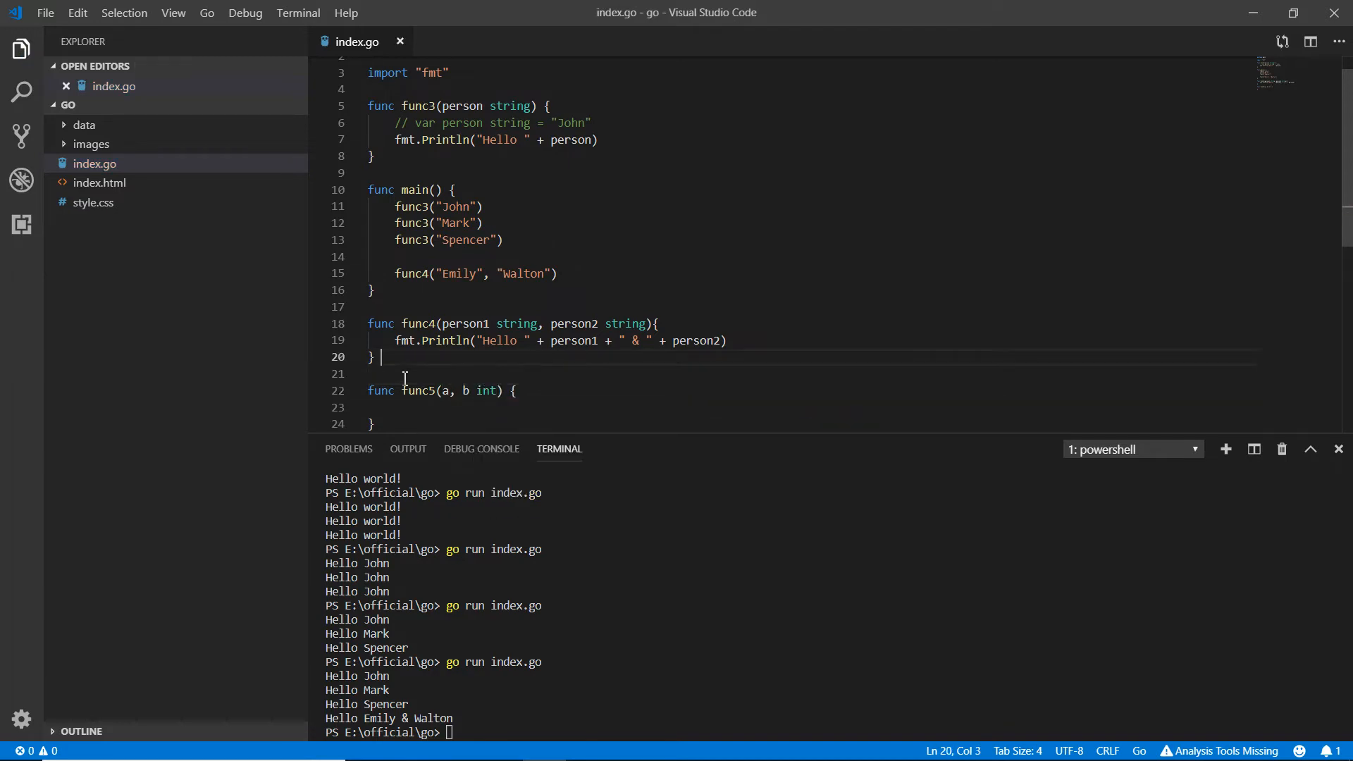
- Delete person1's redundant string type so func4 takes (person1, person2 string), and save
double_click(515, 323)
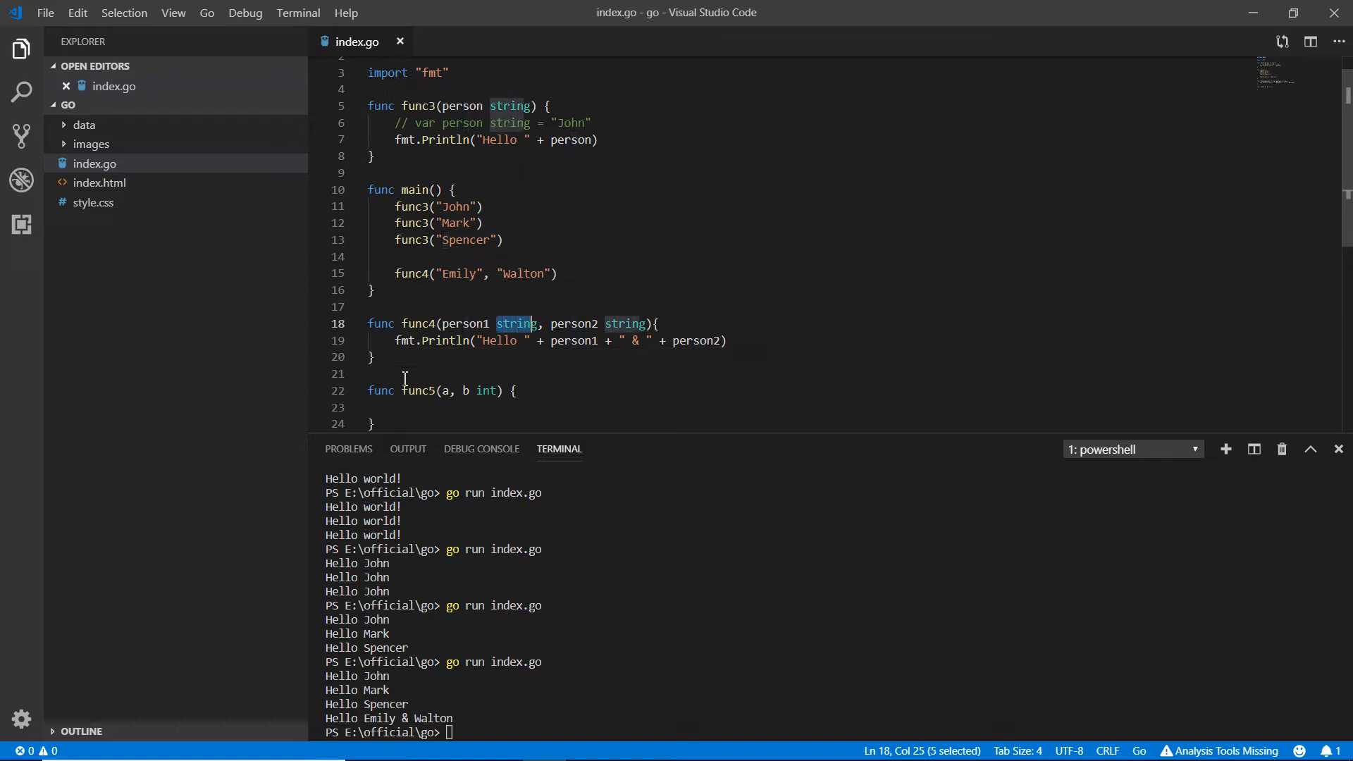
click(497, 324)
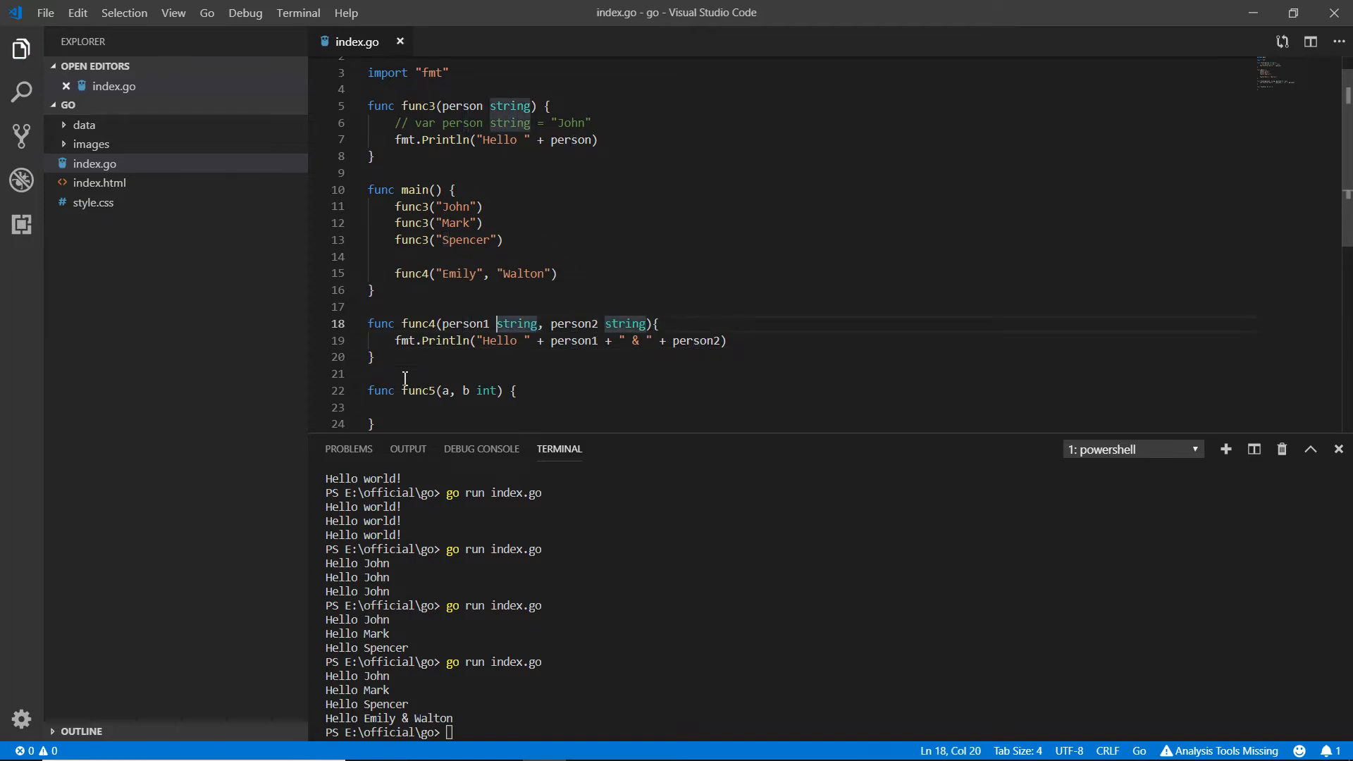
click(573, 323)
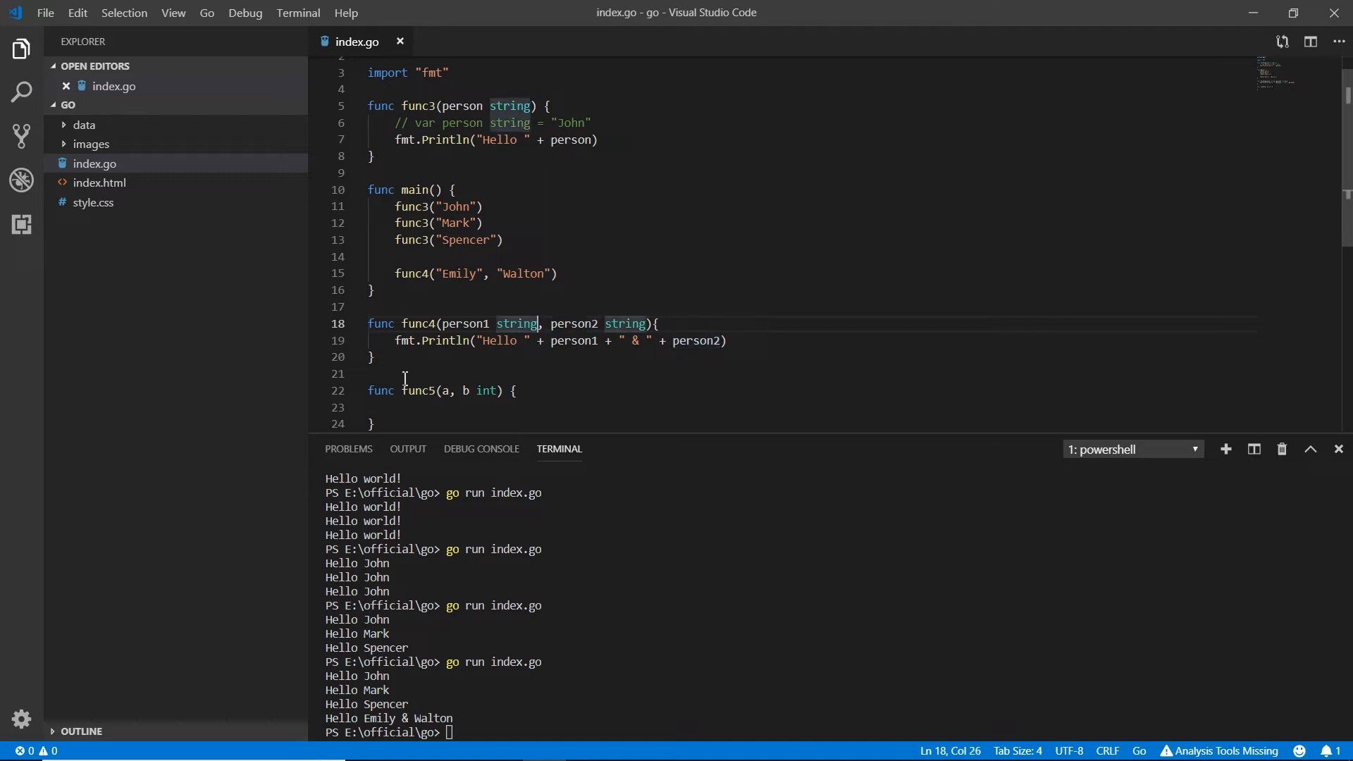
key(Backspace)
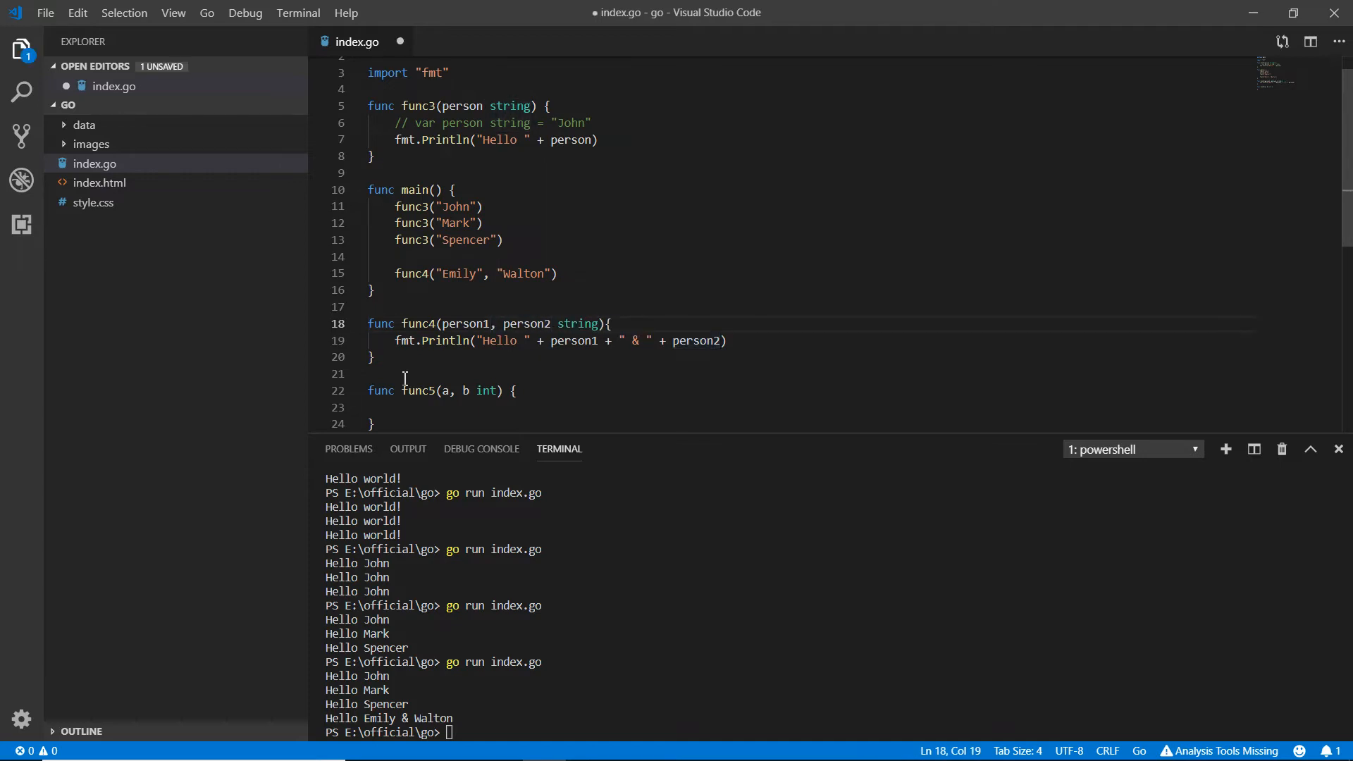
key(ctrl+s)
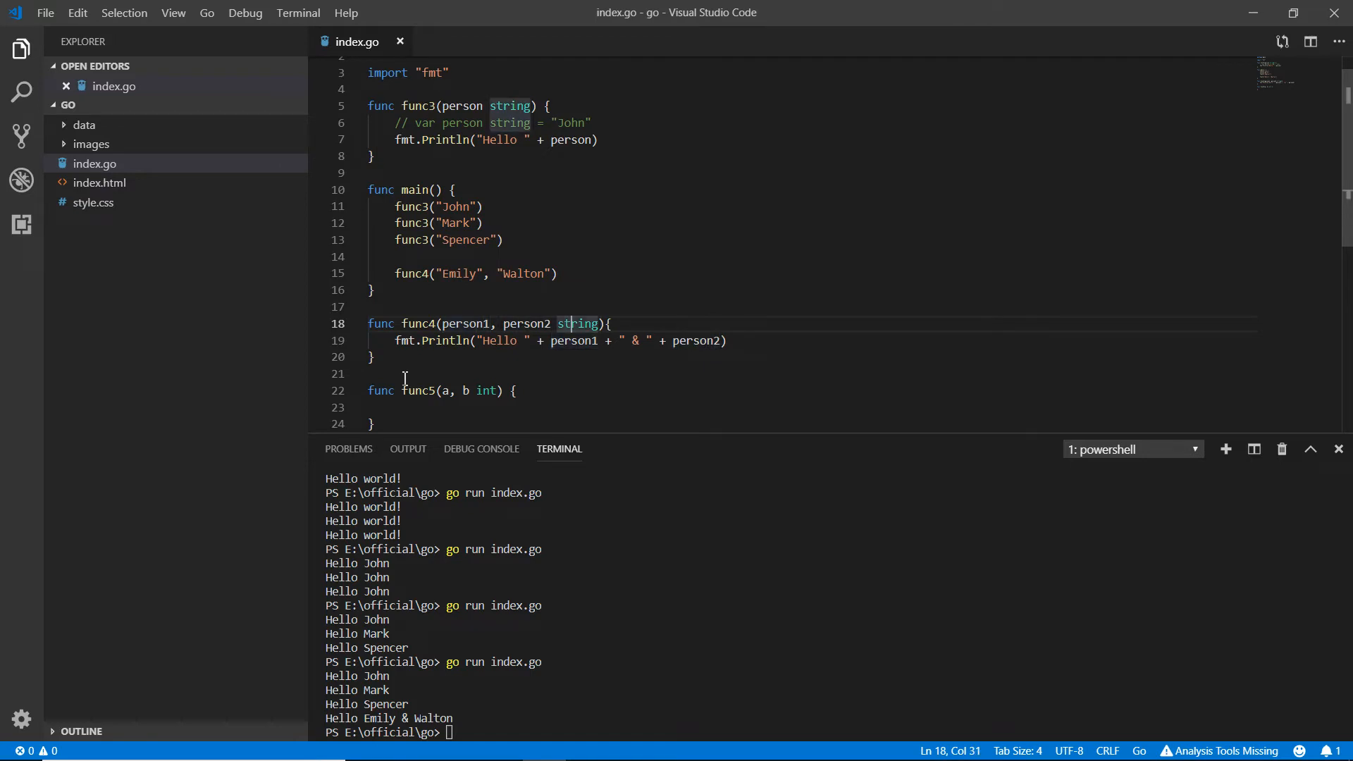
- Write fmt.Println(a + b) in func5's body, dropping the auto-inserted quotes
click(515, 390)
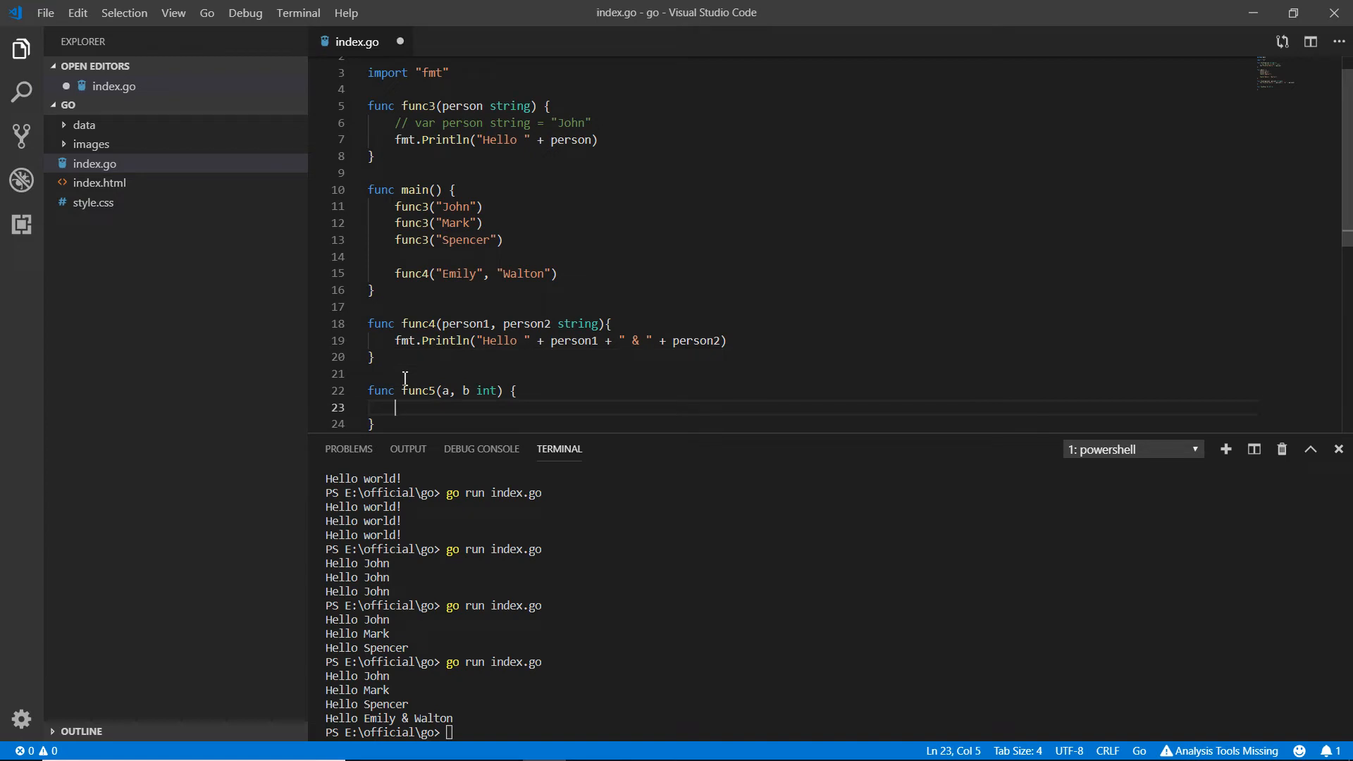
text(fm)
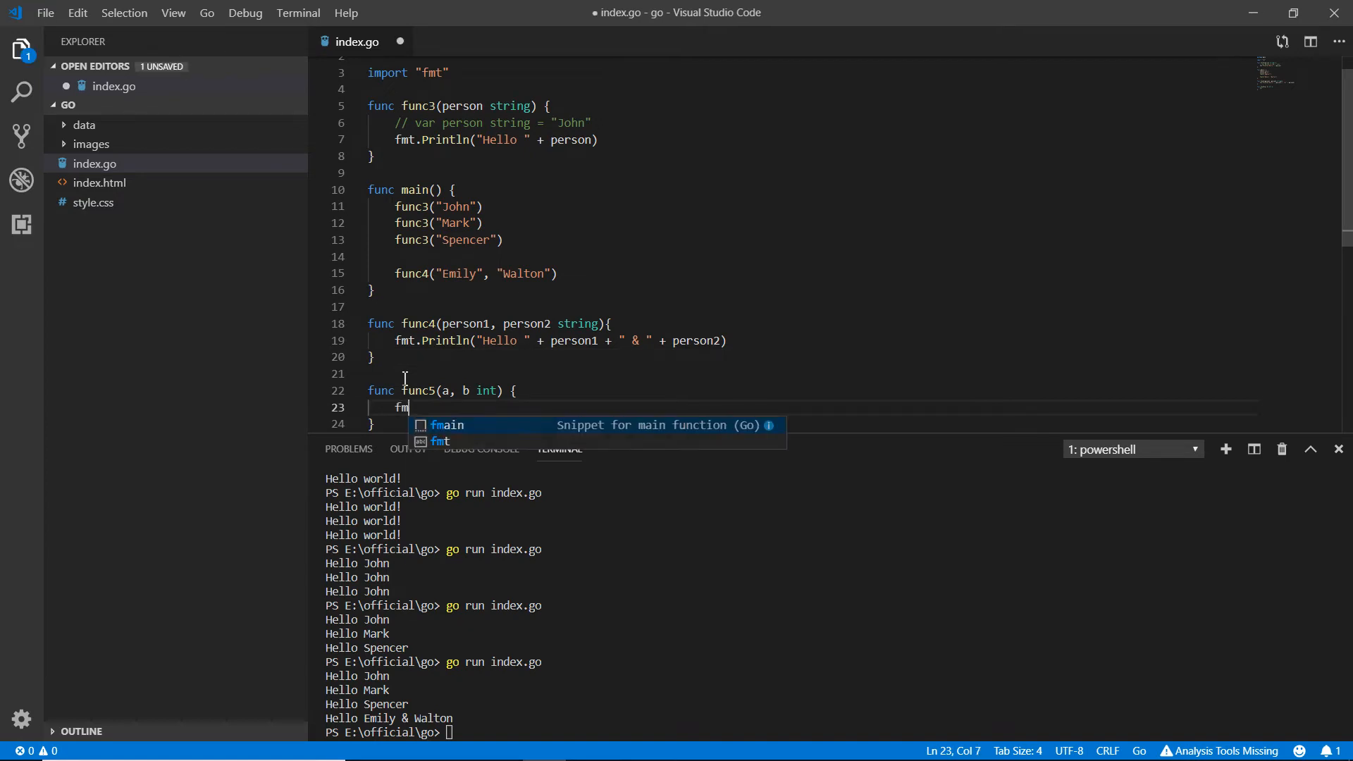
text(t.Println()
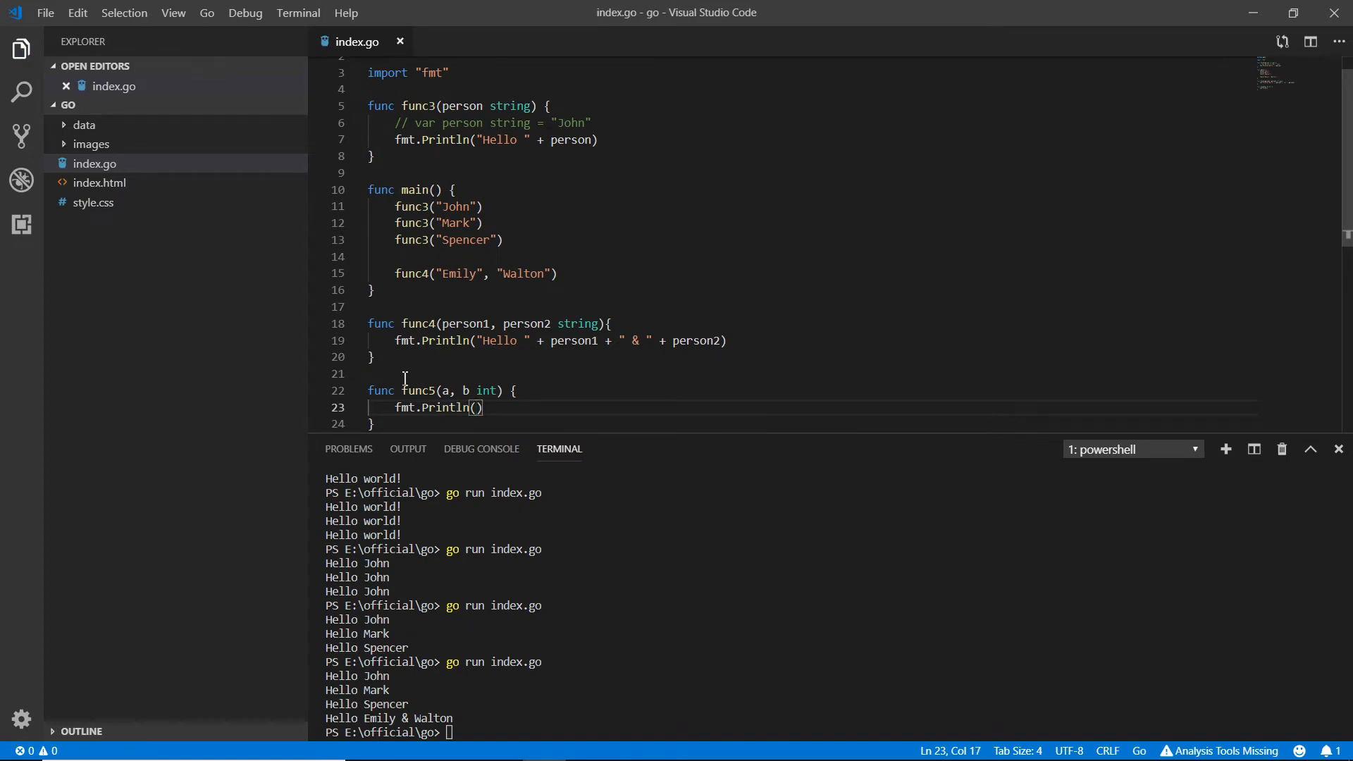
text("")
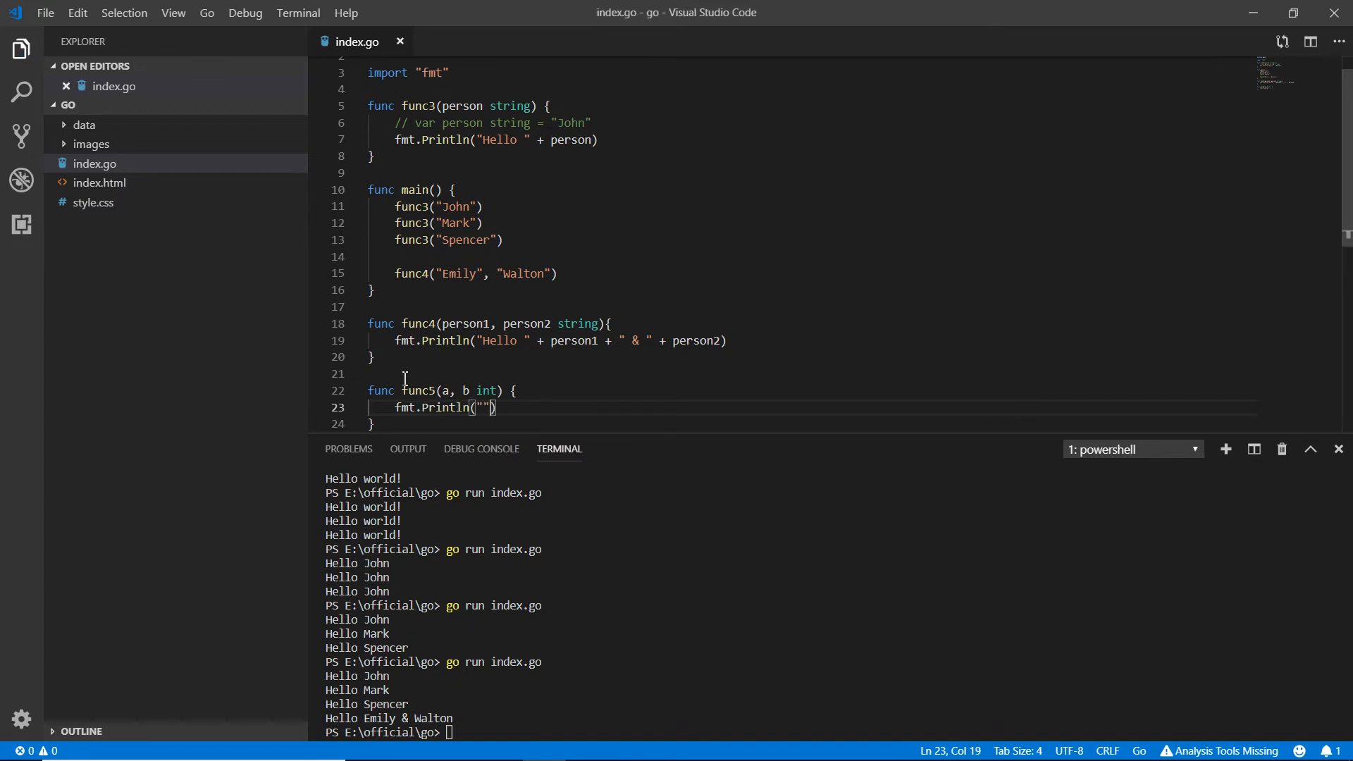
key(Backspace)
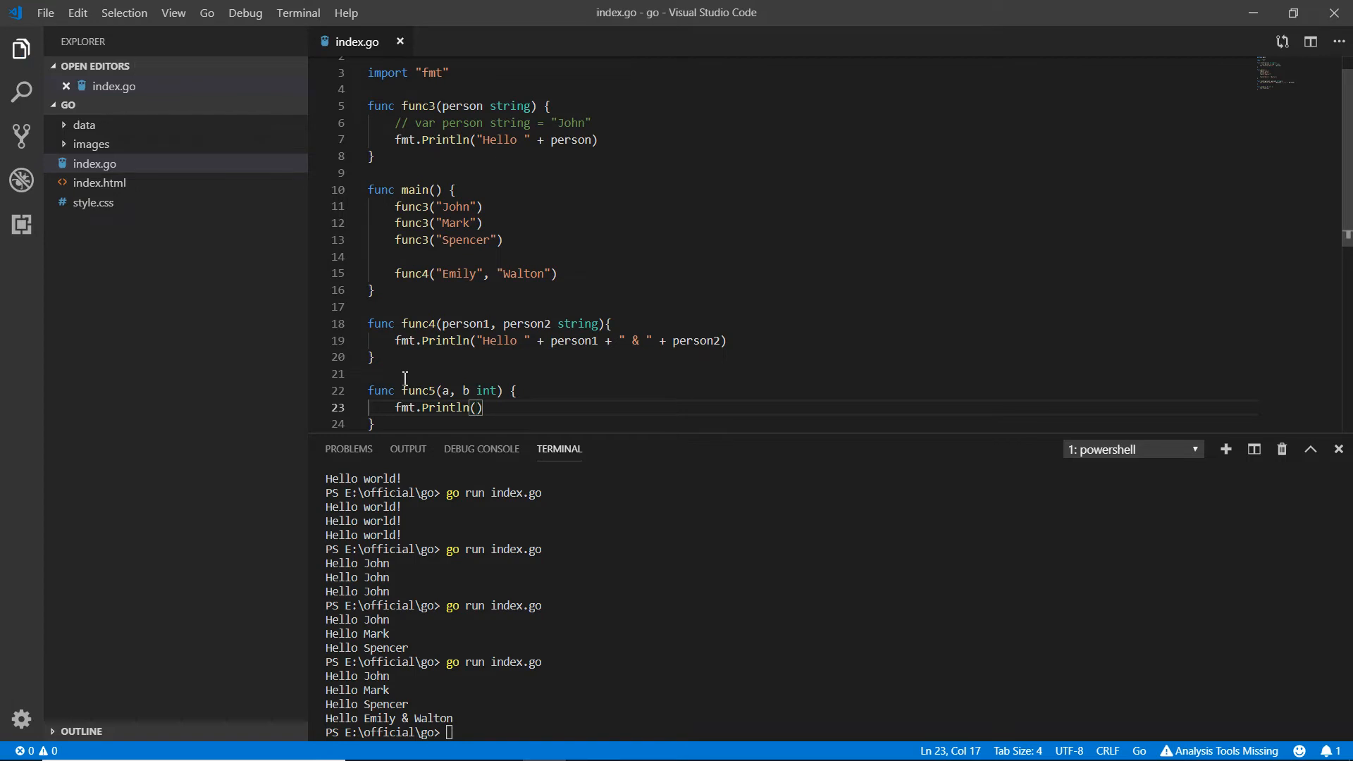
click(463, 391)
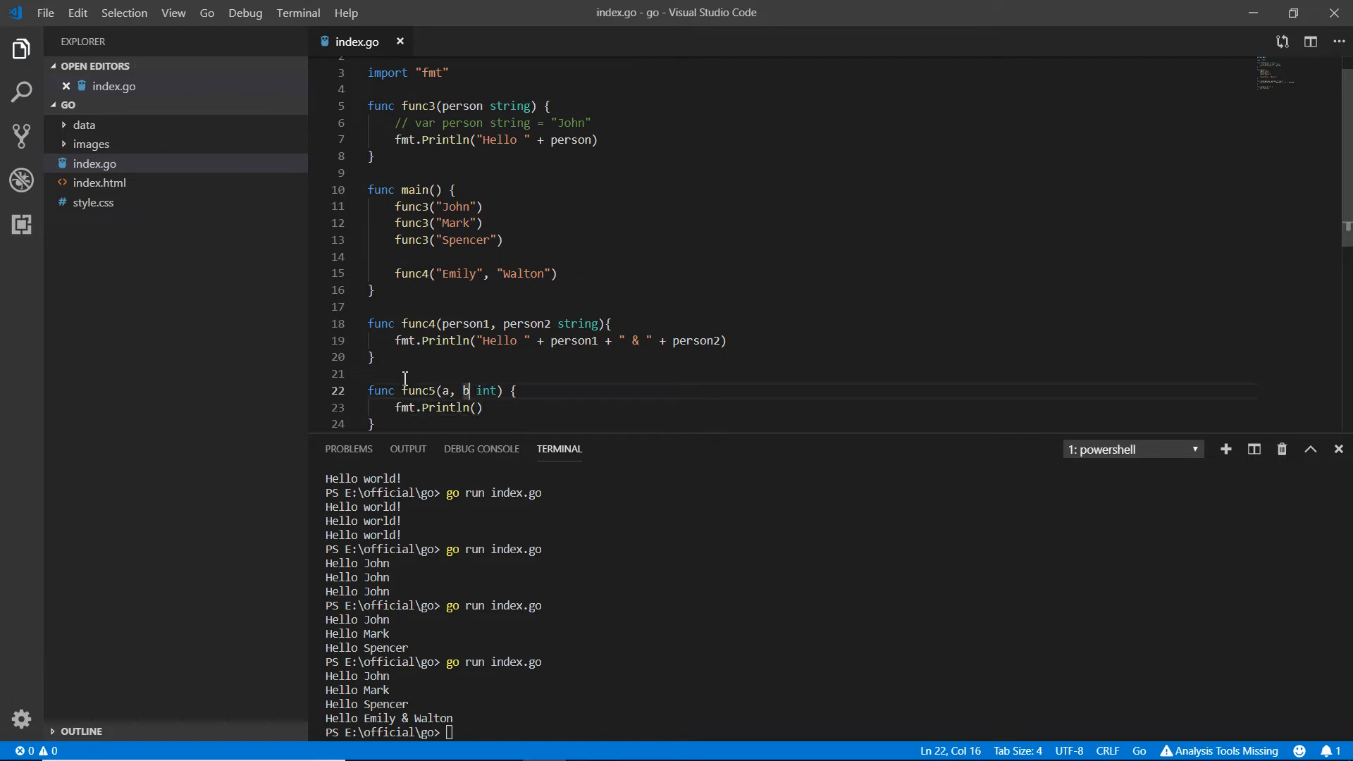
click(474, 407)
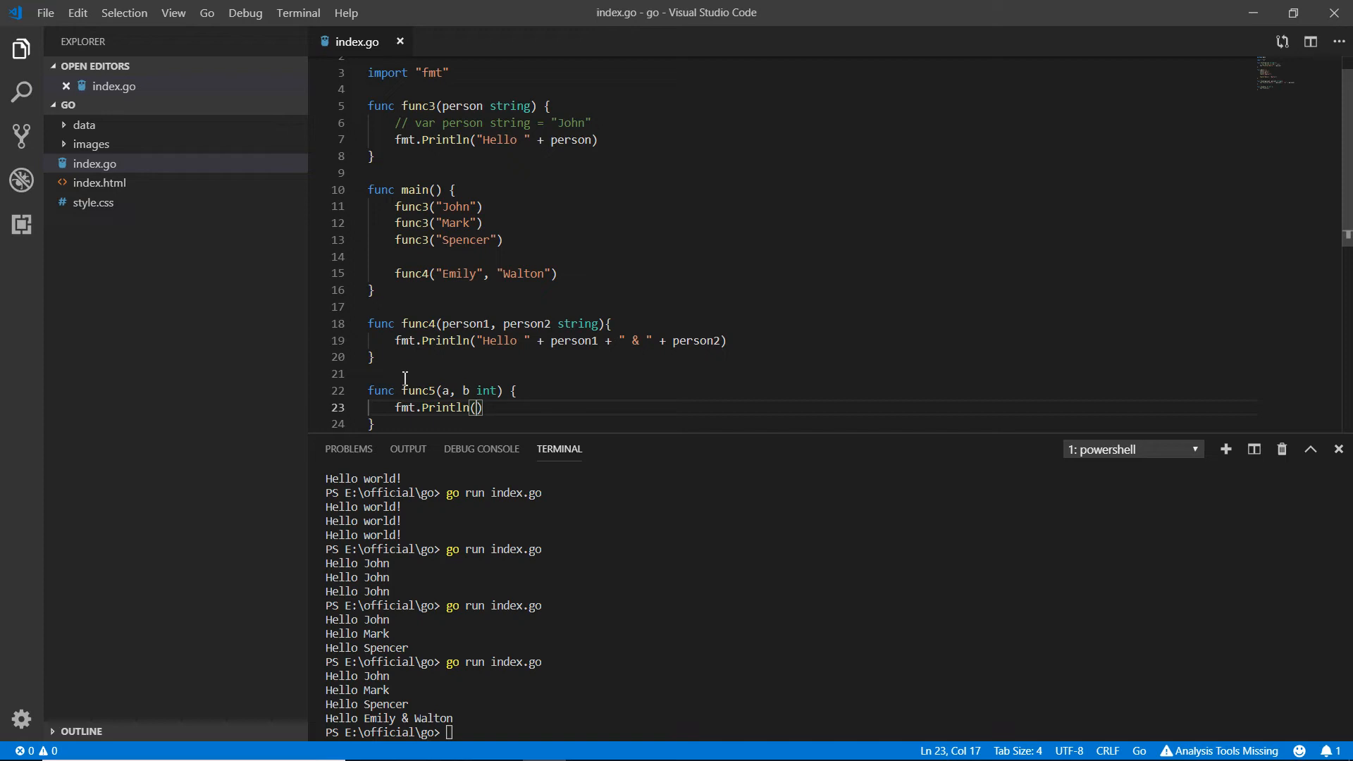
text(a)
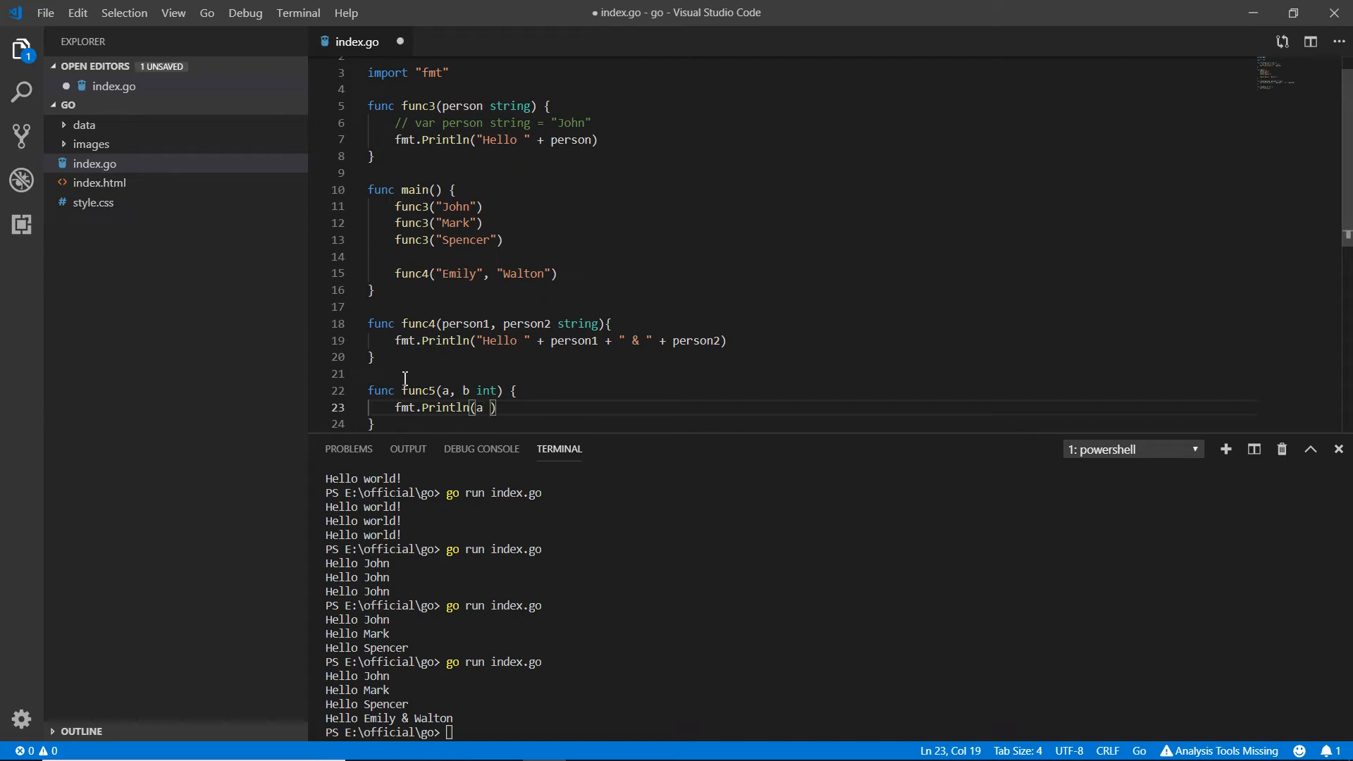
text(+ b)
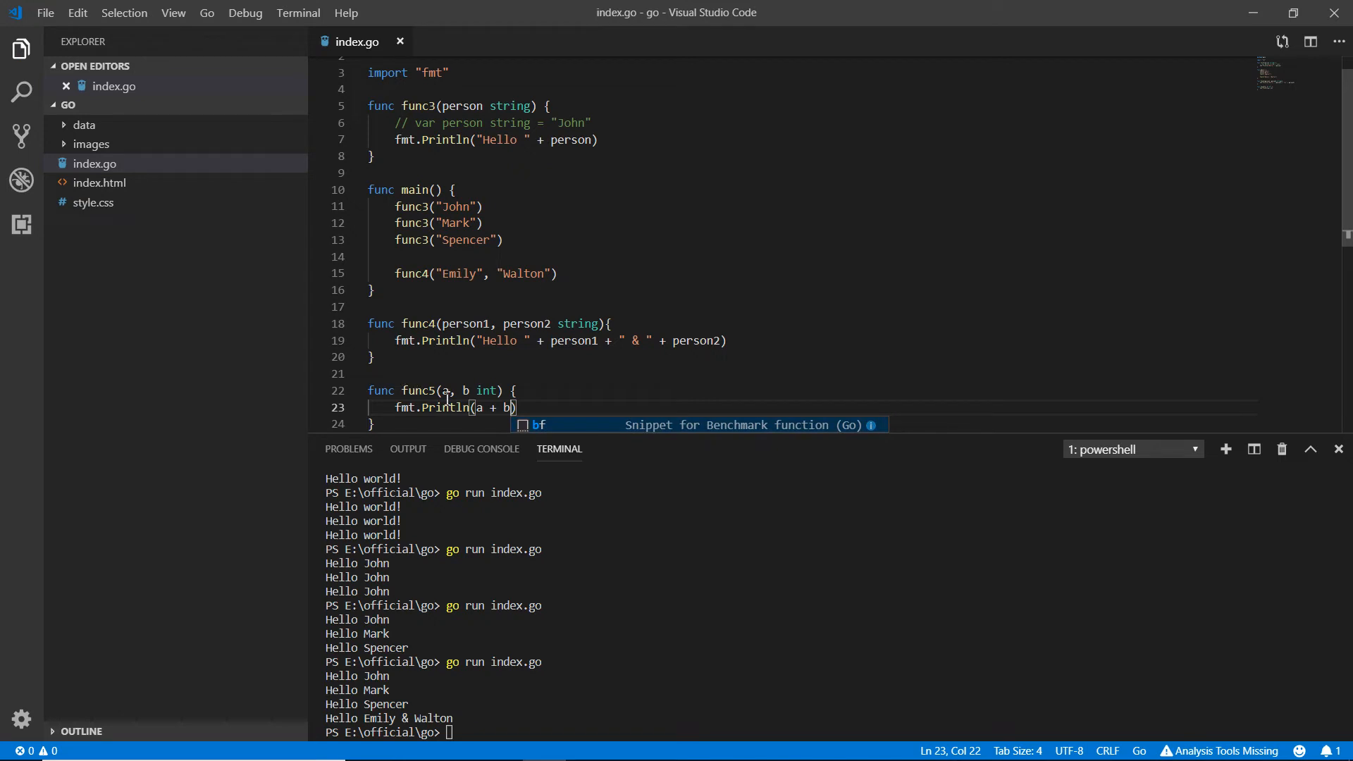
- Add a func5(5, 8) call at the end of main and save index.go
click(596, 273)
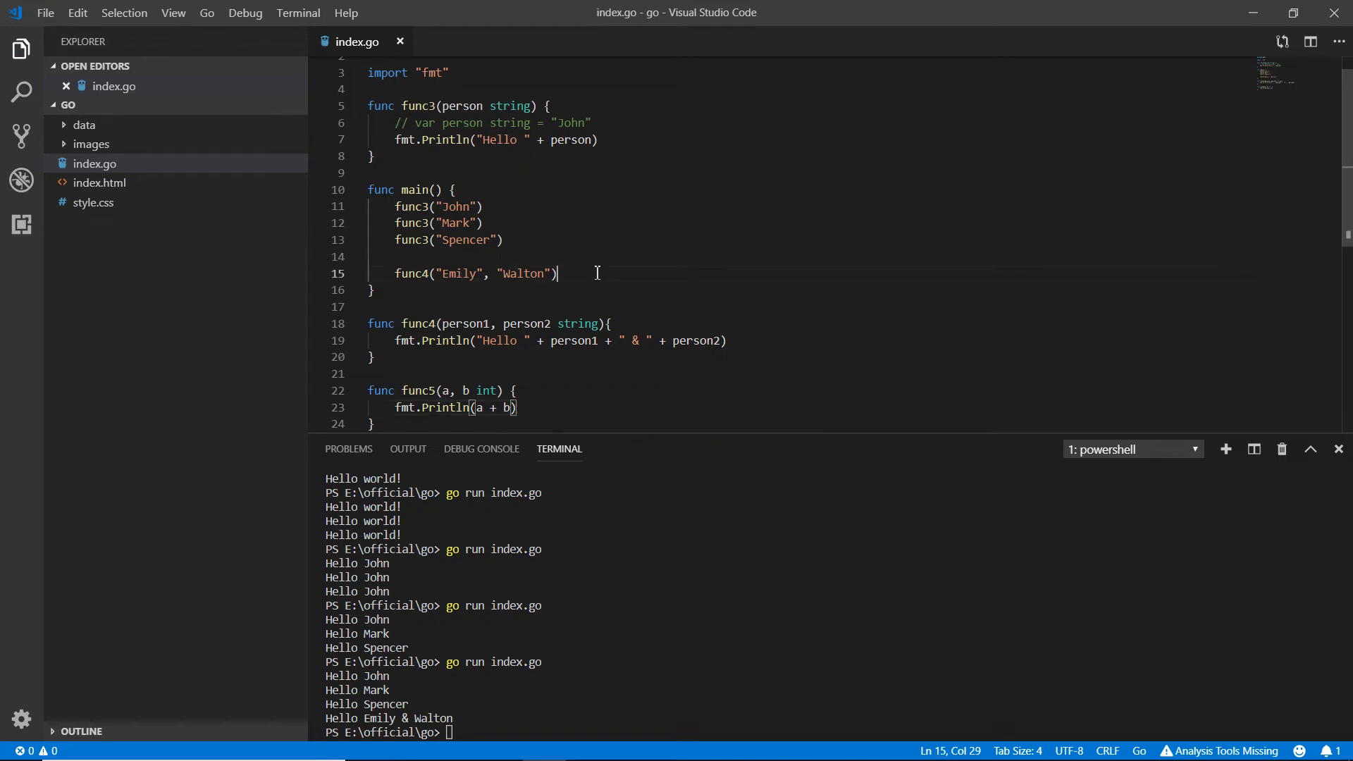
text(func5()
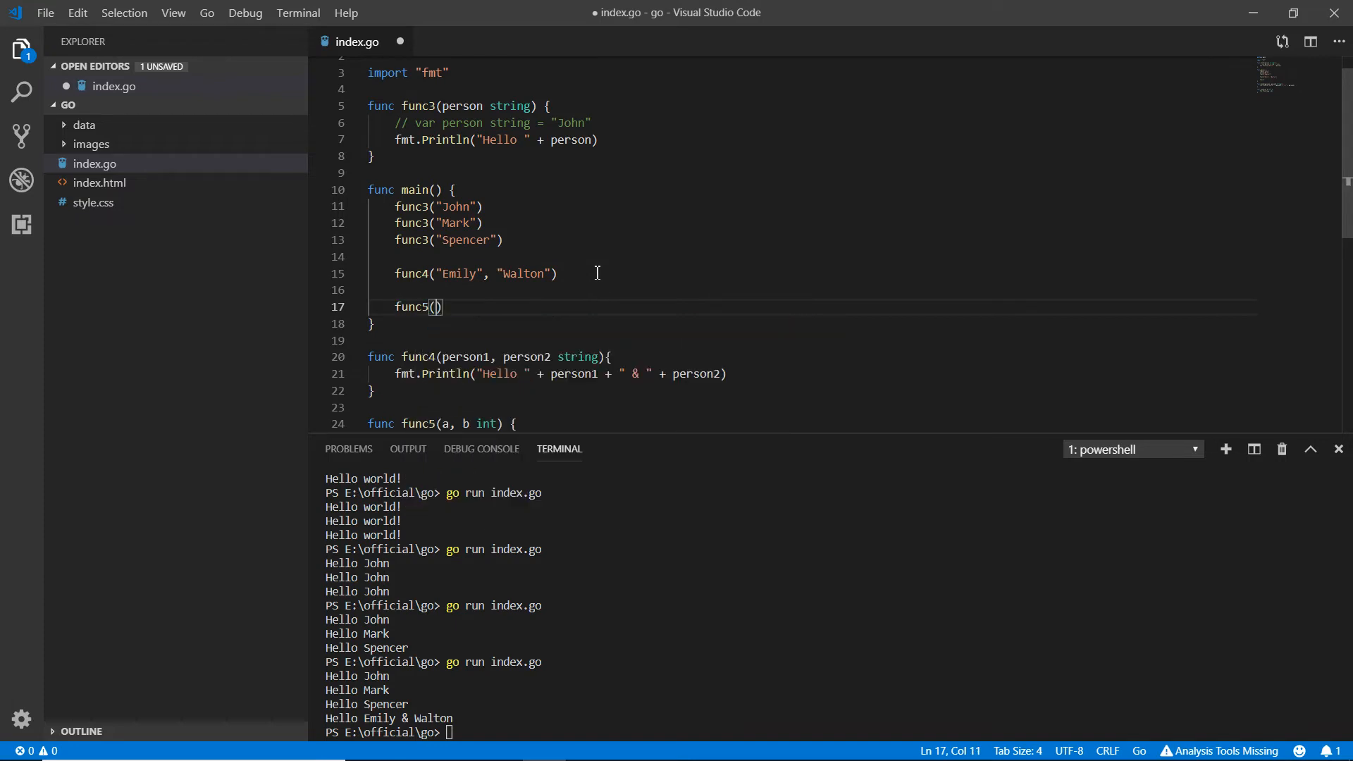
text(")
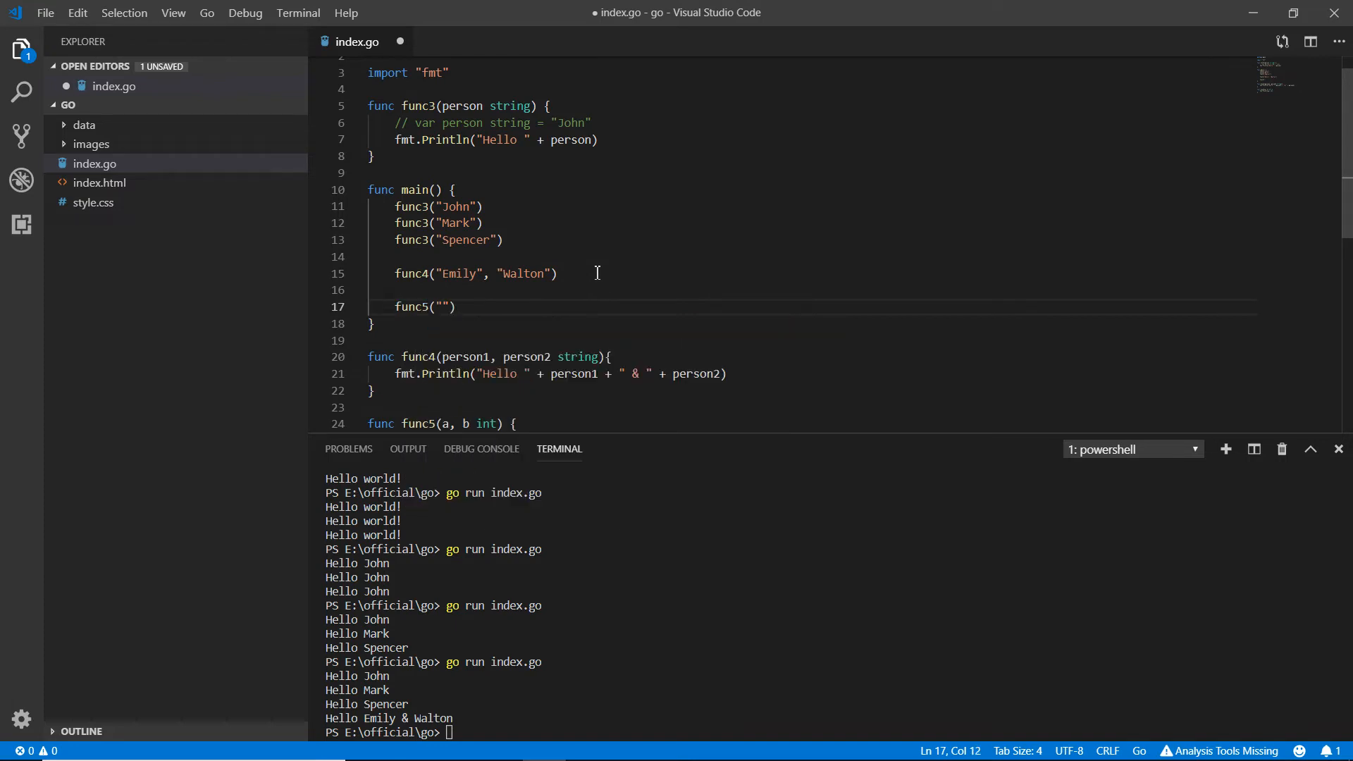
double_click(443, 307)
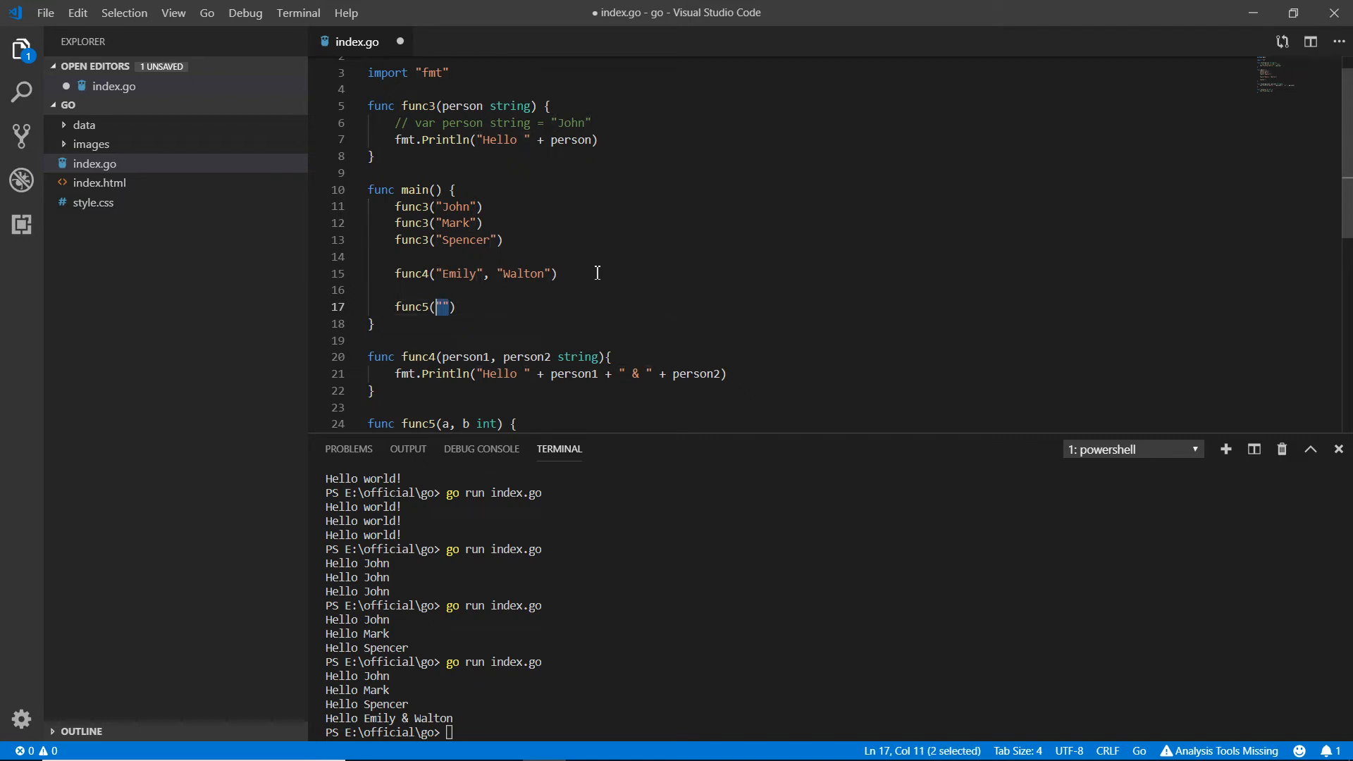
key(Delete)
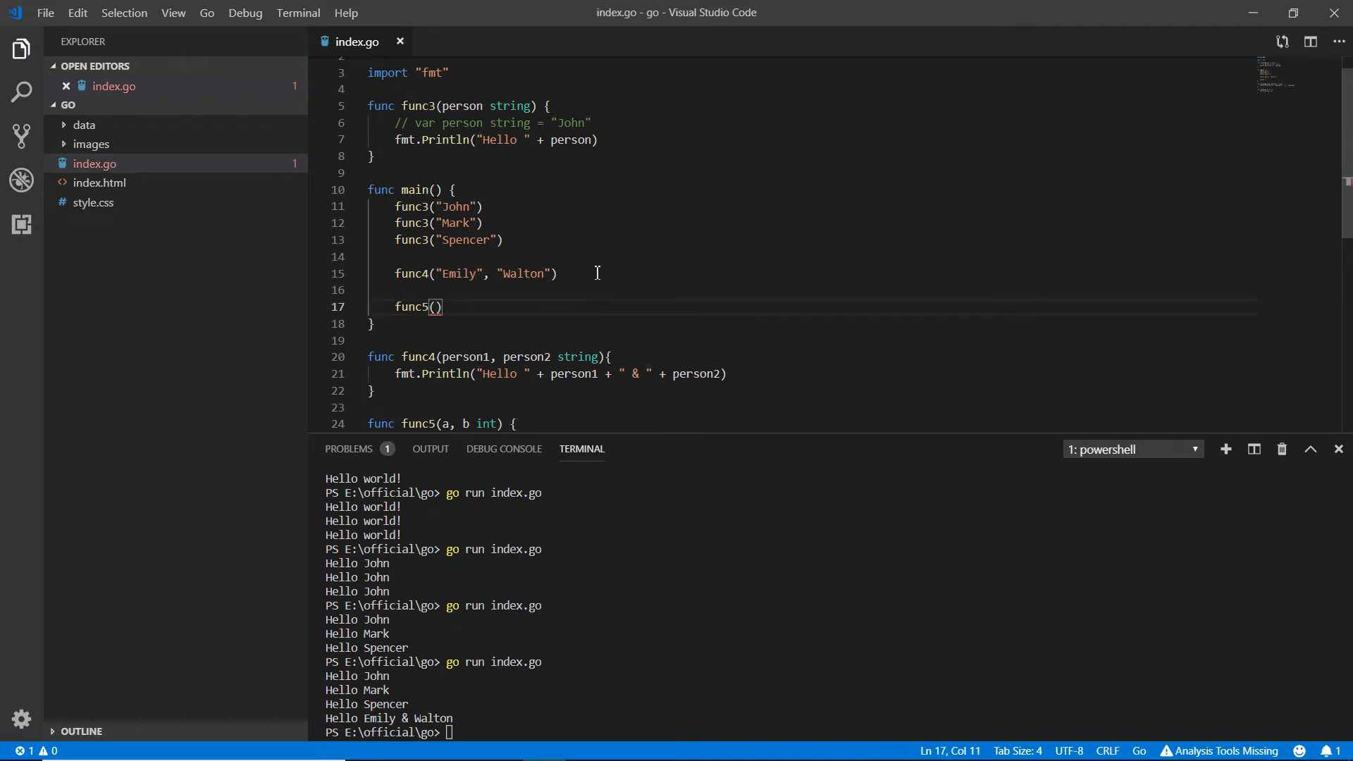
text(5,)
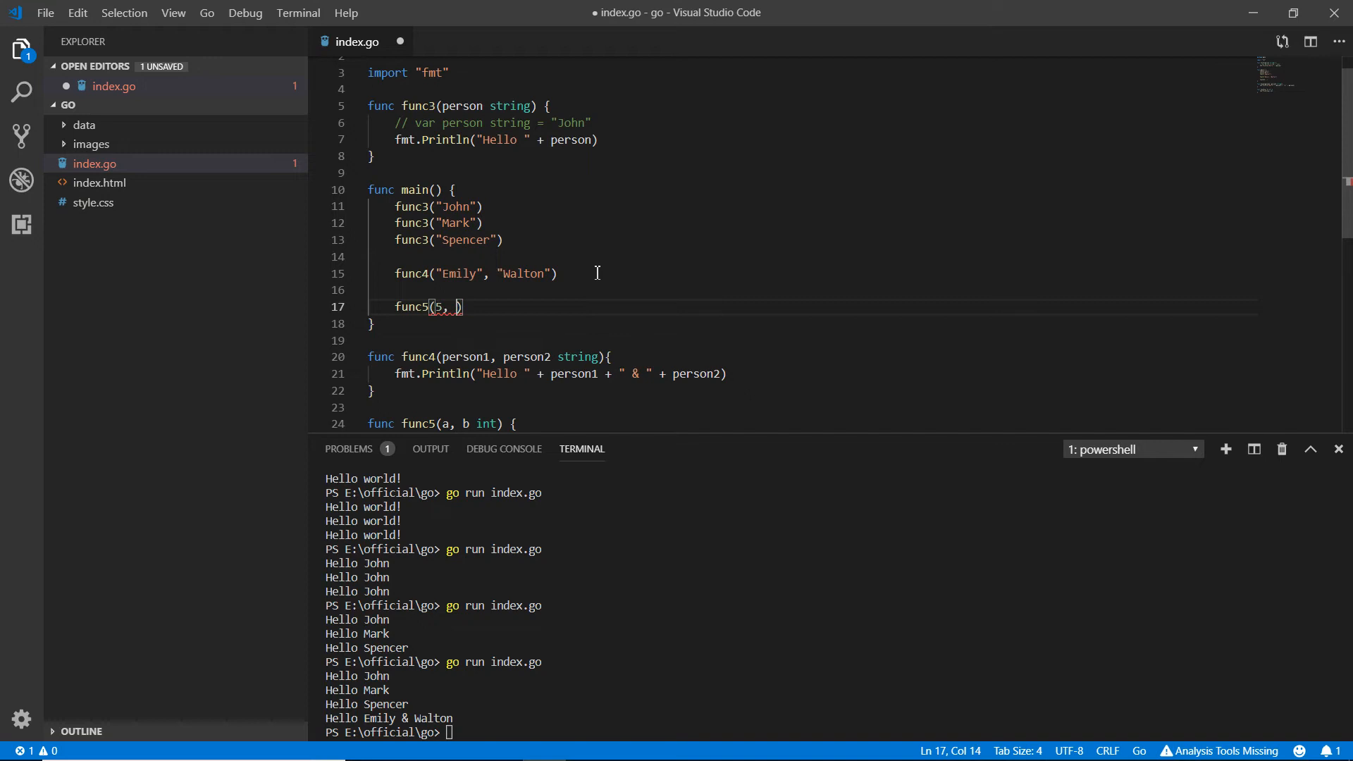
text(8)
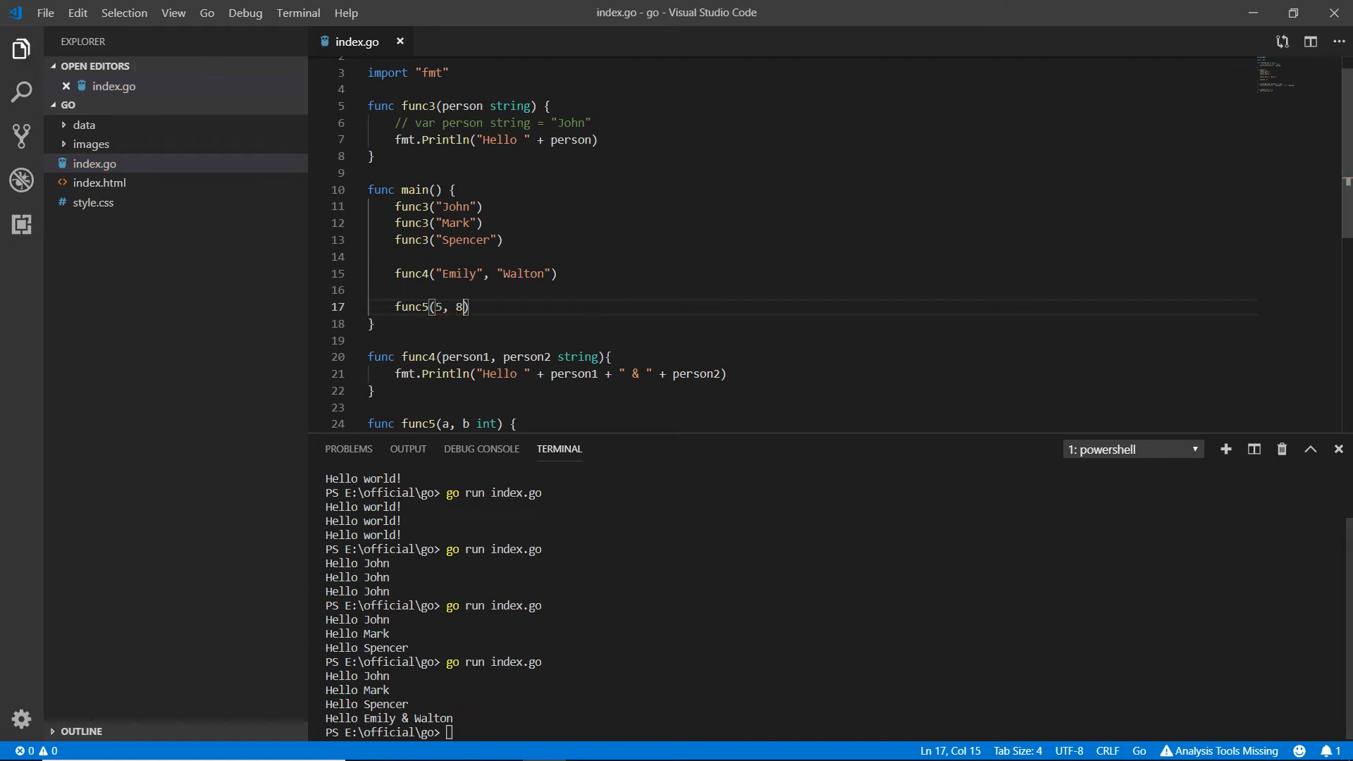
- Scroll down and back up through index.go to view func5
scroll(down, 3)
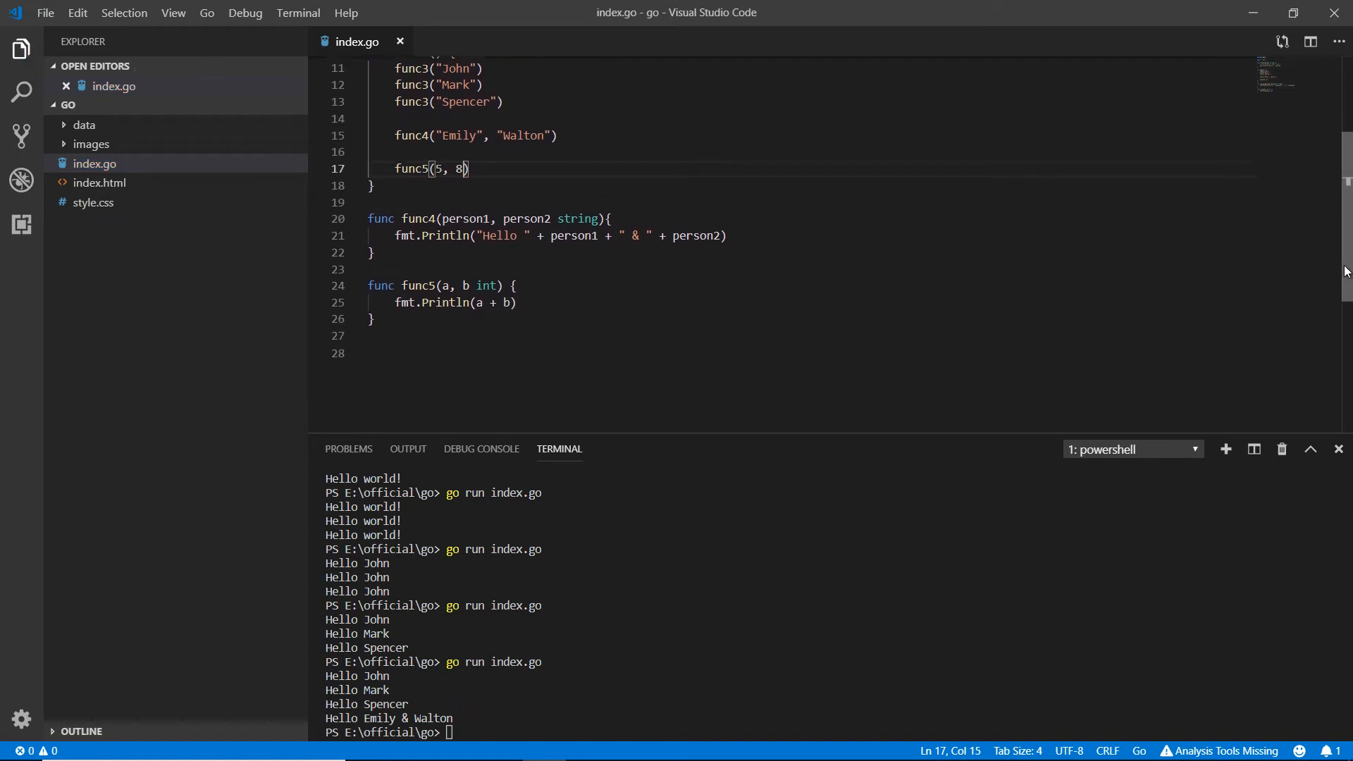
scroll(up, 3)
text(go run index.go)
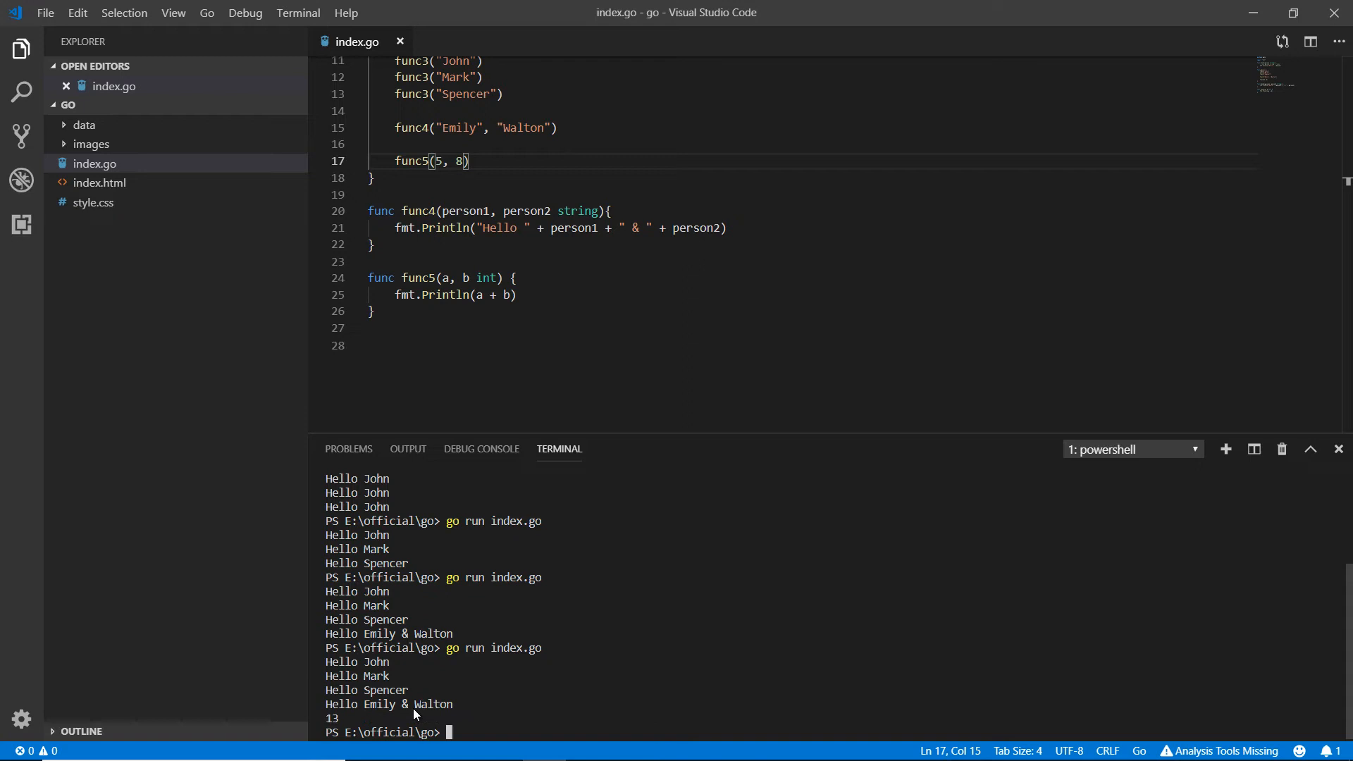
mouse_move(542, 297)
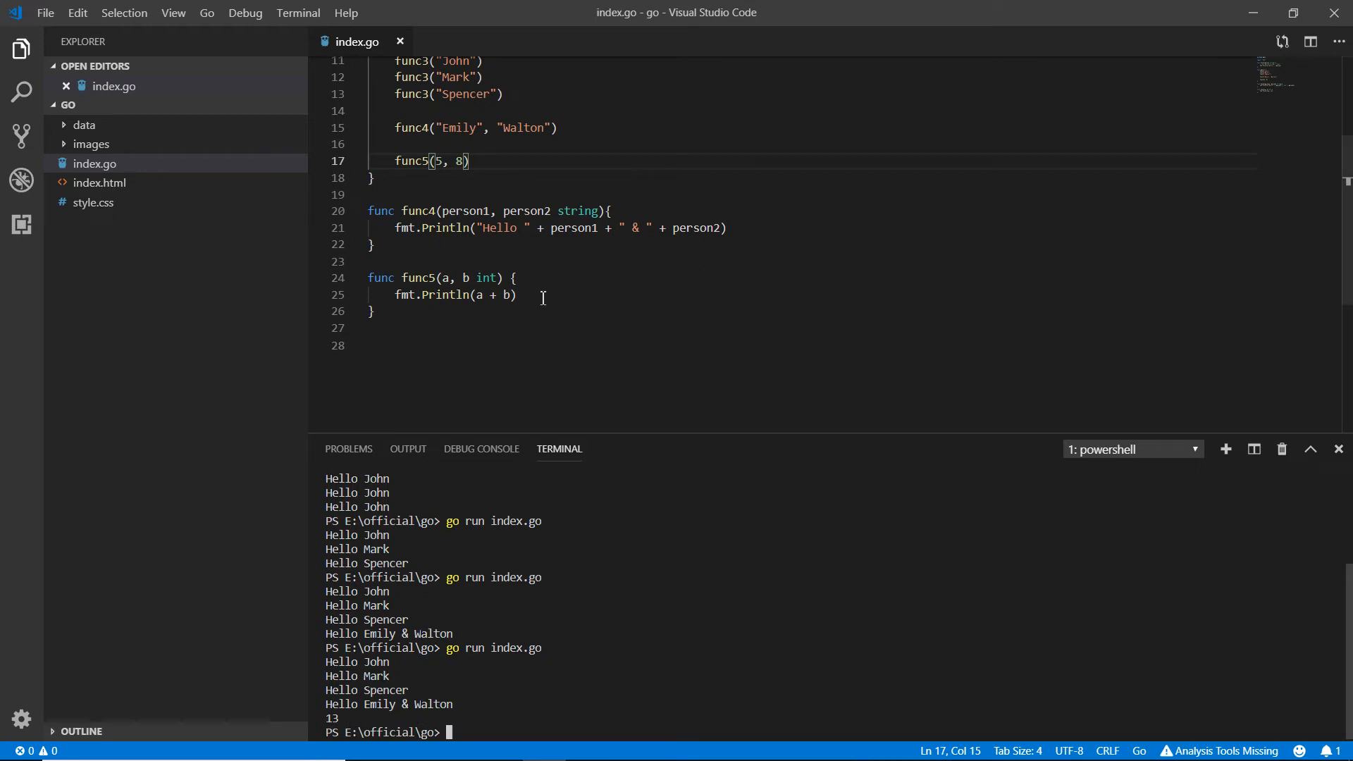
- Inspect func5's signature and print statement, then type a comma after 8
click(515, 277)
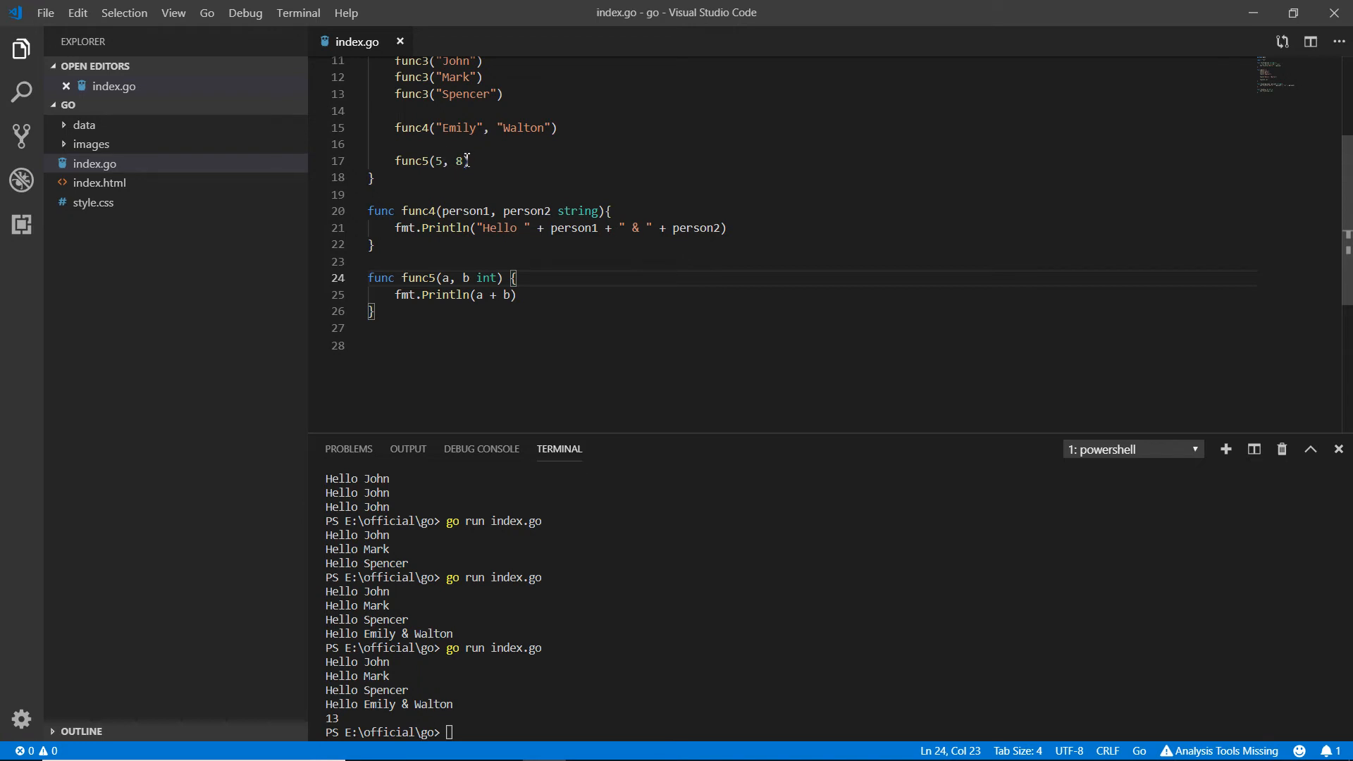
mouse_move(431, 249)
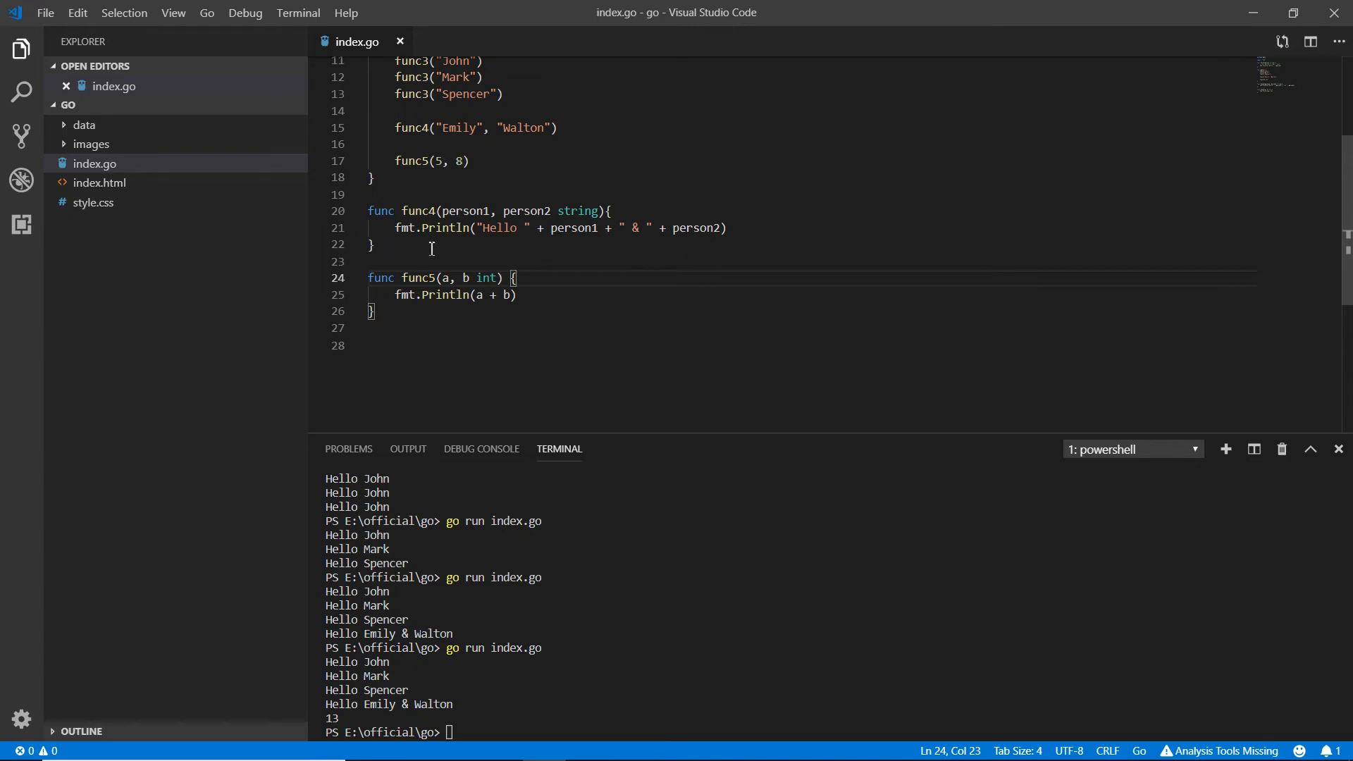
mouse_move(396, 162)
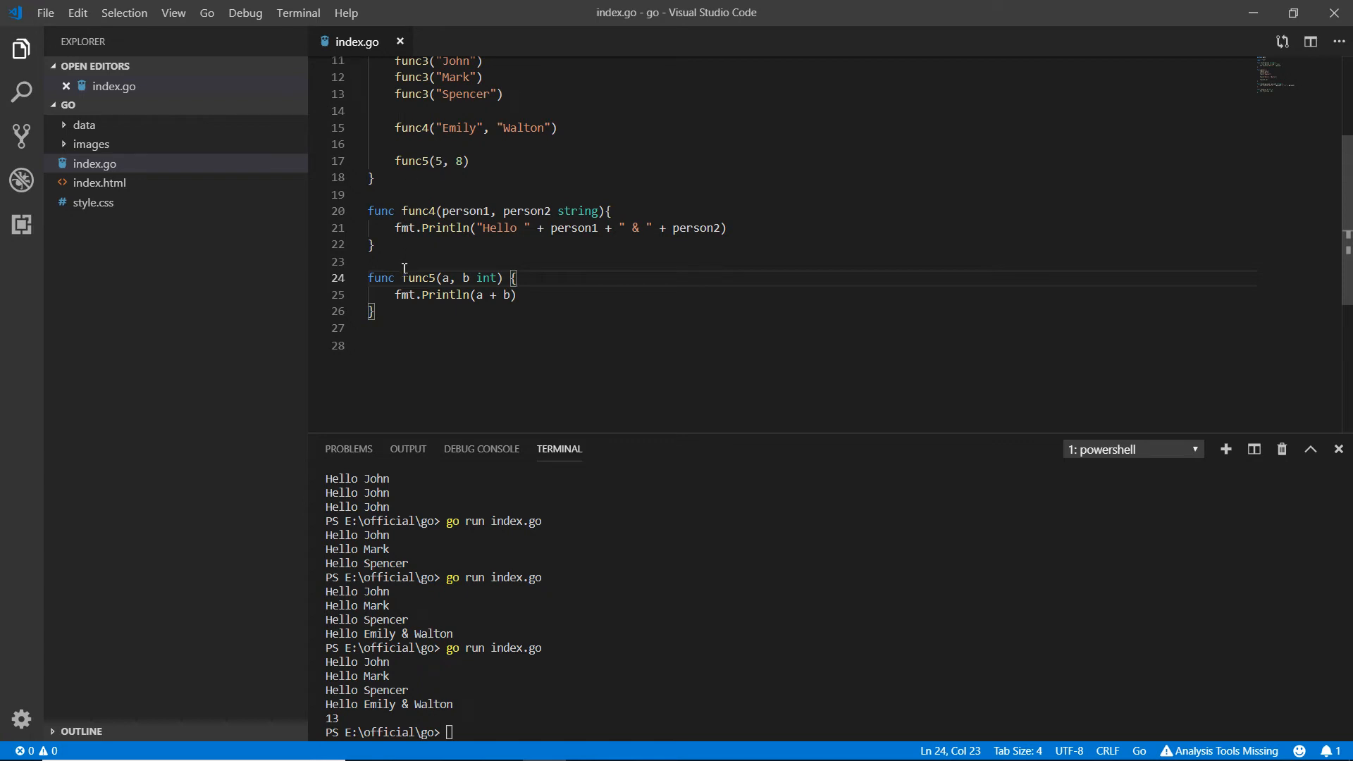
mouse_move(454, 288)
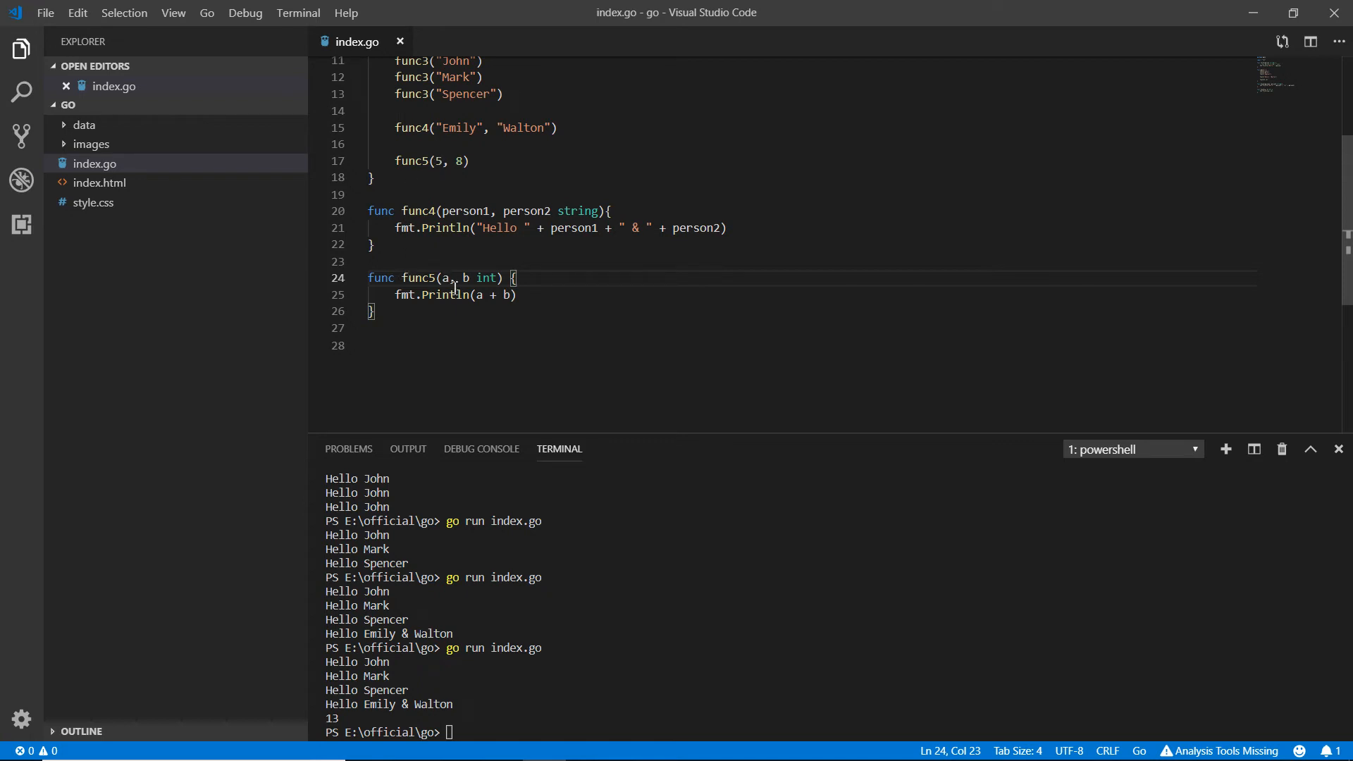
double_click(450, 278)
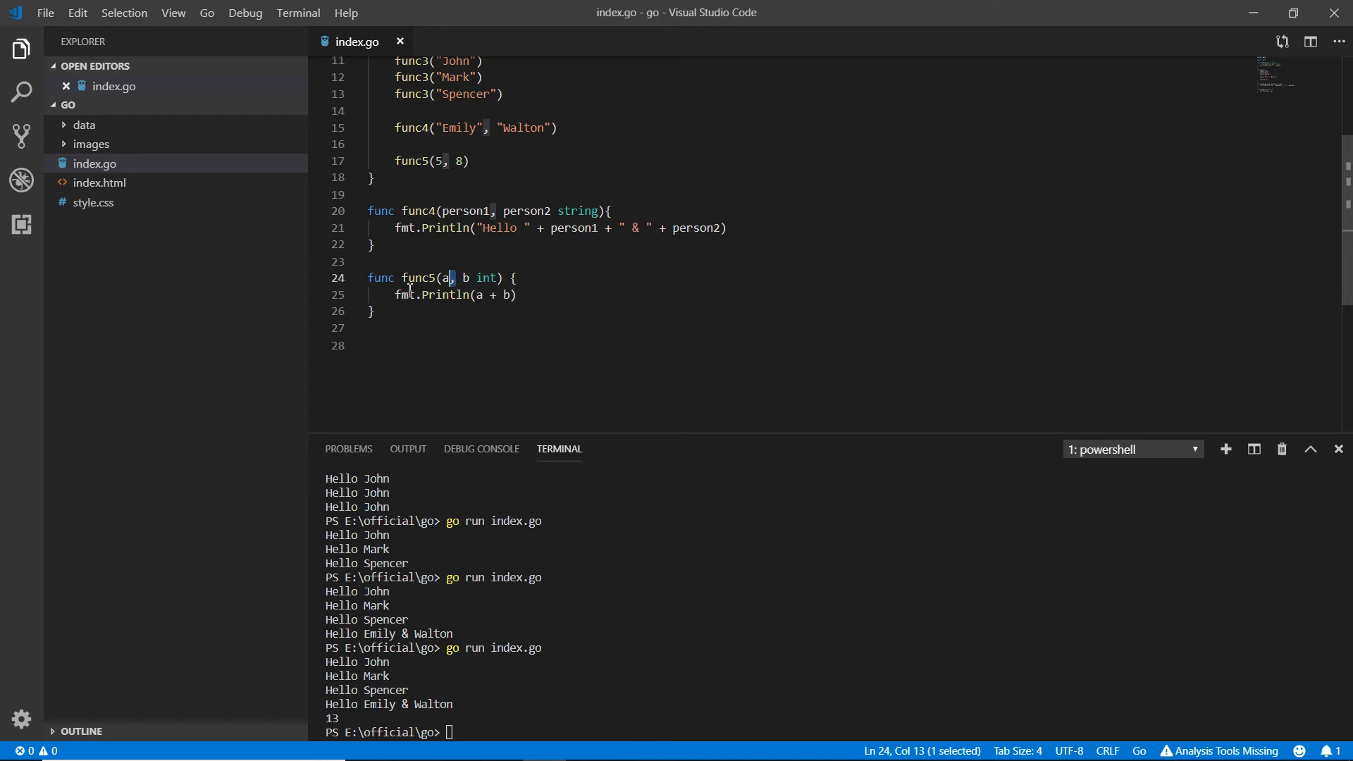
mouse_move(448, 295)
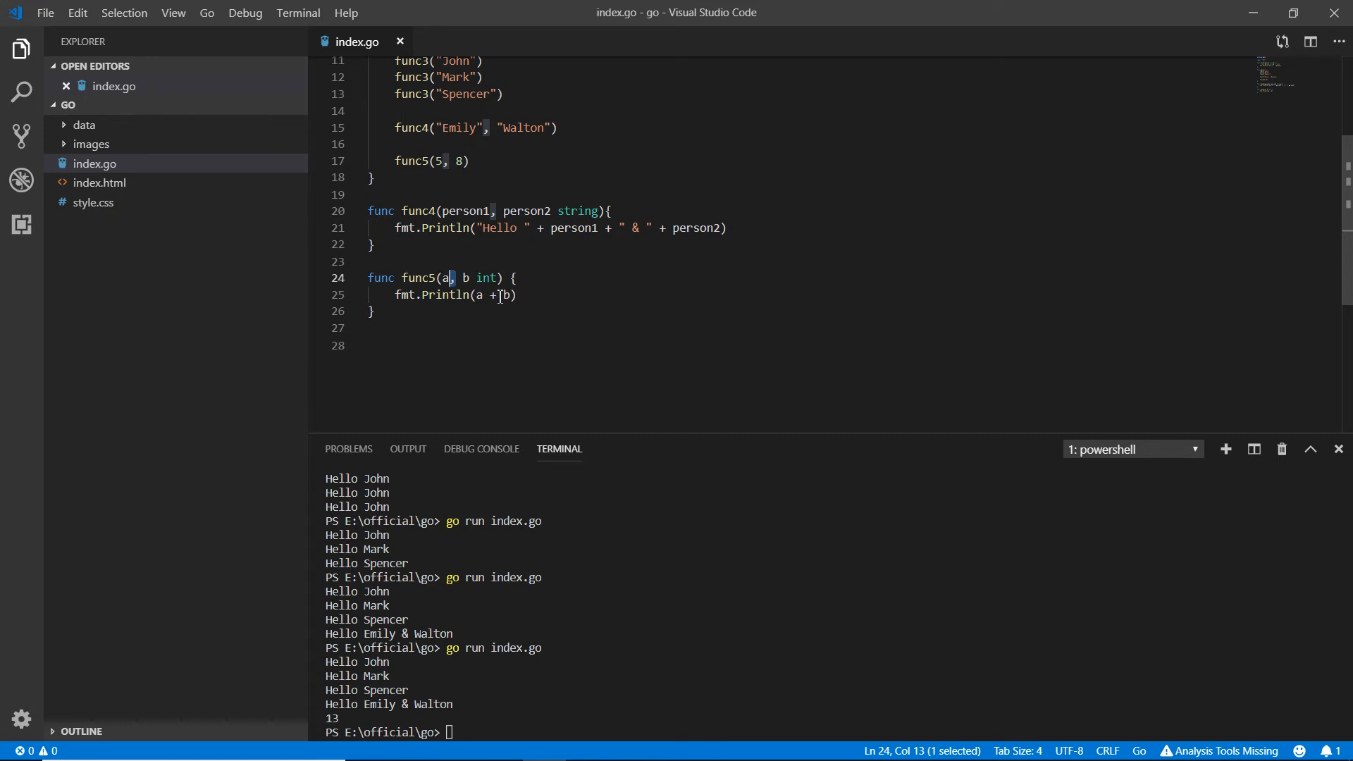
click(518, 294)
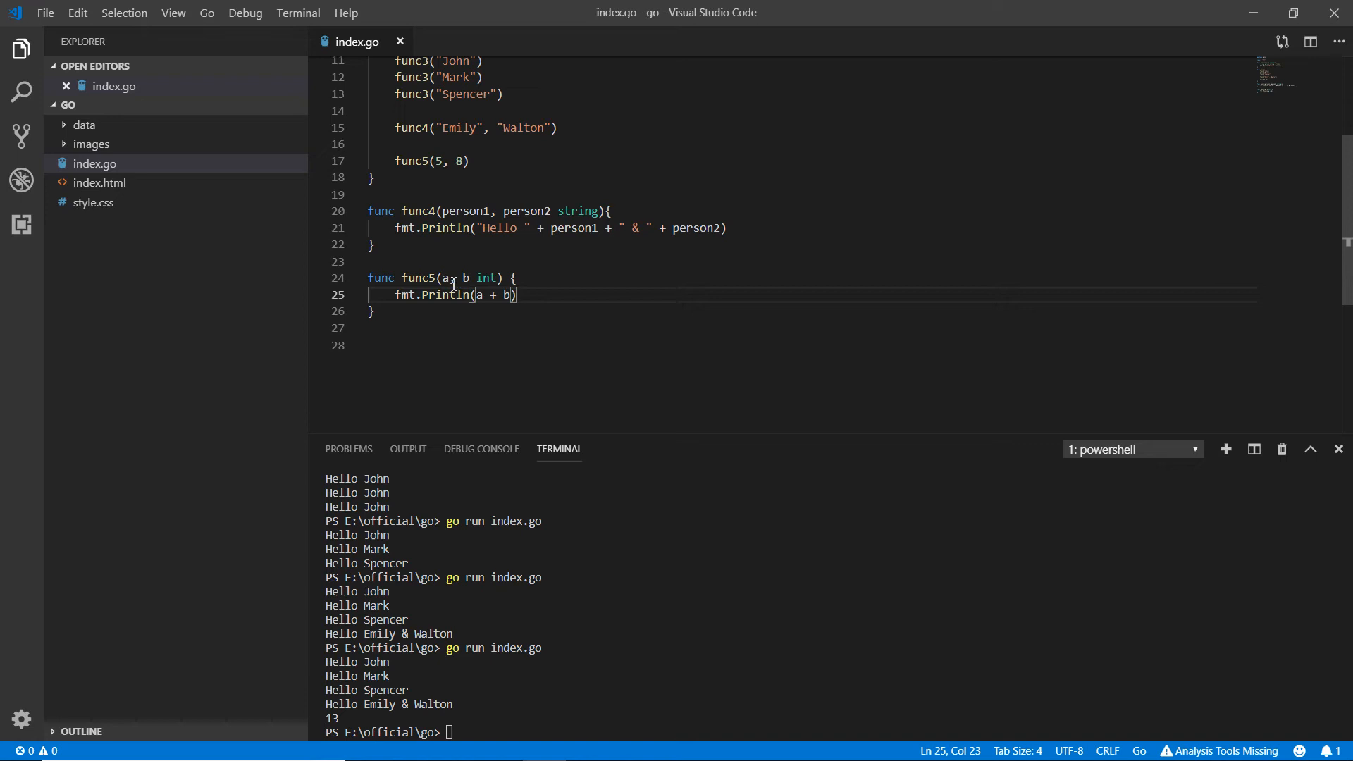
text(, 9)
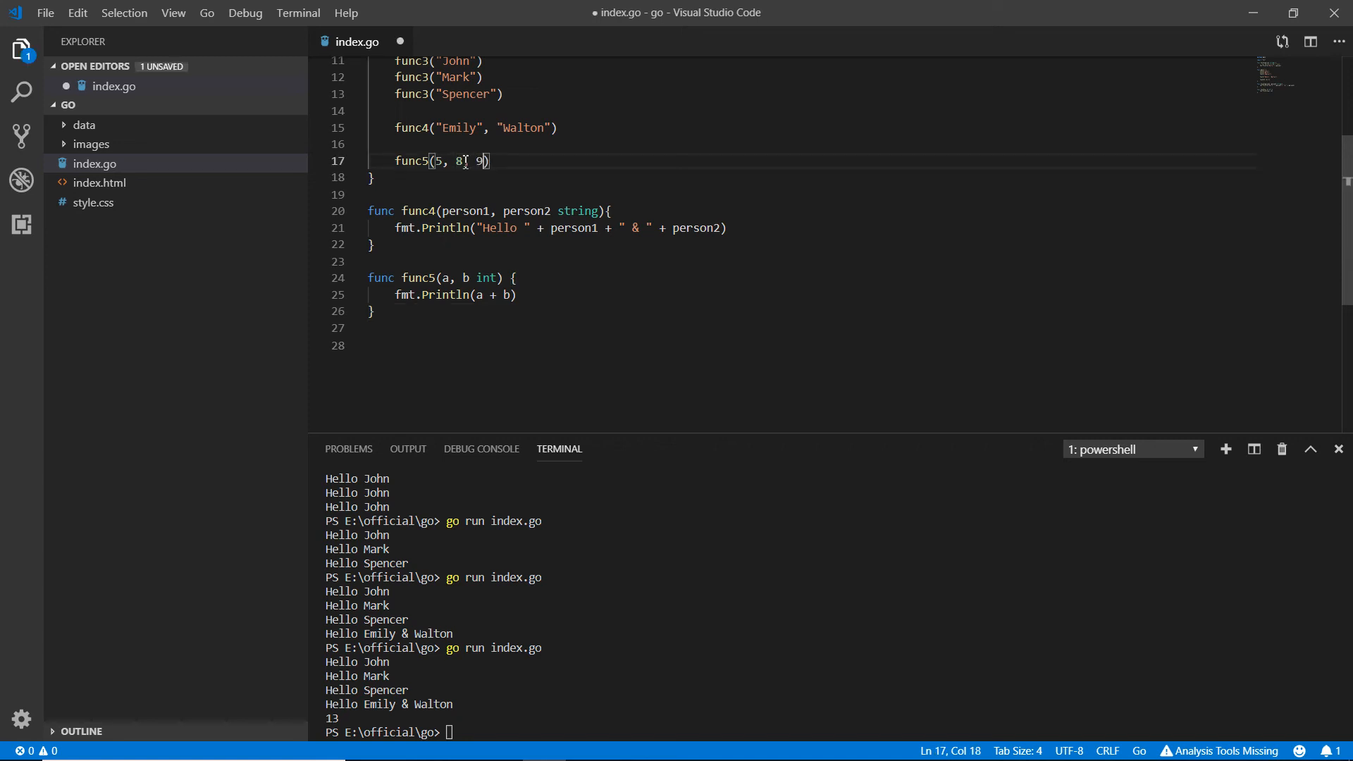
- Add 9 to the func5 call and add +c to the printed expression
text(,)
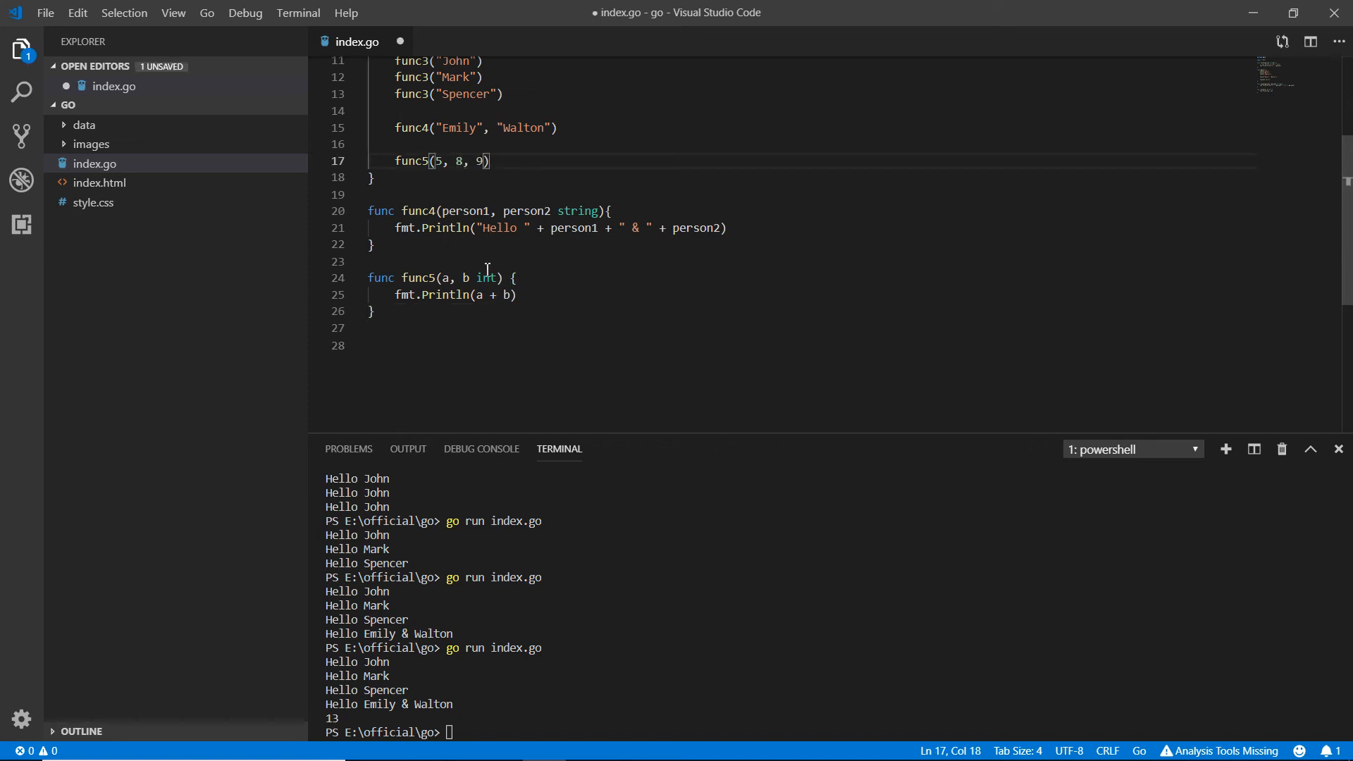
click(475, 278)
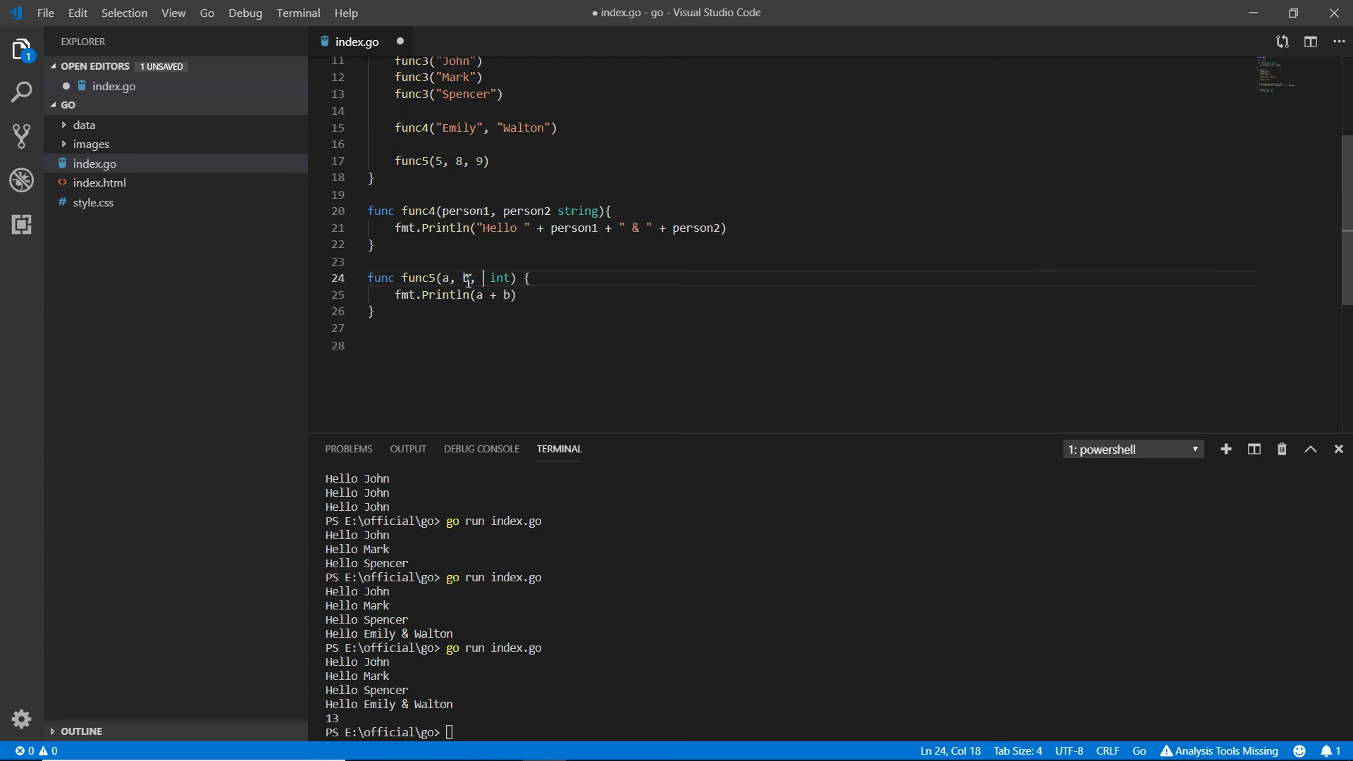
text(9)
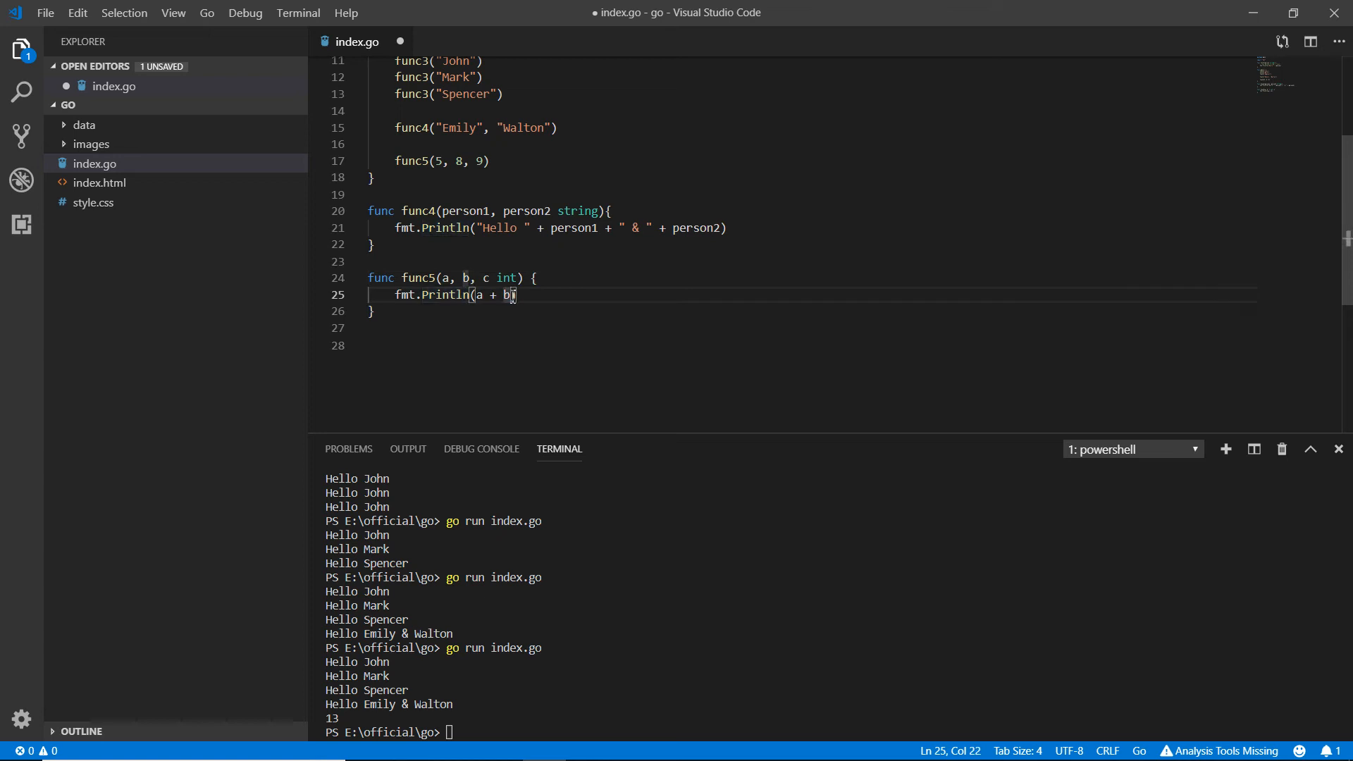
text(+c)
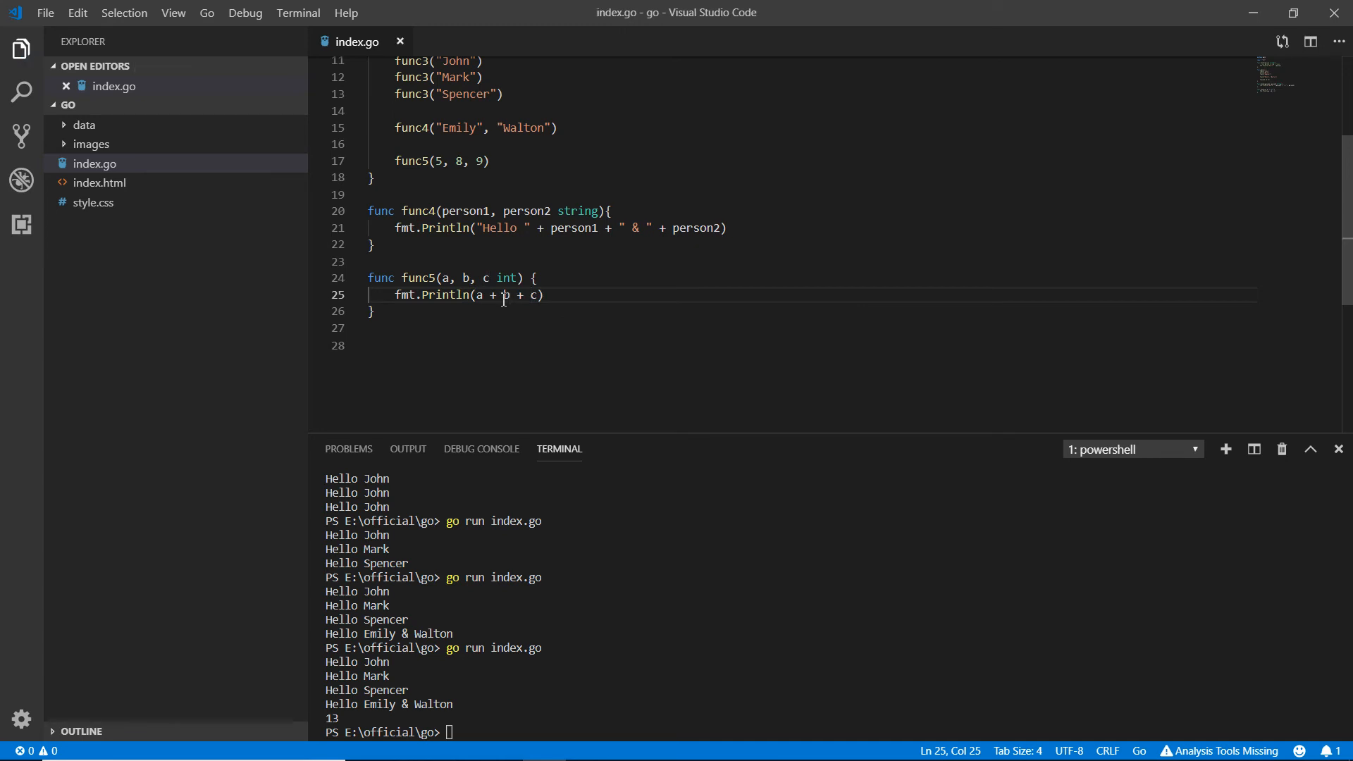
mouse_move(435, 726)
text(go run index.go)
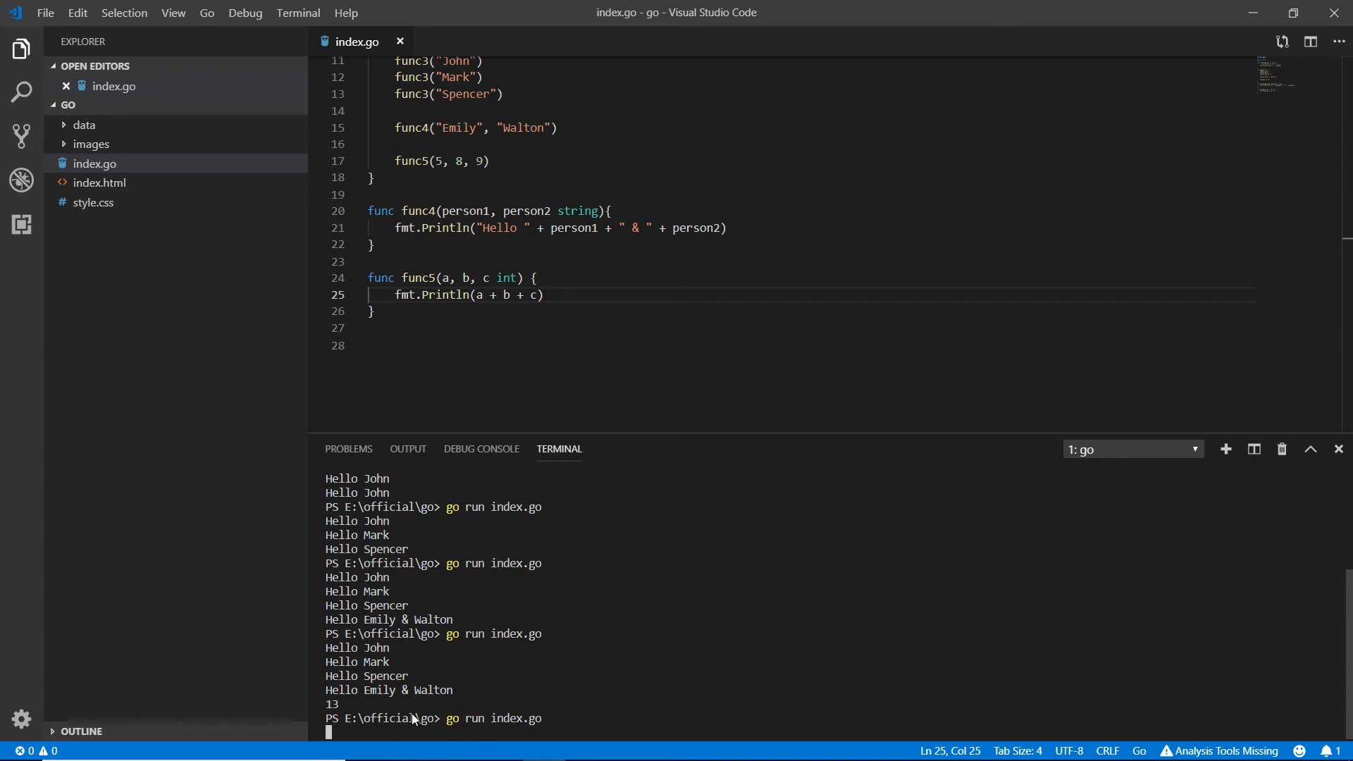
mouse_move(361, 723)
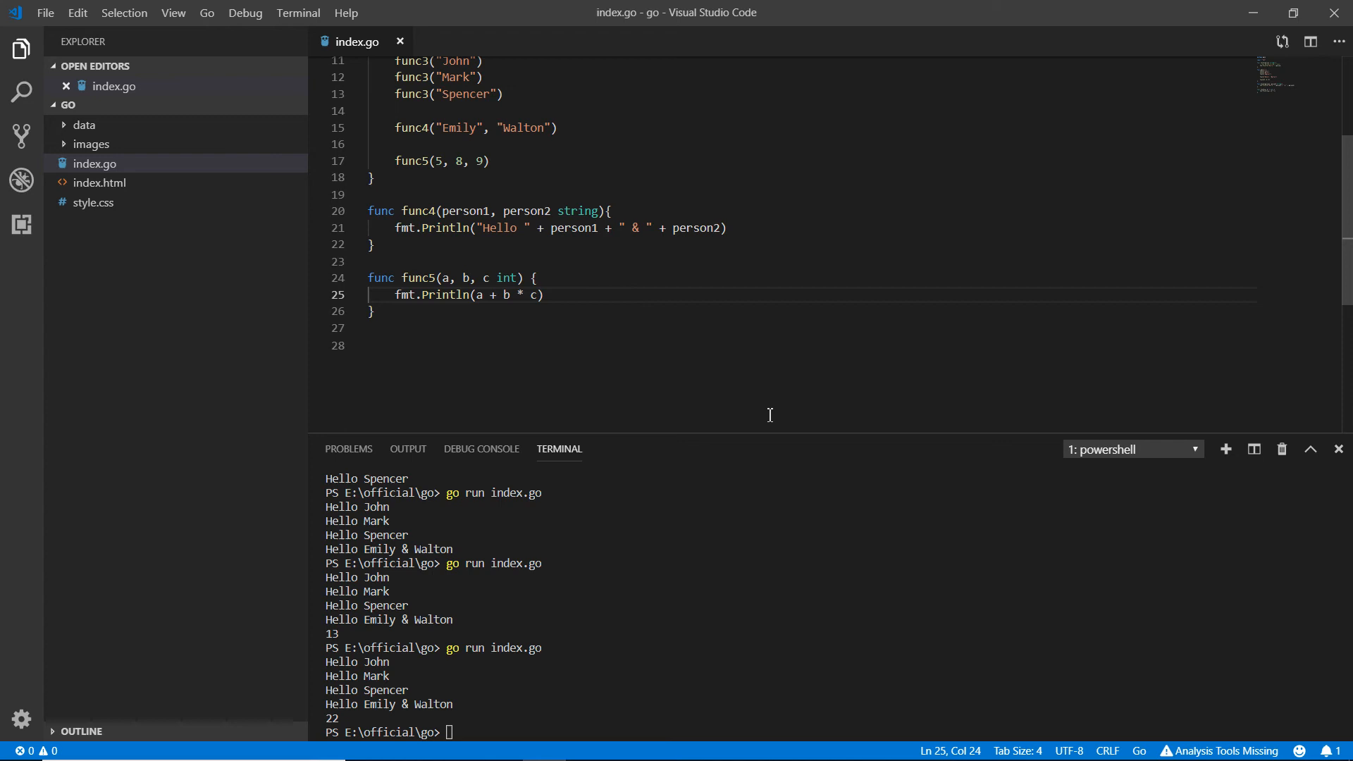
mouse_move(483, 714)
text(go run index.go)
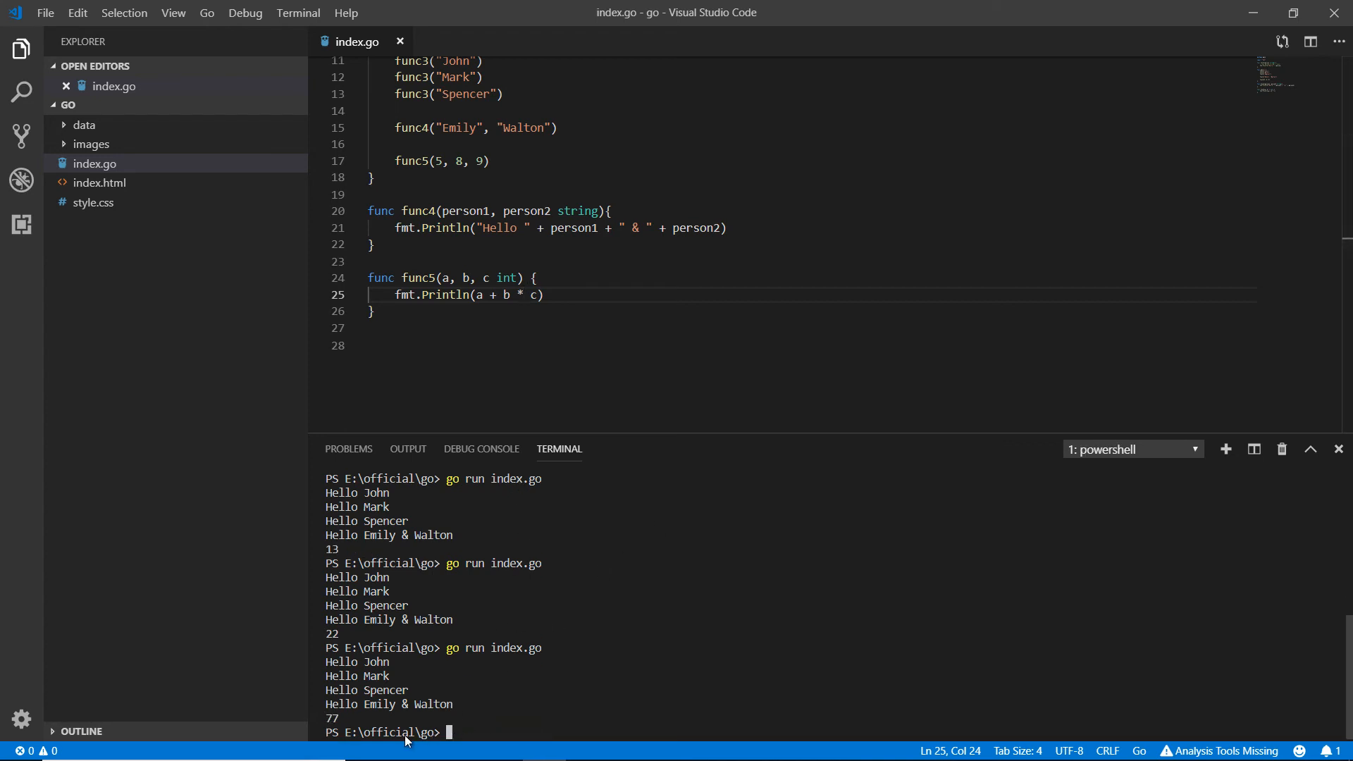
mouse_move(430, 494)
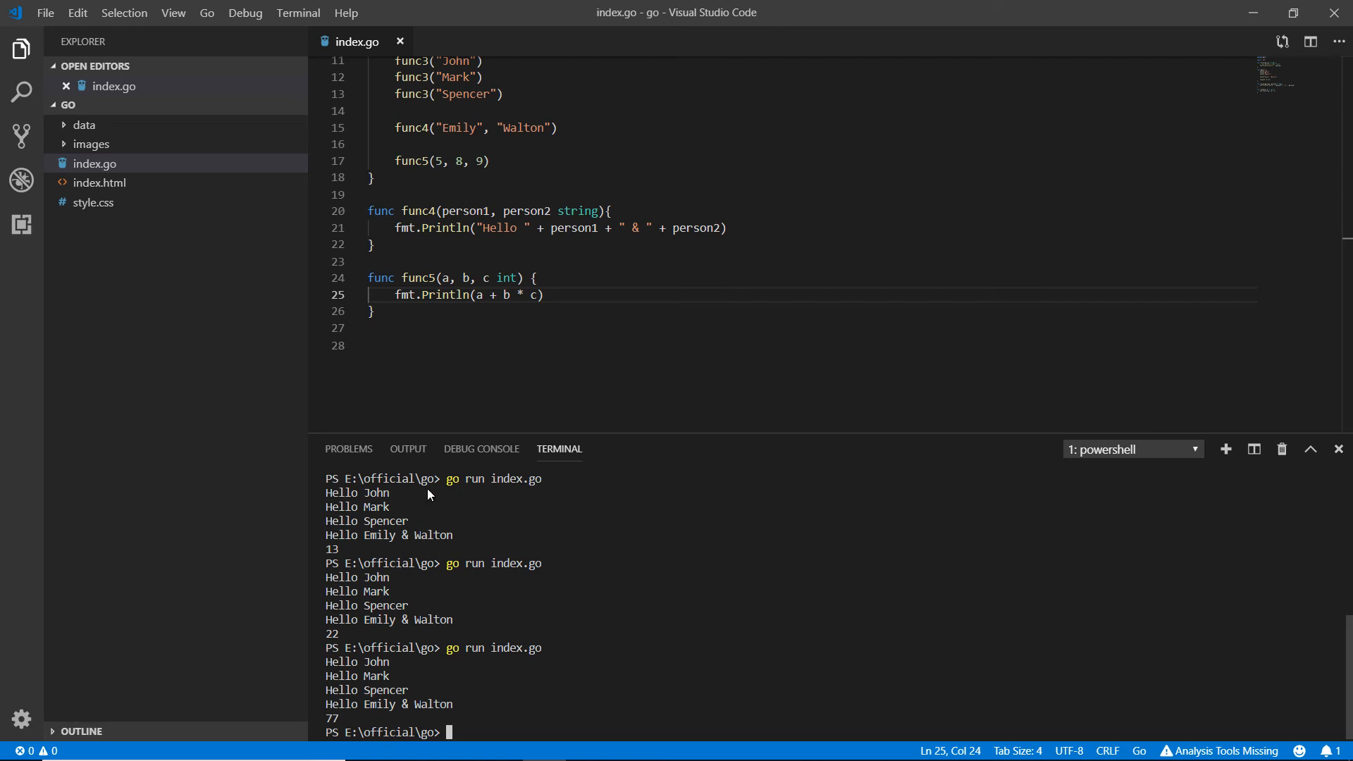
mouse_move(447, 281)
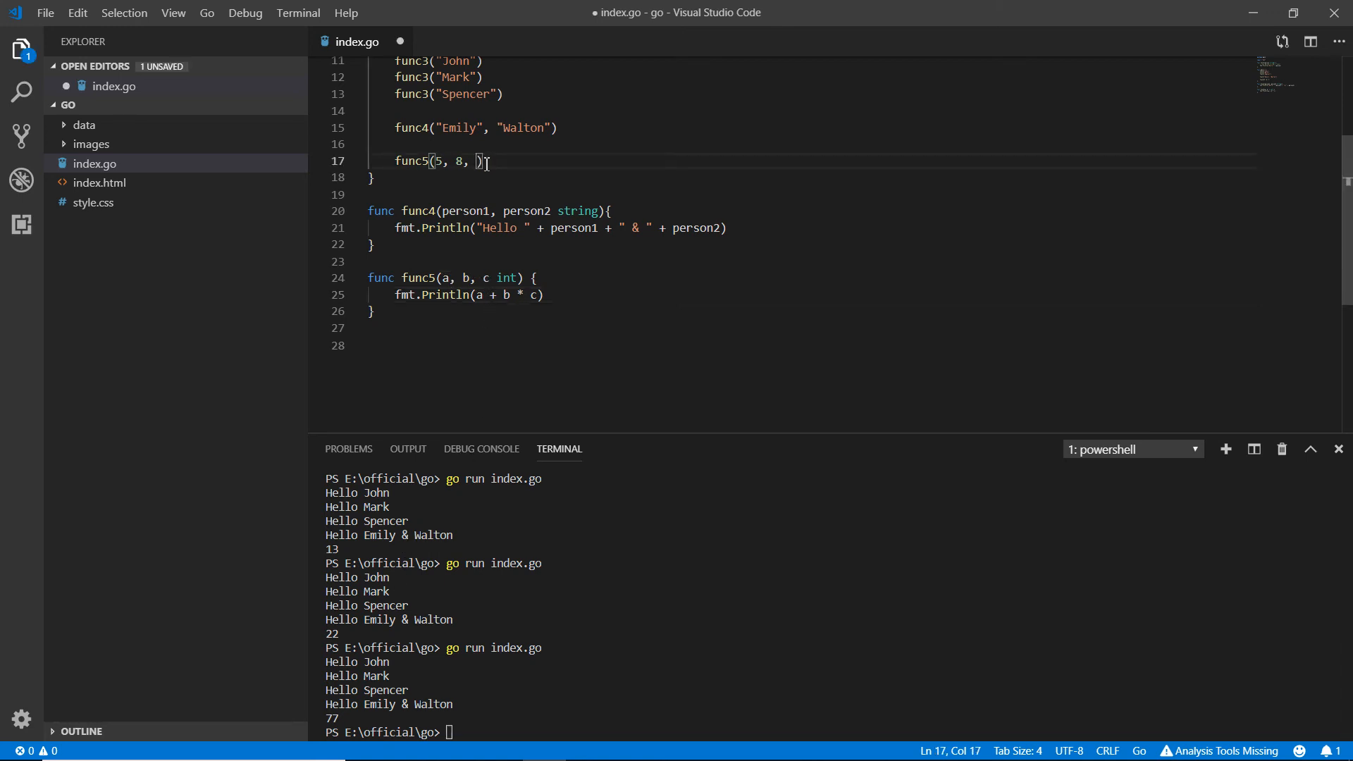
text("")
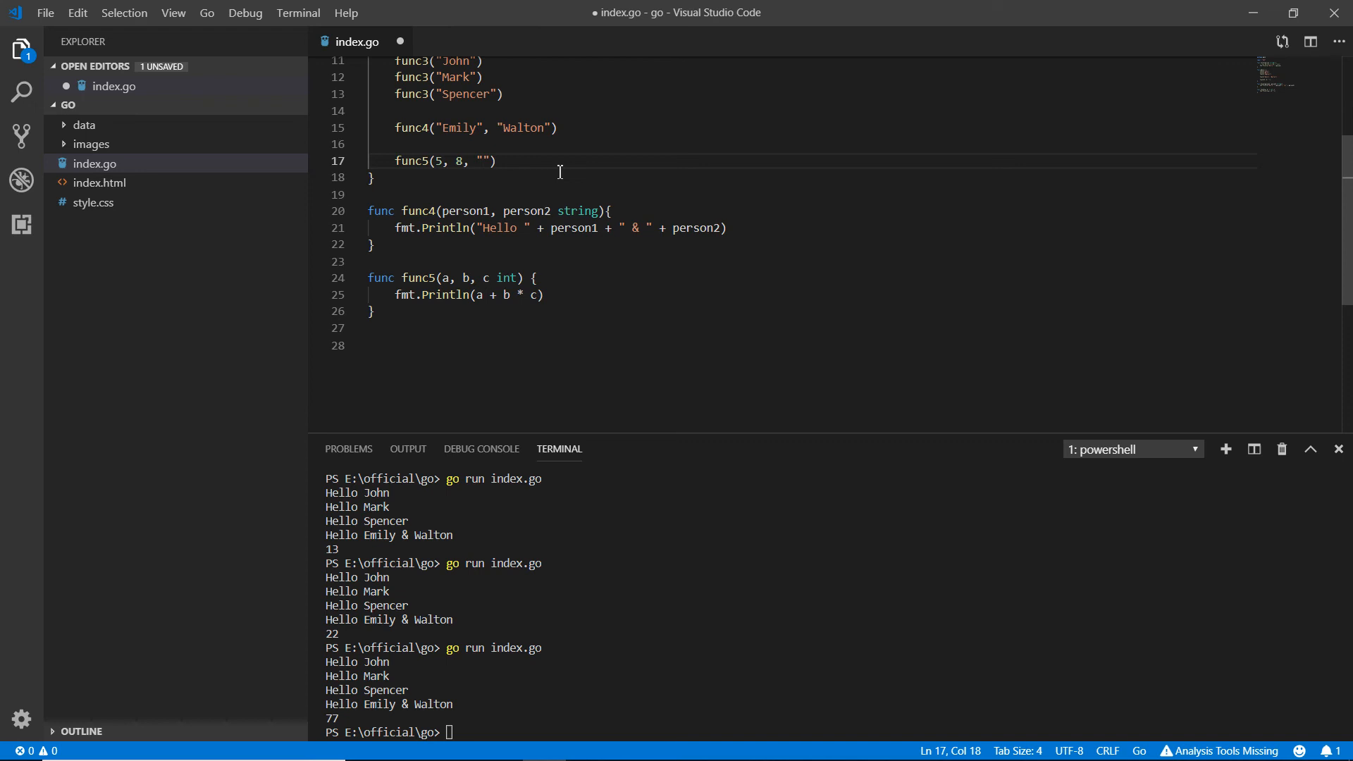
text(Mal)
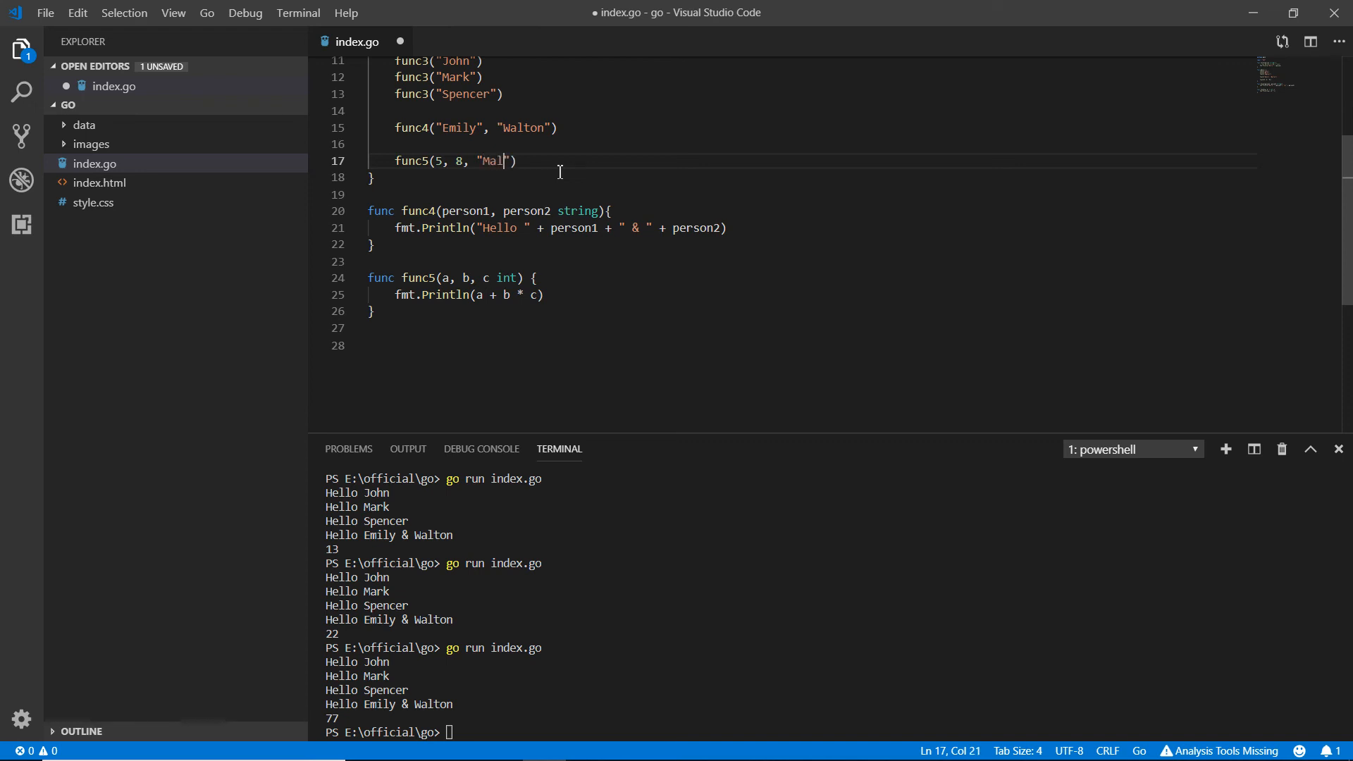
text(isa)
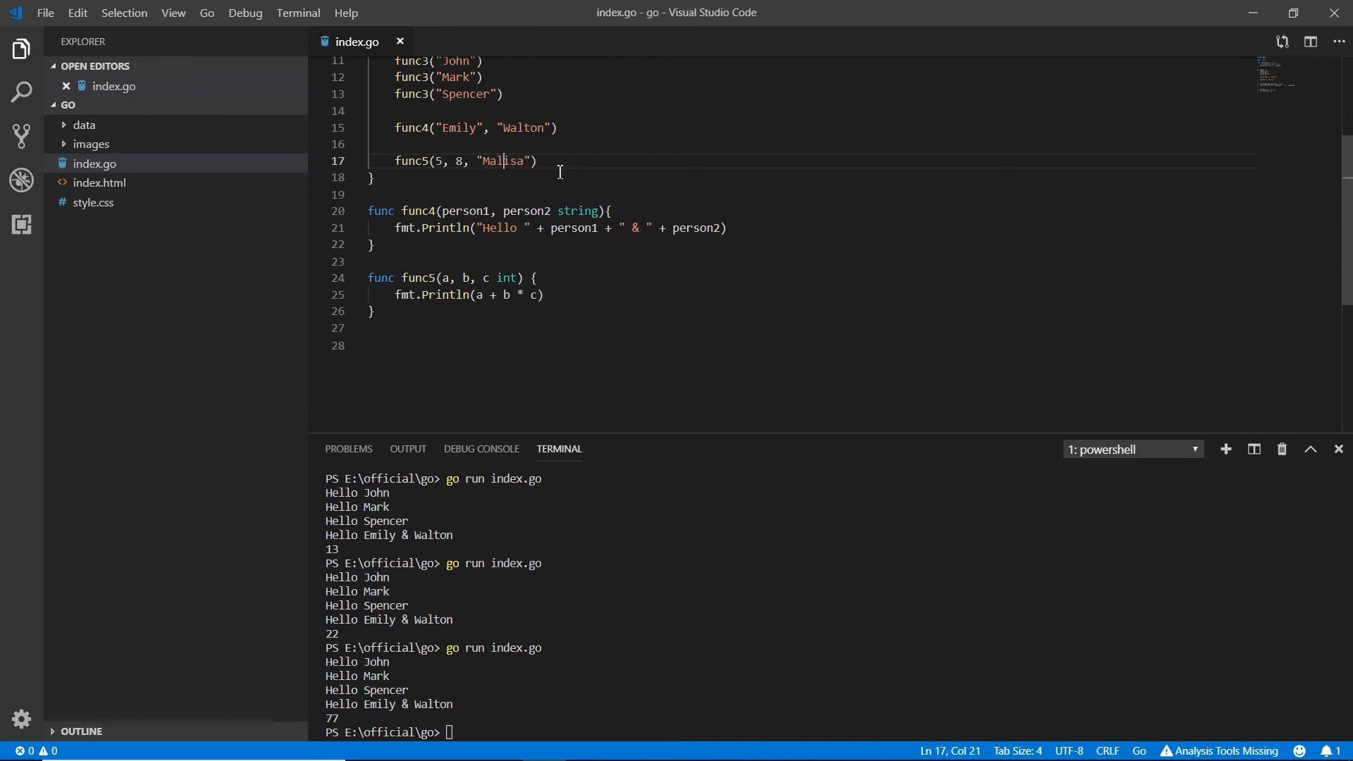
text(0)
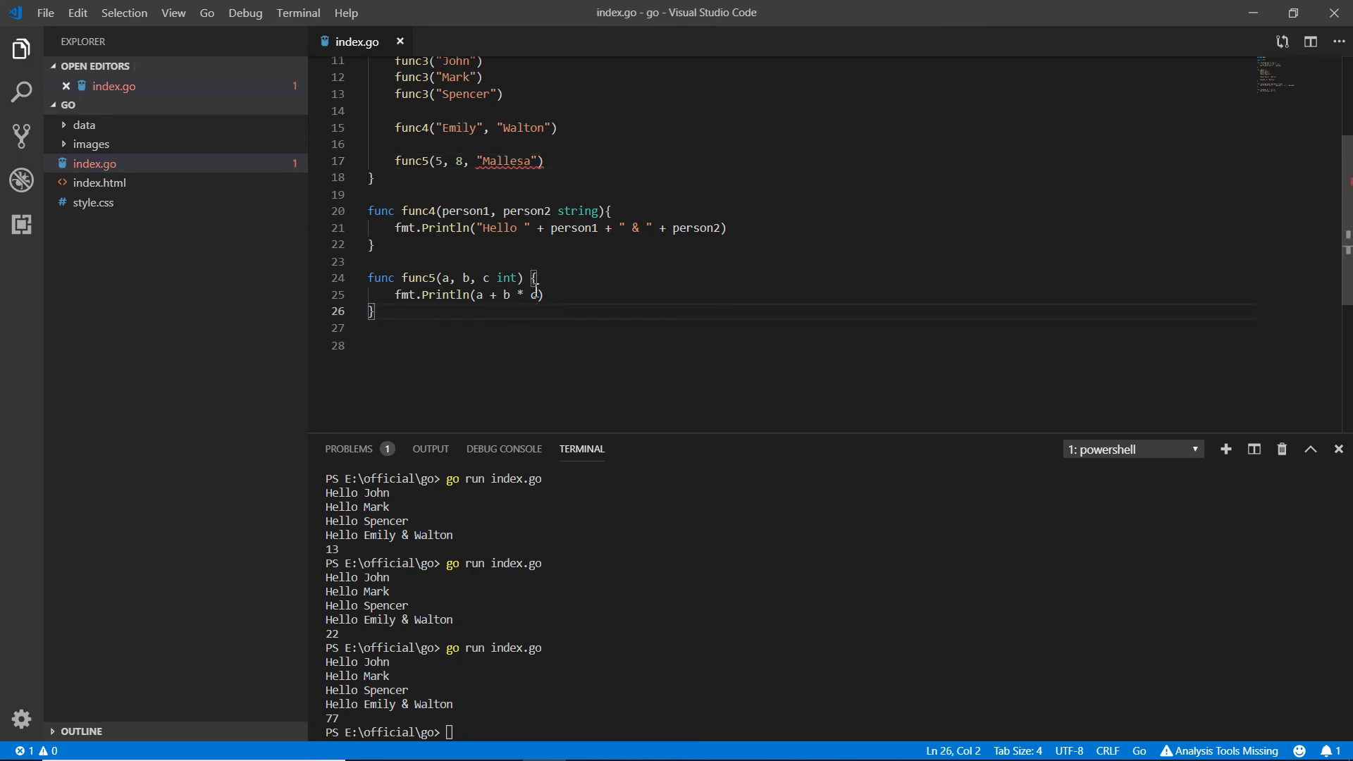
click(533, 294)
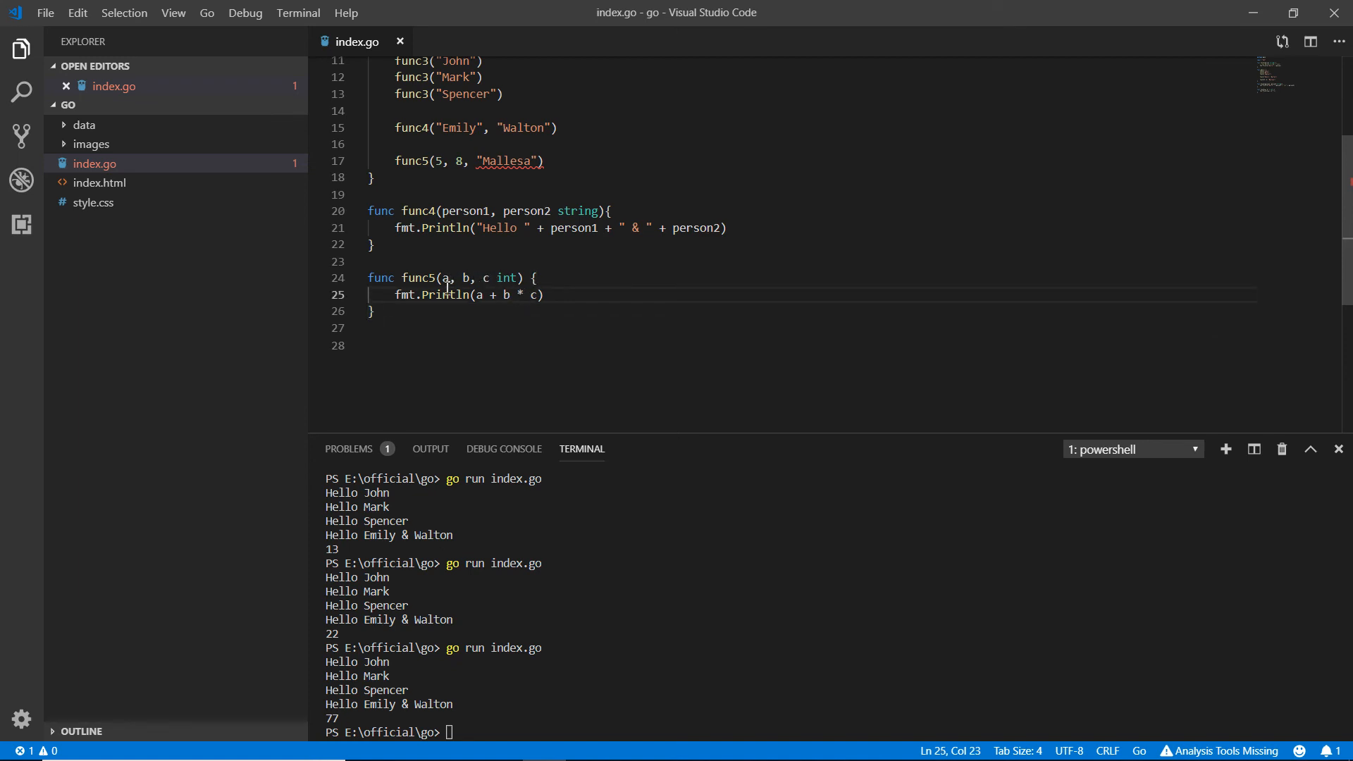
click(515, 277)
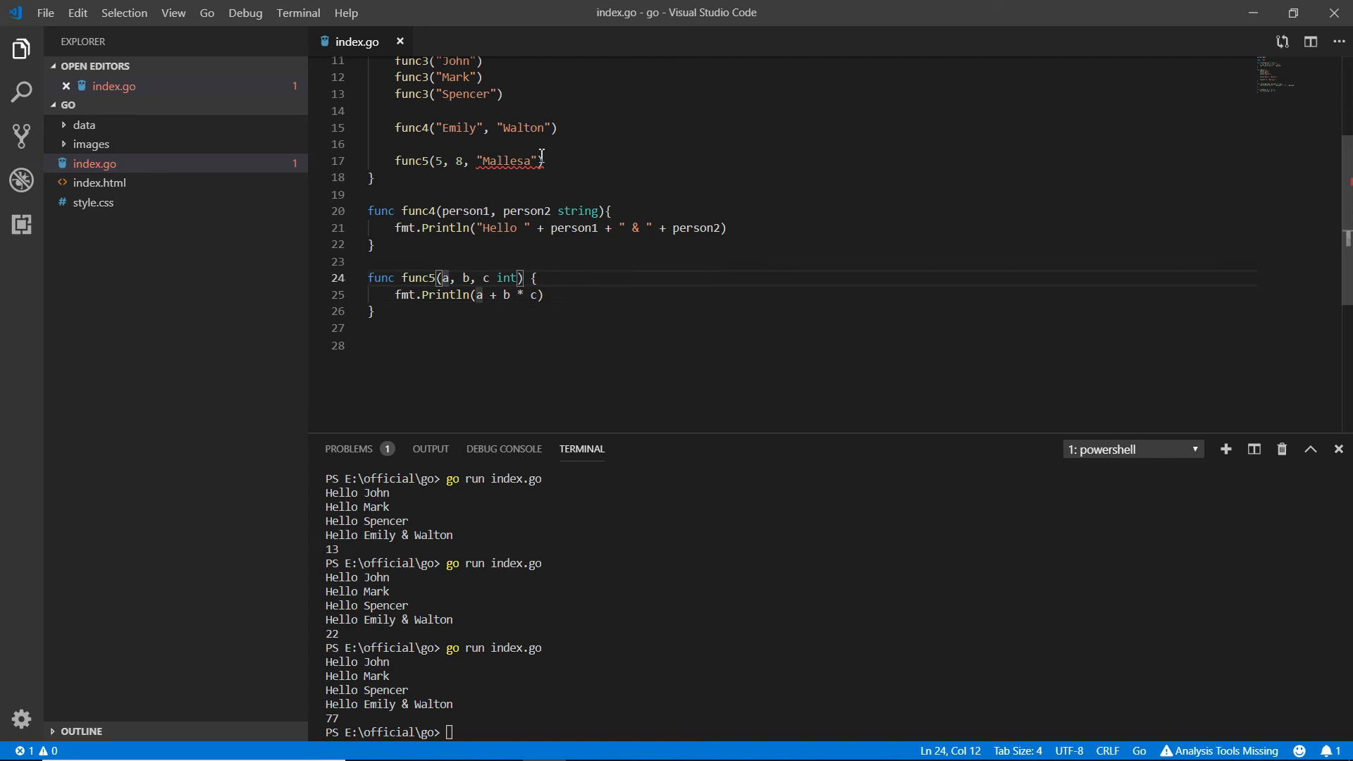
mouse_move(509, 161)
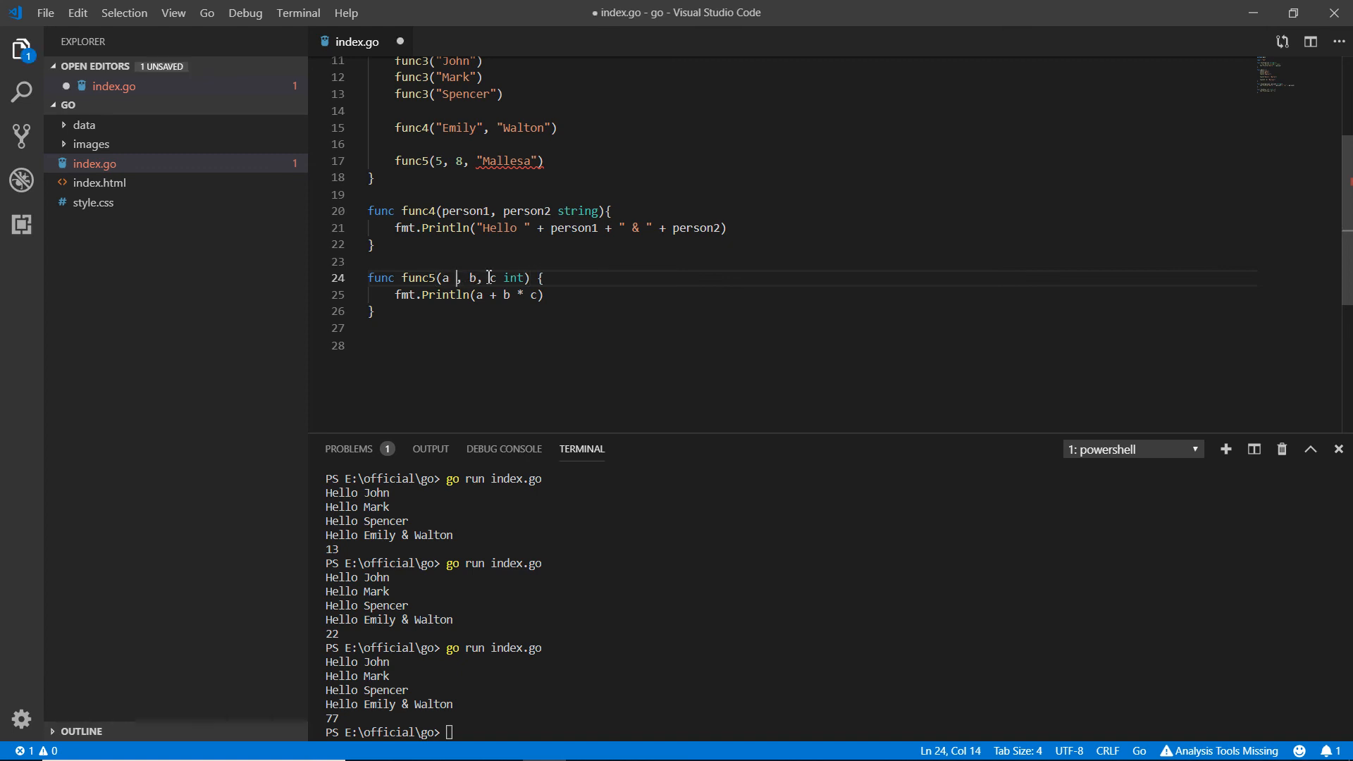
- Type int, int and string as the types of parameters a, b and c
text(int)
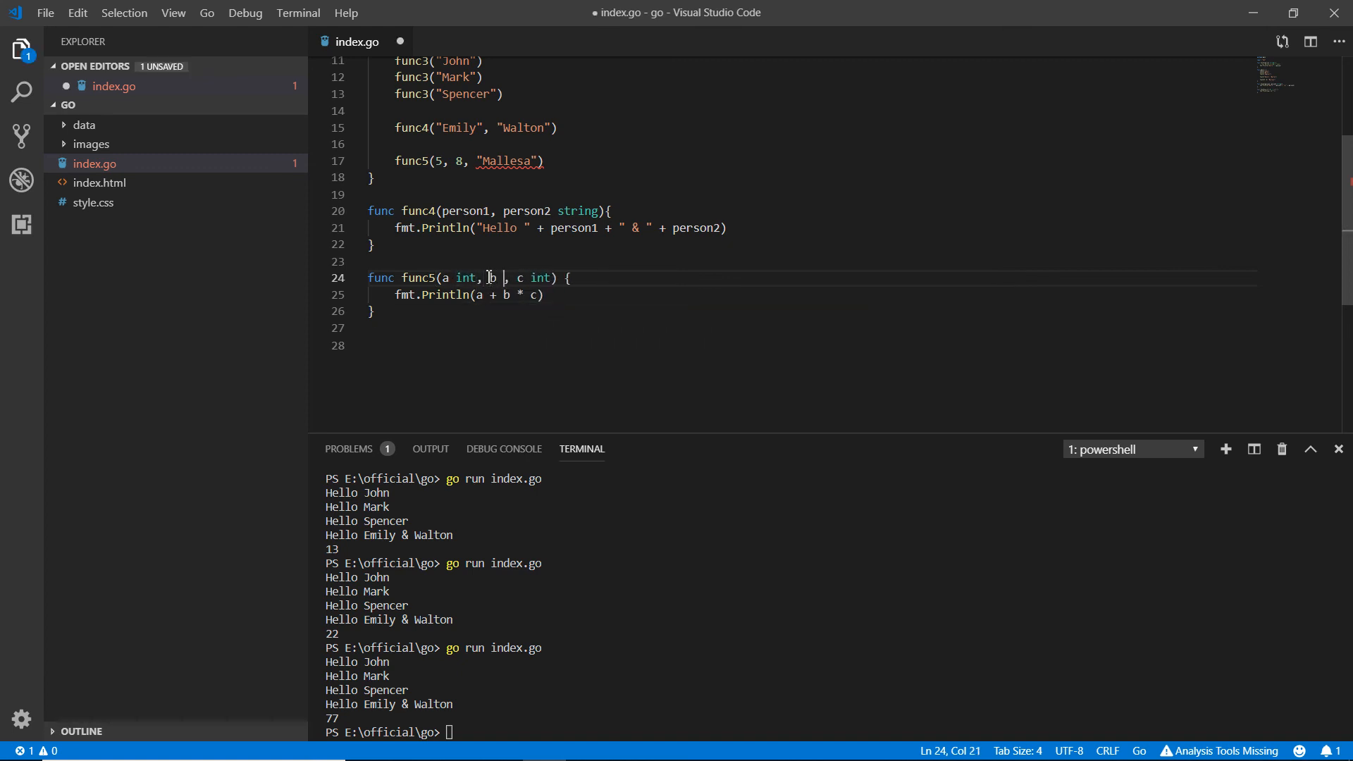
text(int)
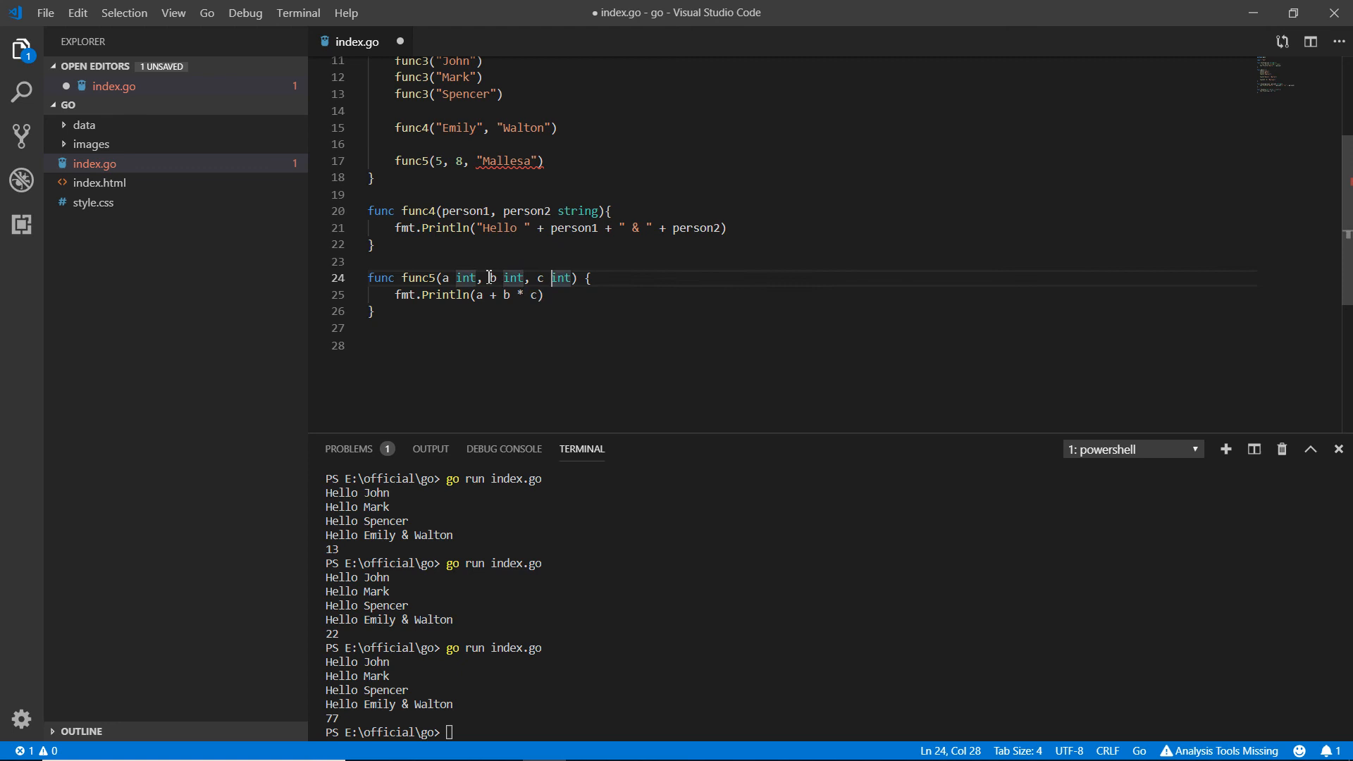
text(string)
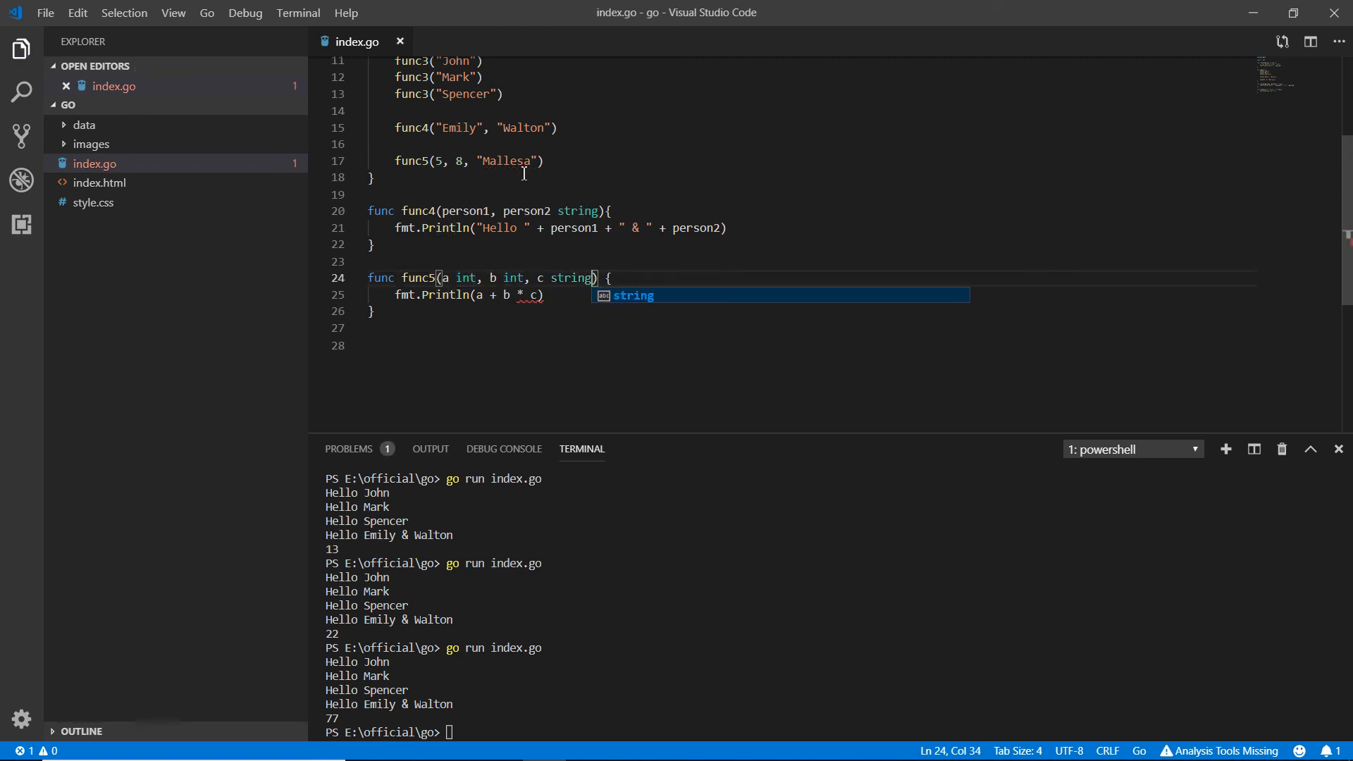
mouse_move(521, 295)
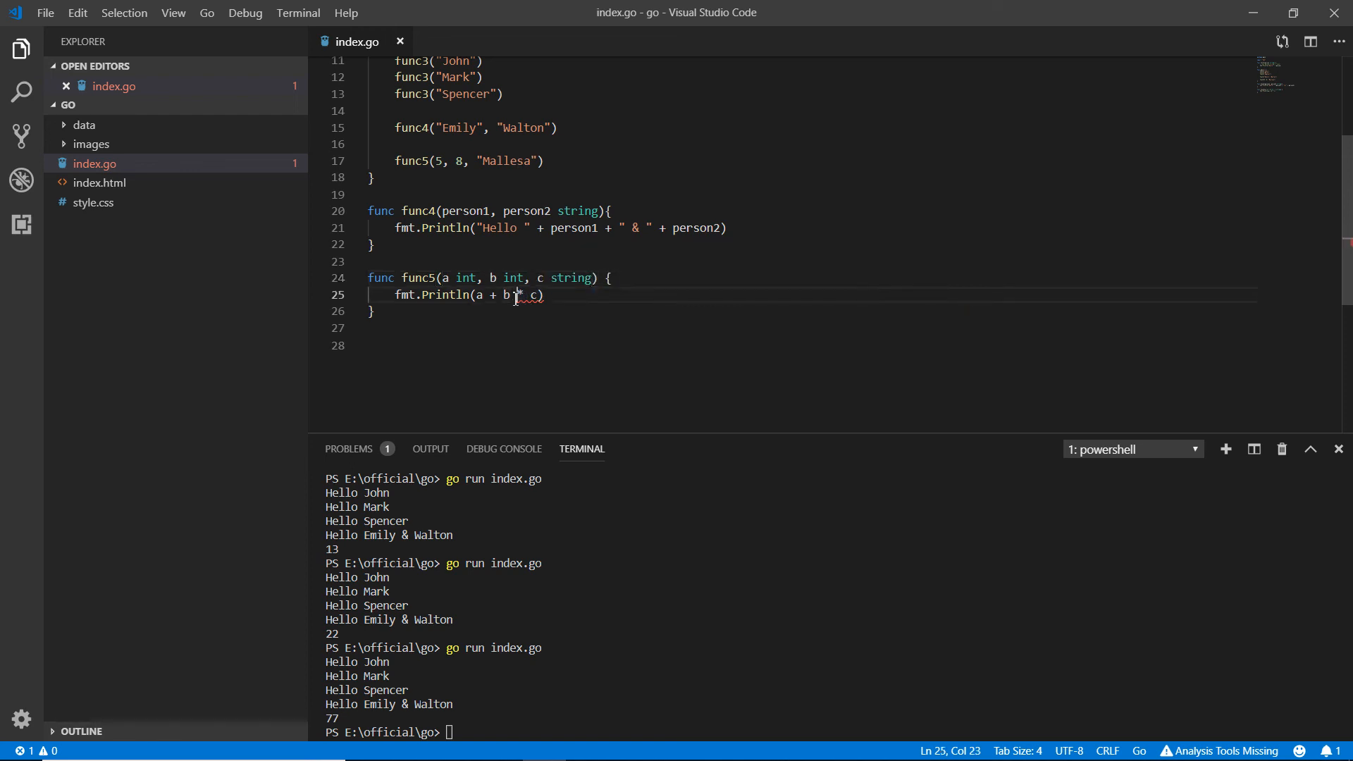
- Clear the Println argument and declare 'var d = a + b' in func5
key(Backspace)
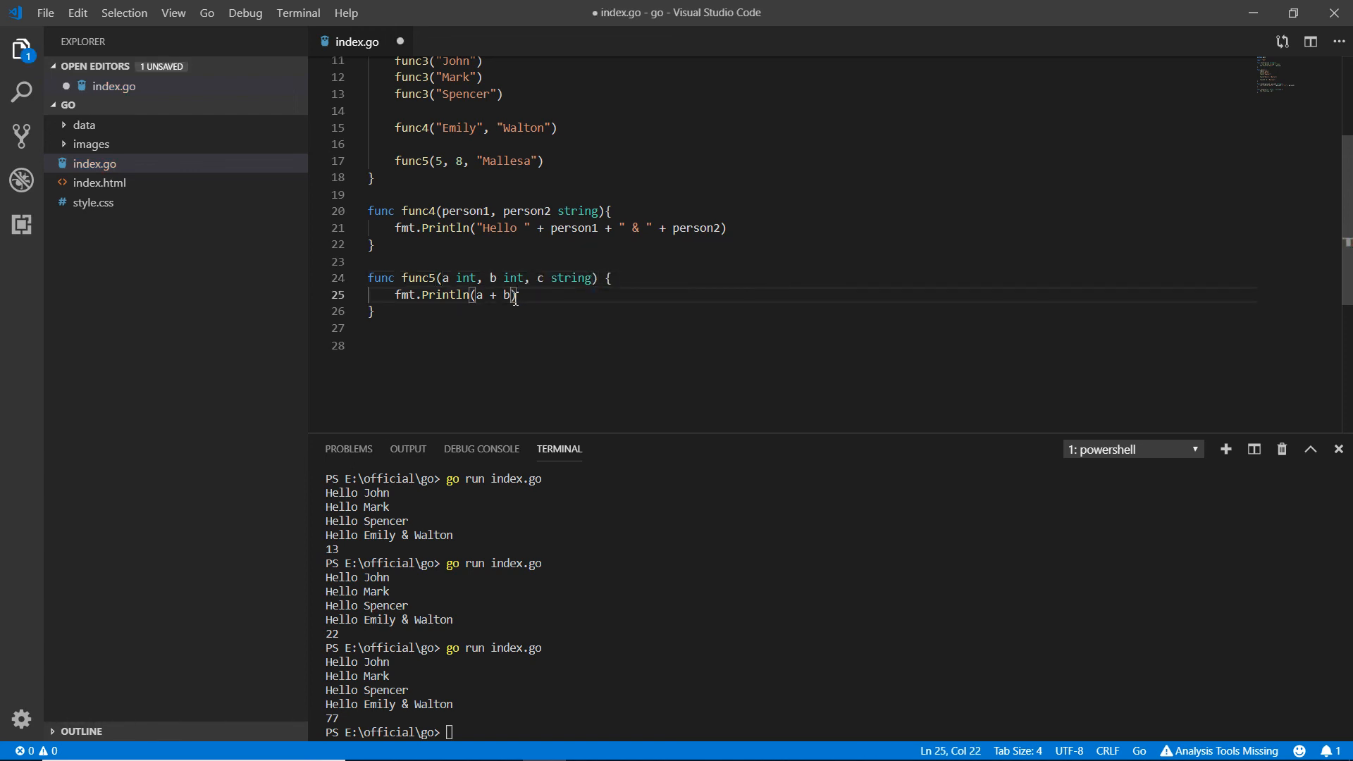
key(BackSpace)
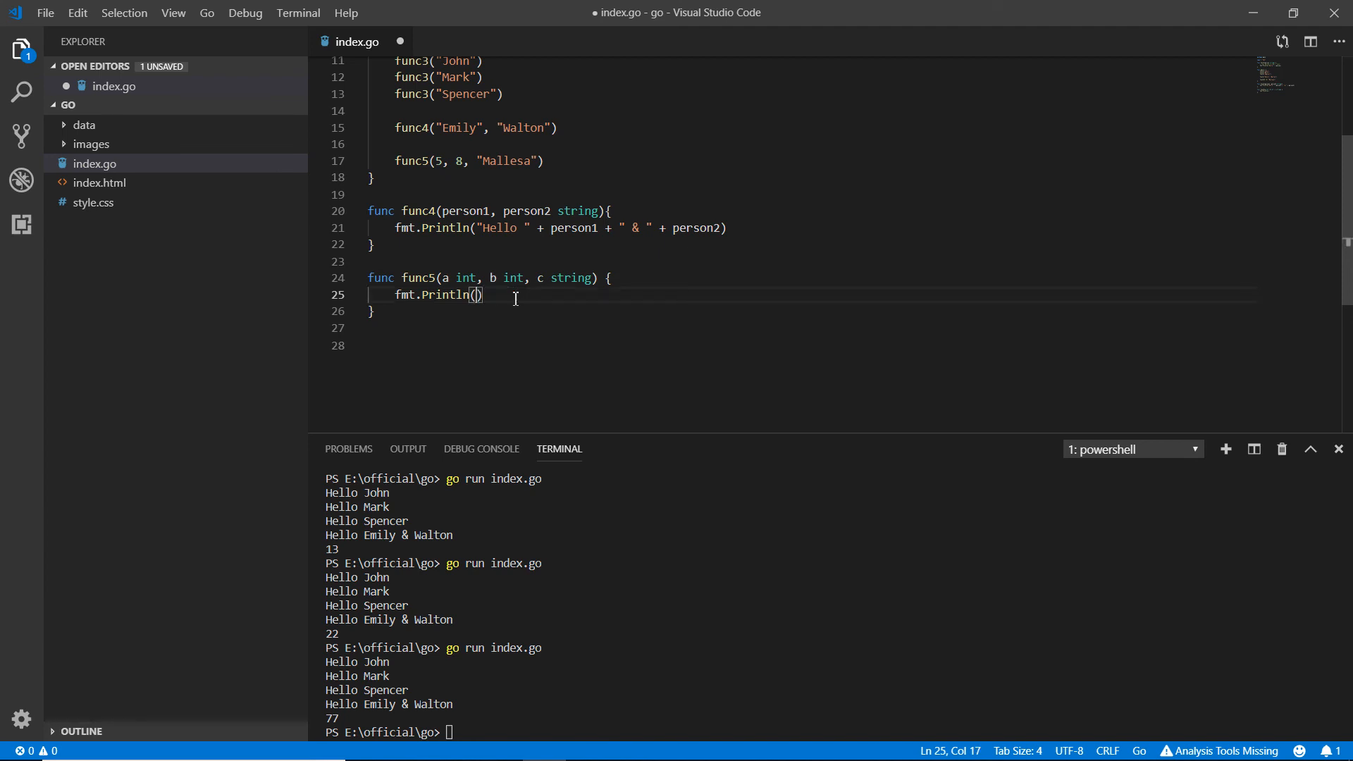
click(596, 277)
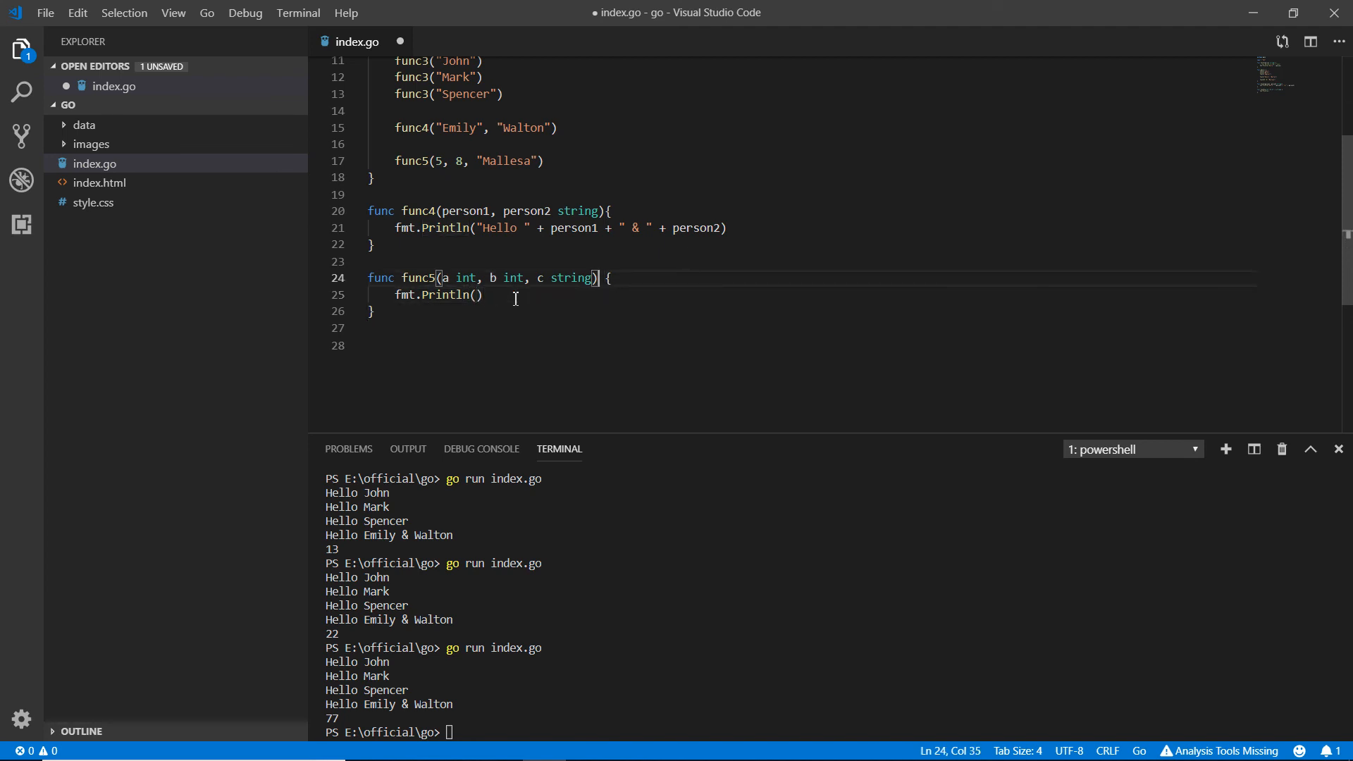
text(a + b)
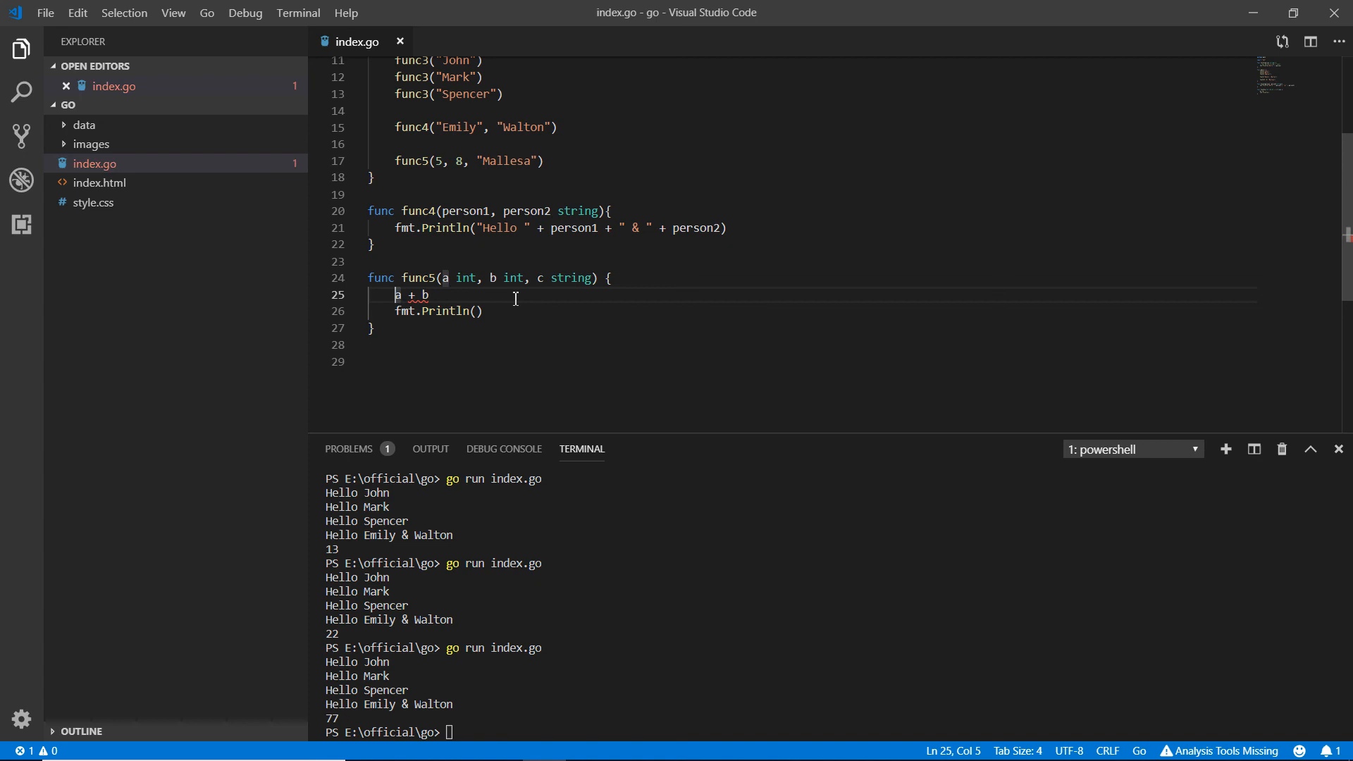
text(d =)
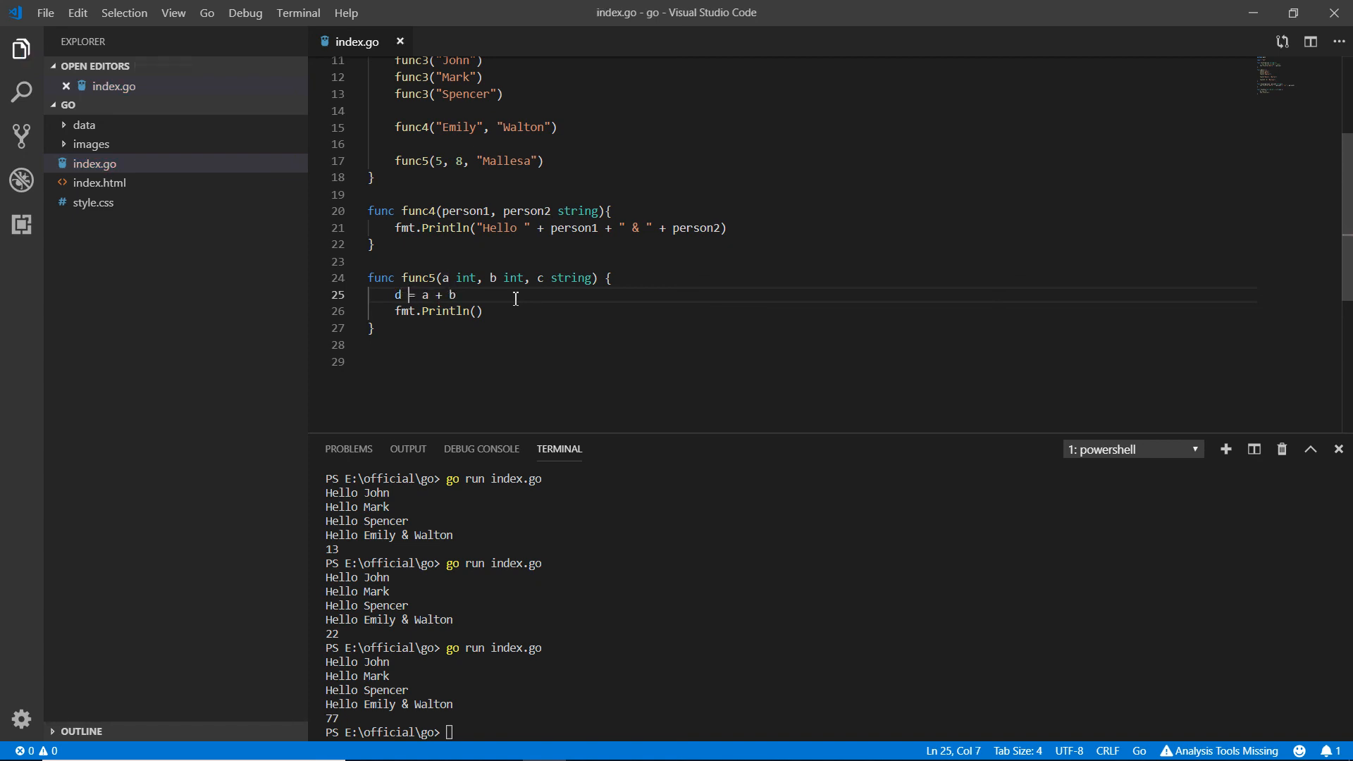
text(var)
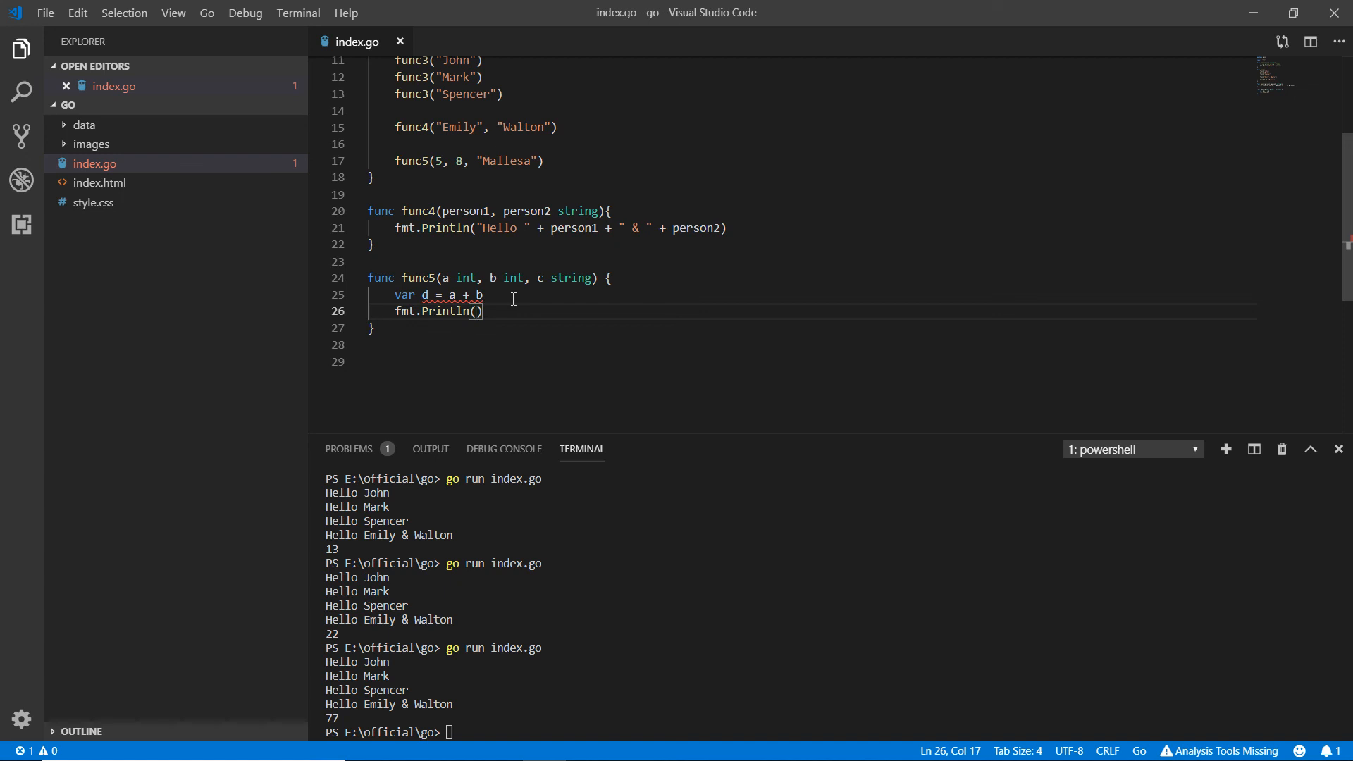
mouse_move(429, 295)
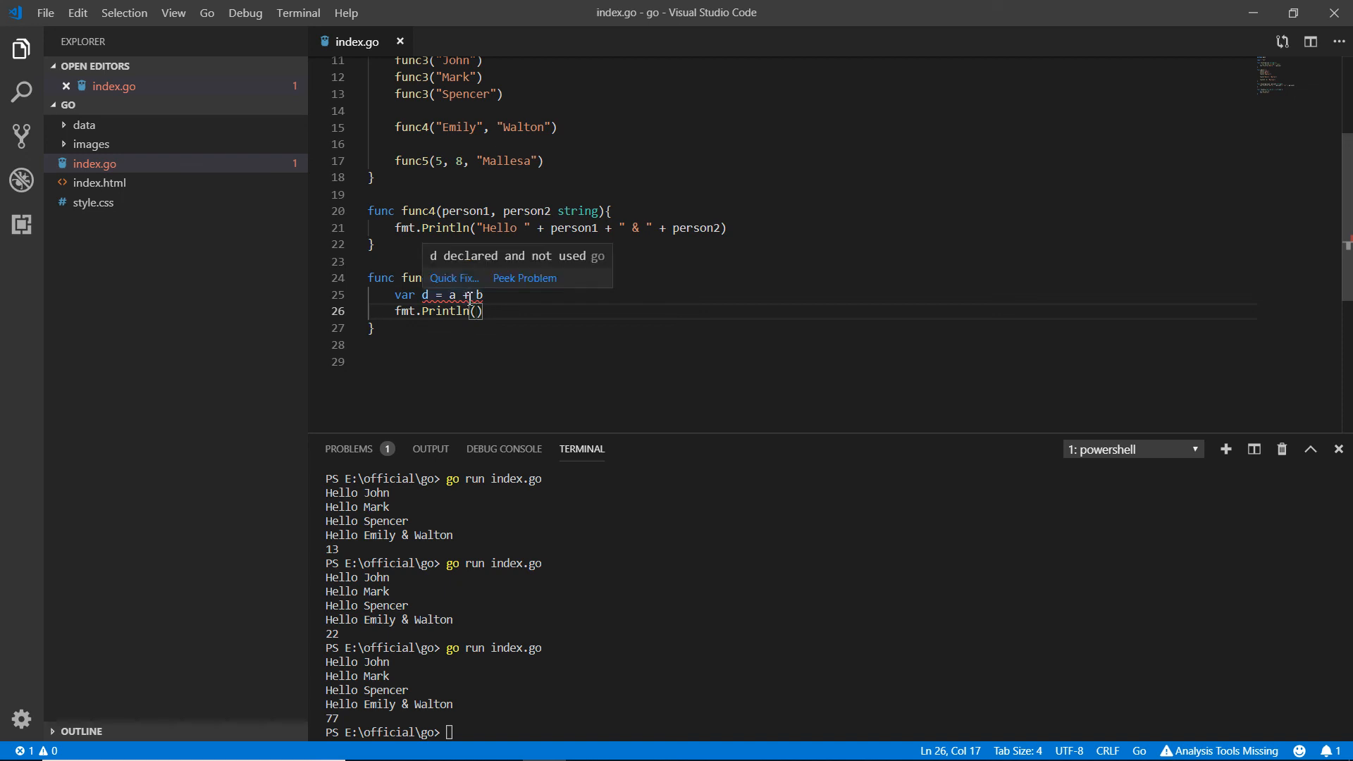
- Change the Println argument to d, dropping the + c
text(d)
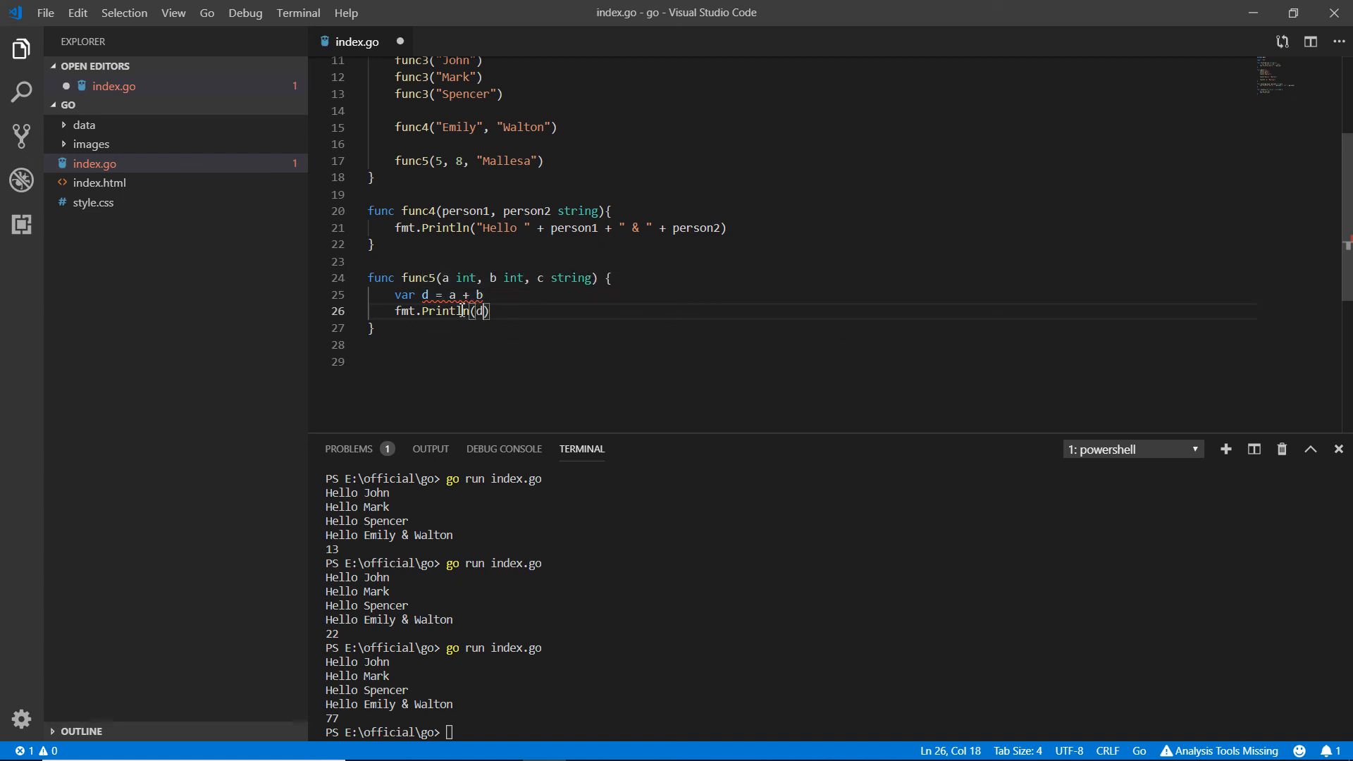
text(+ "")
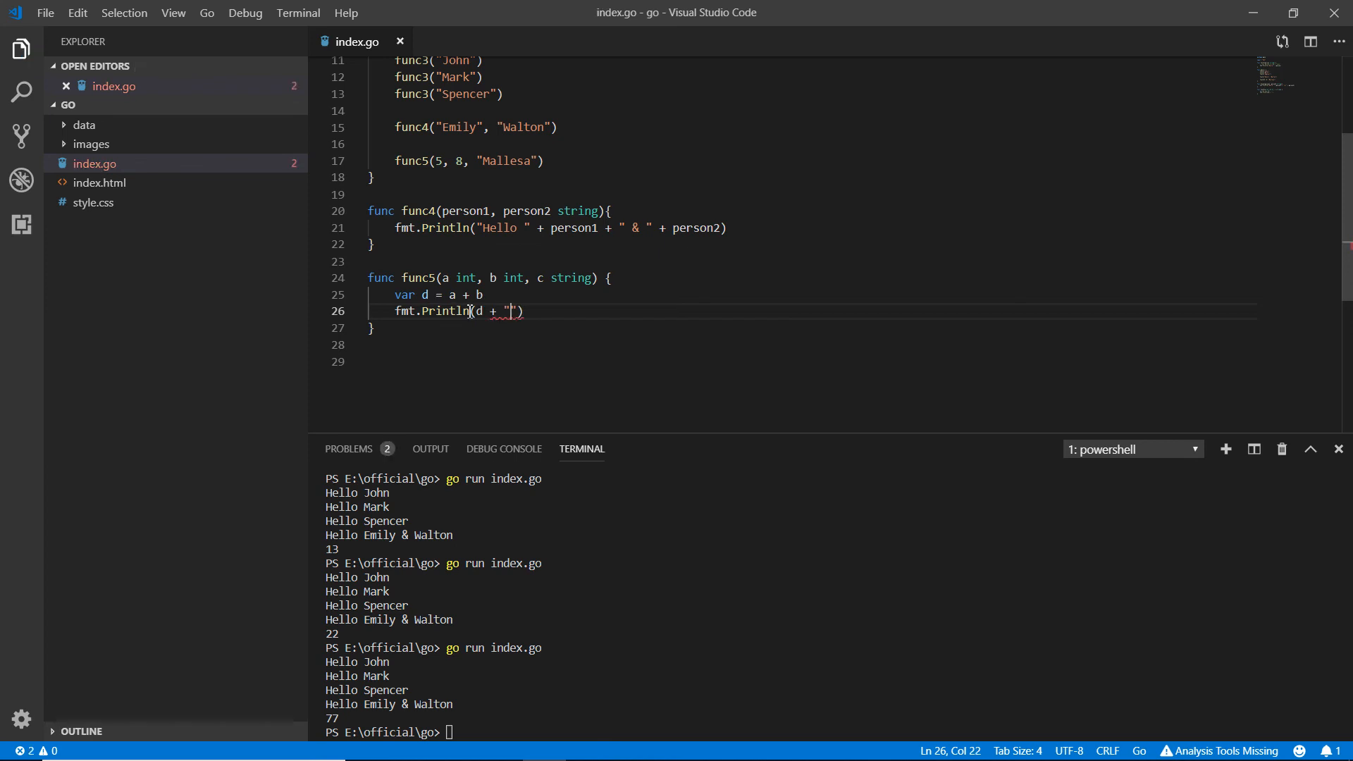
text(c)
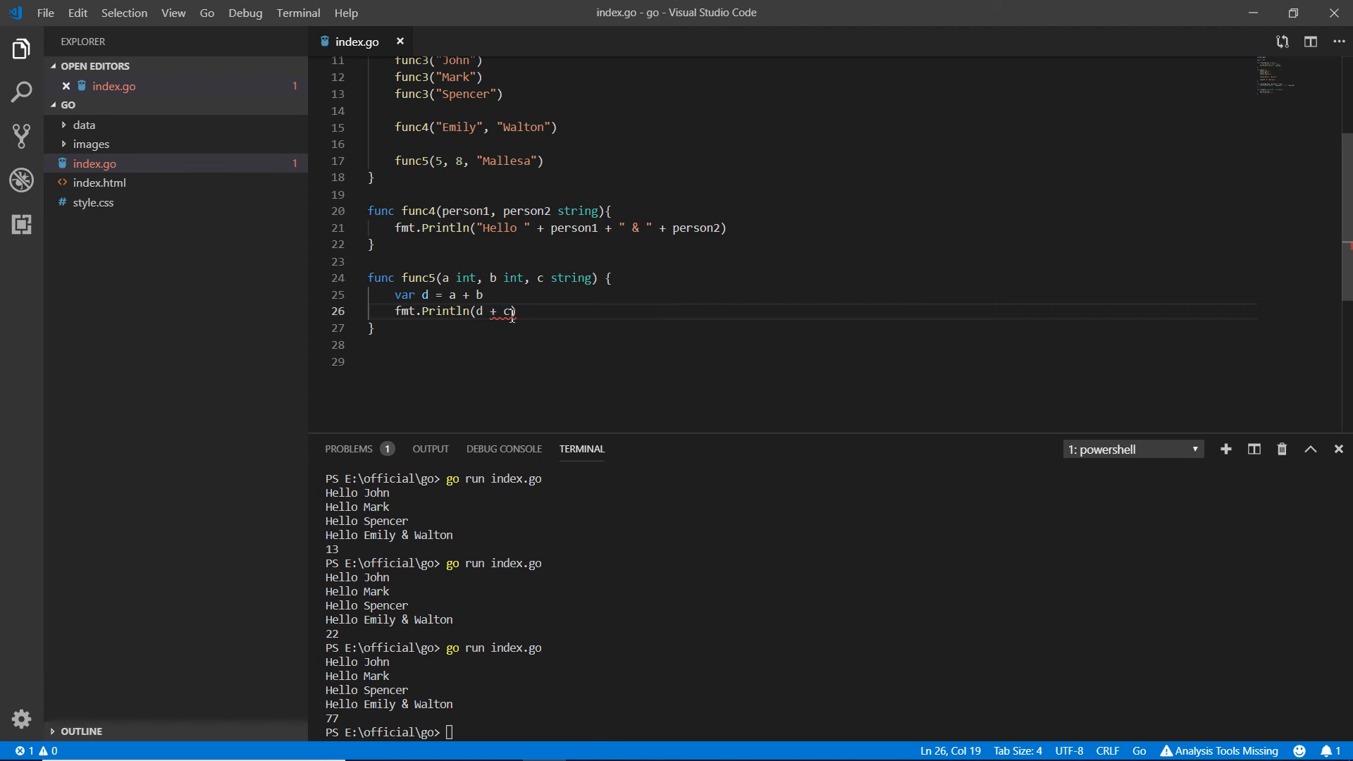
key(Backspace)
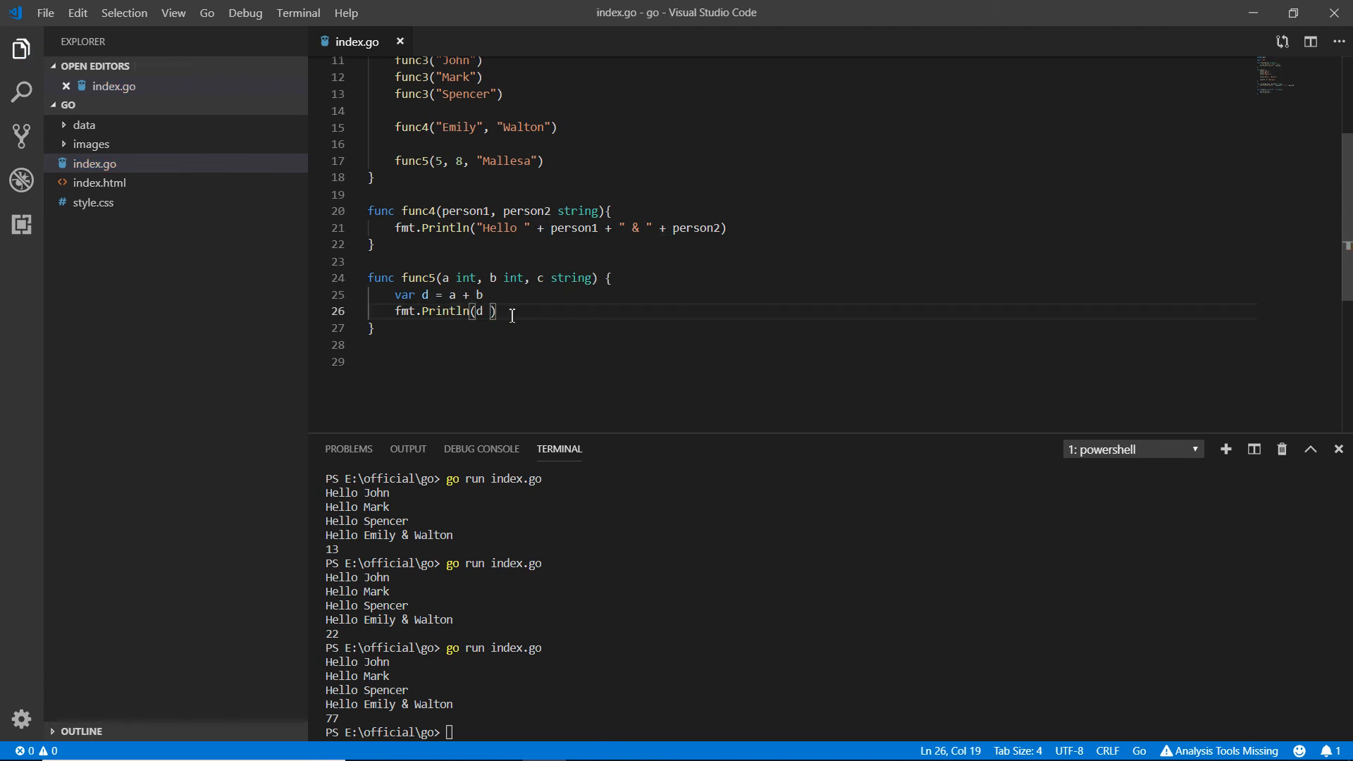
- Add fmt.Println(c) to func5 and select the plus in 'var d = a + b'
text(fm)
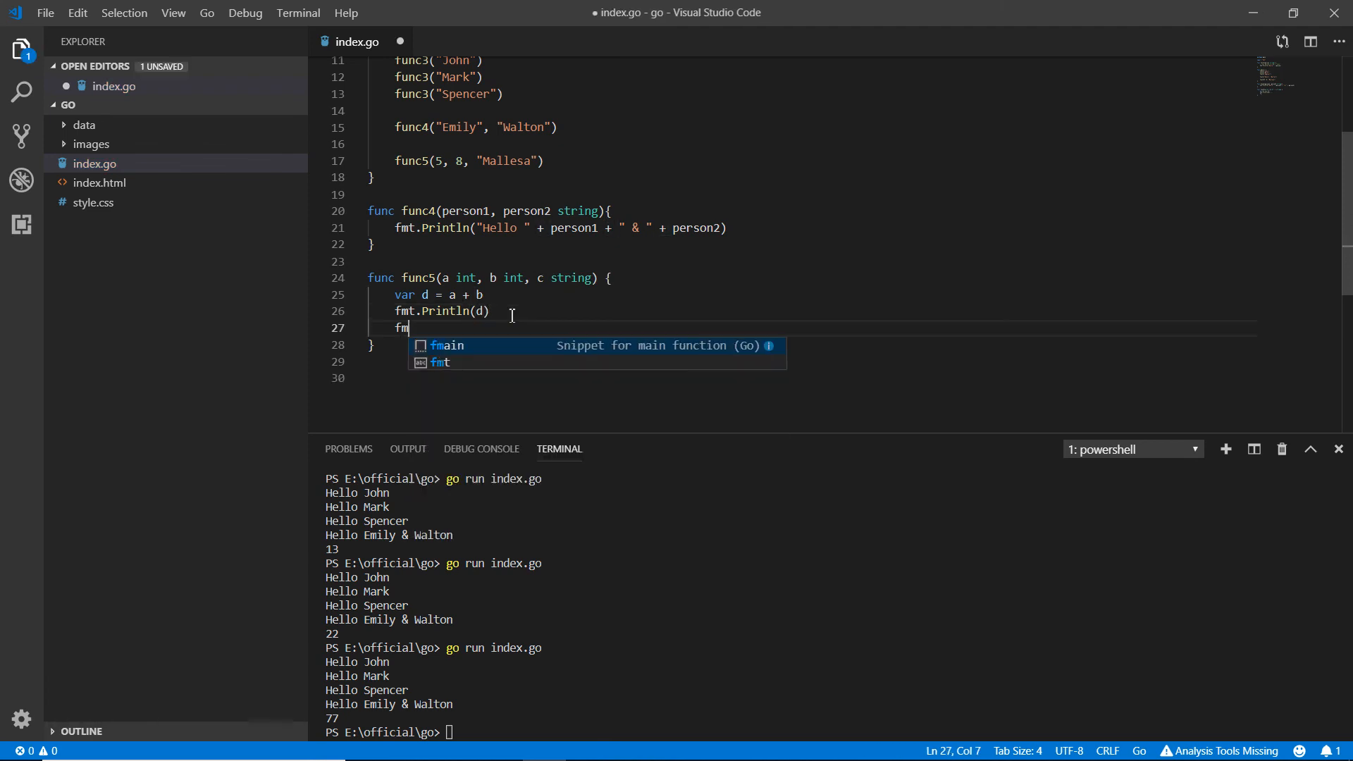
text(t.Println()
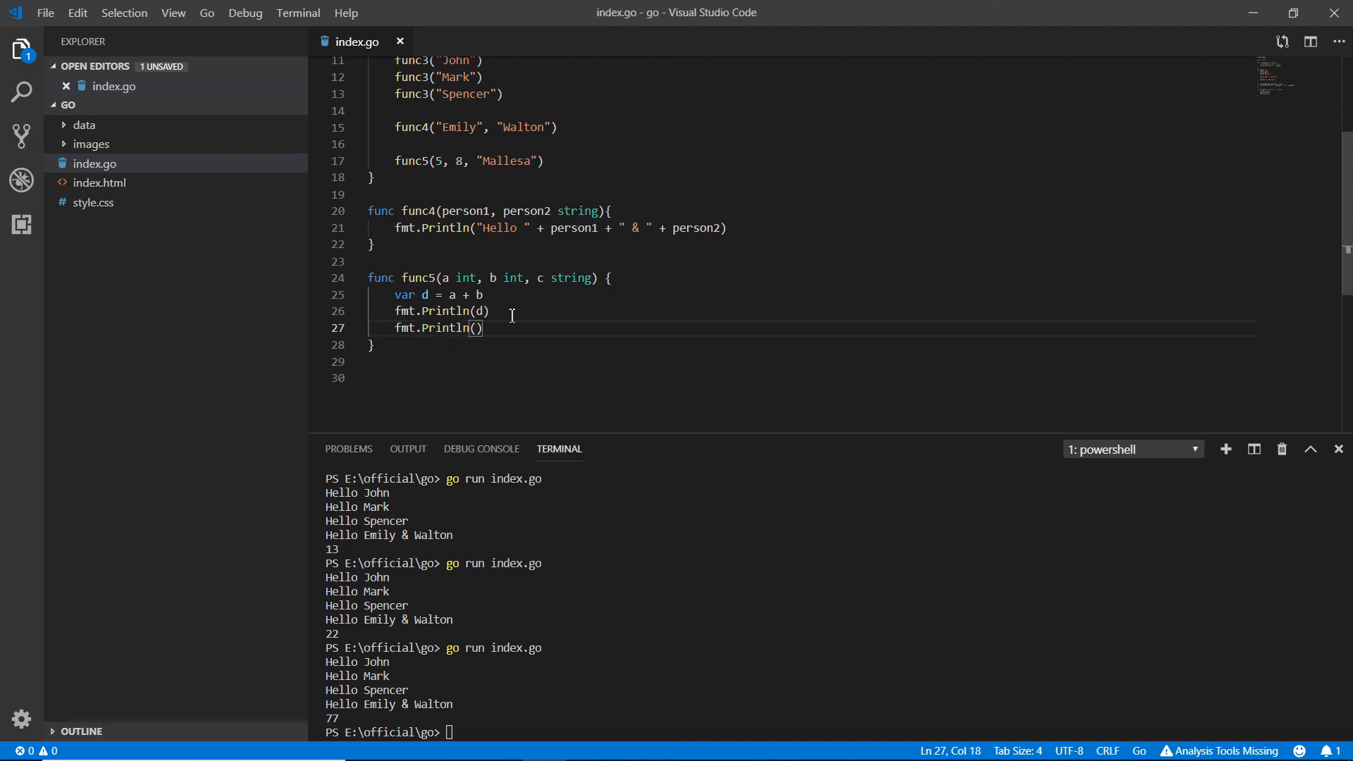
text(c)
click(830, 733)
text(go run index.go)
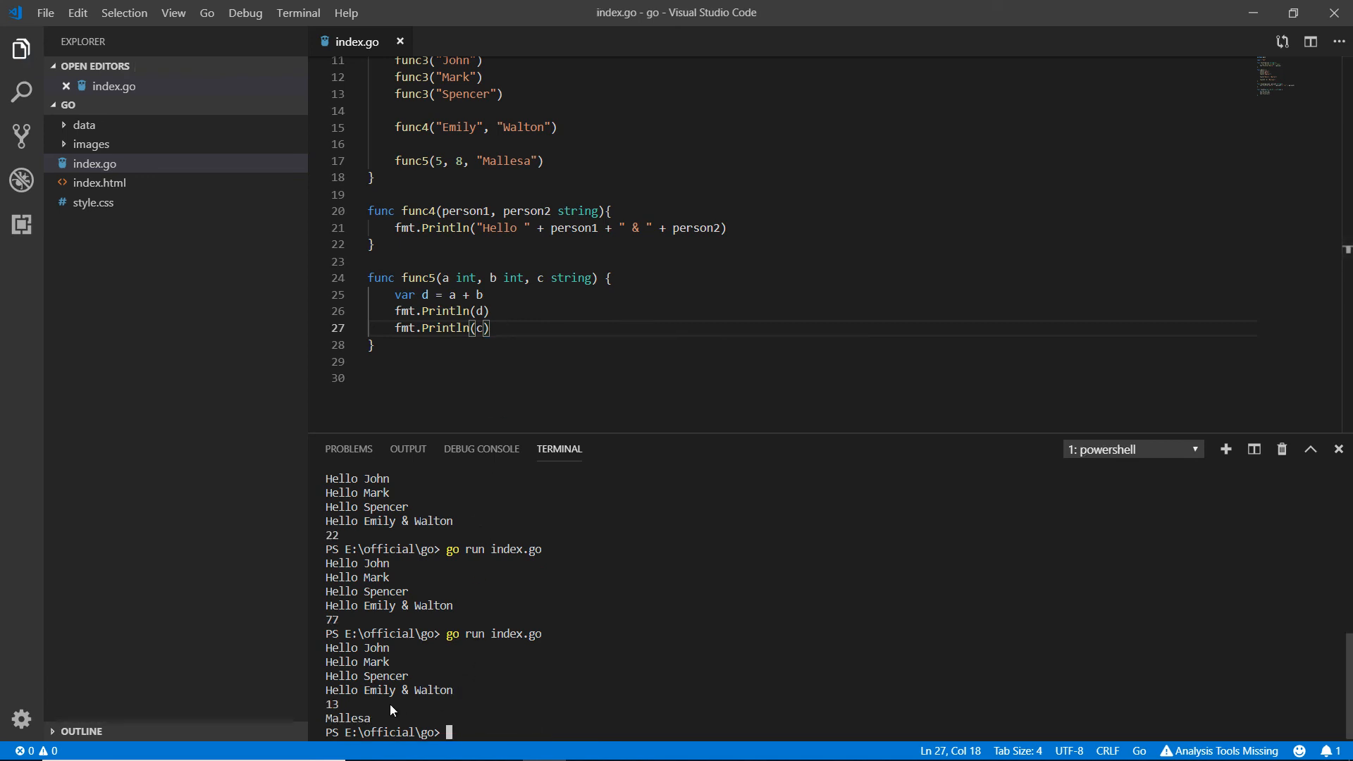
mouse_move(361, 710)
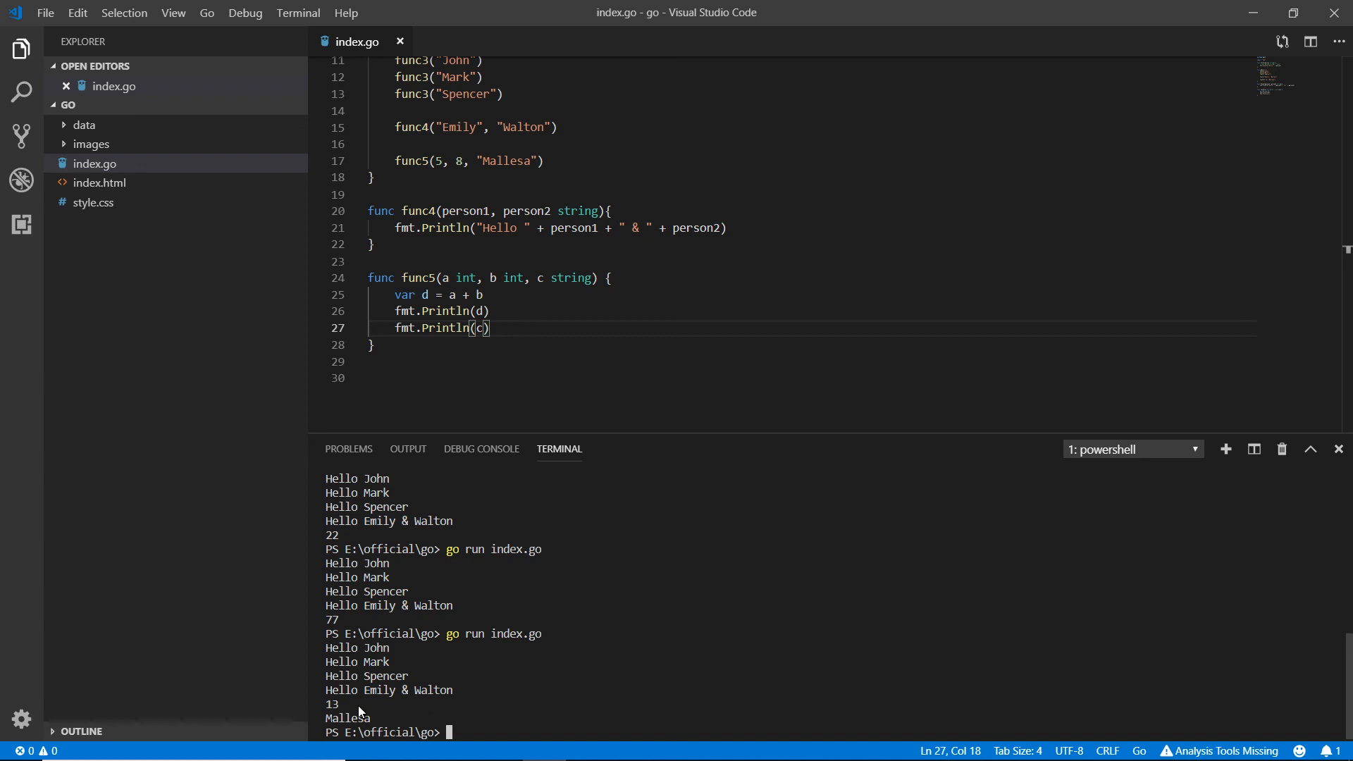
mouse_move(503, 462)
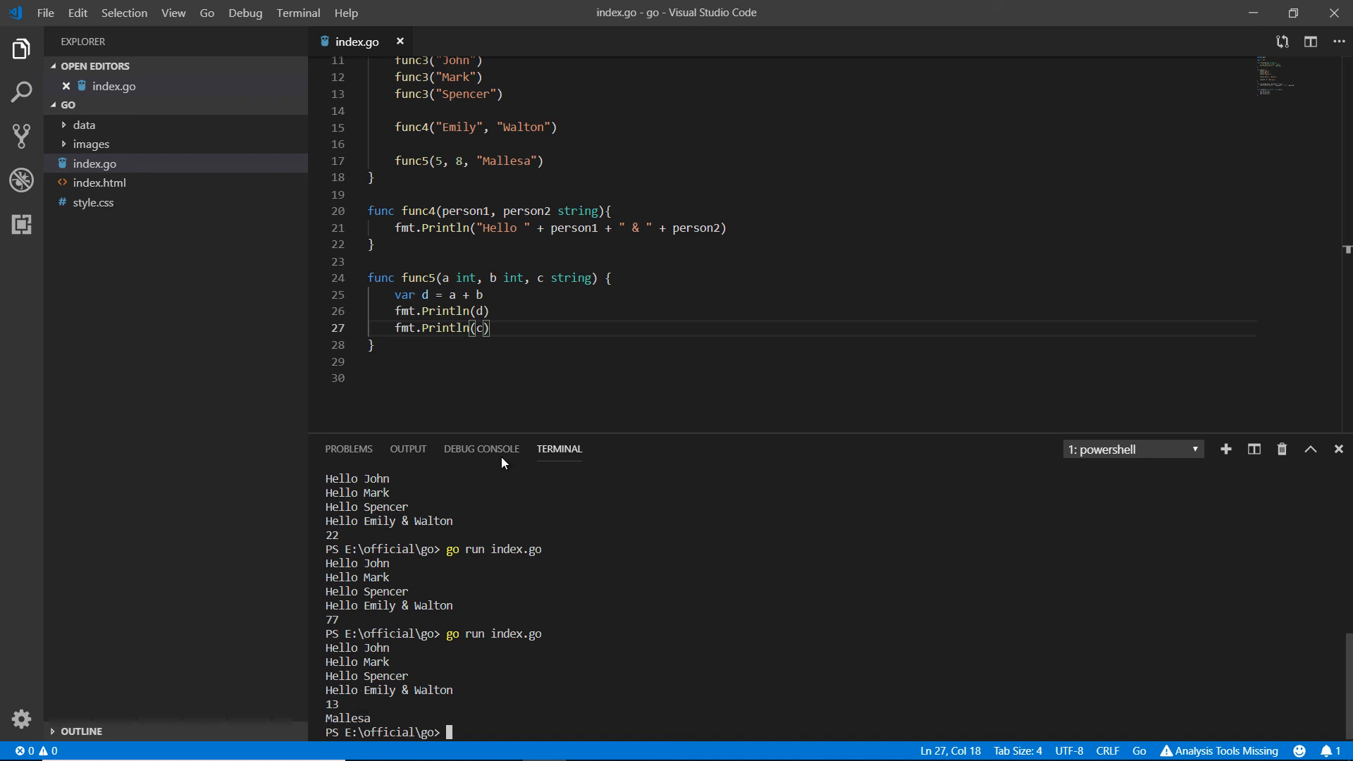
mouse_move(489, 311)
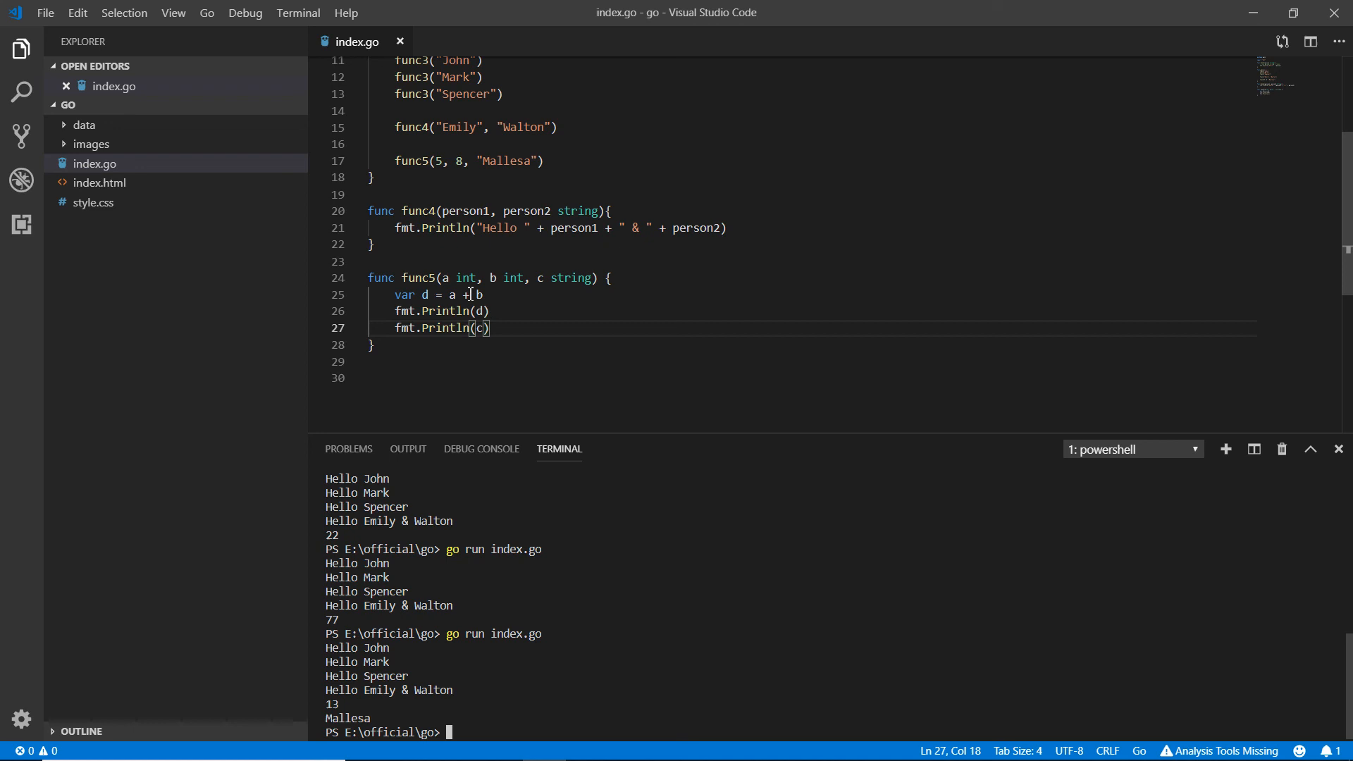
click(465, 295)
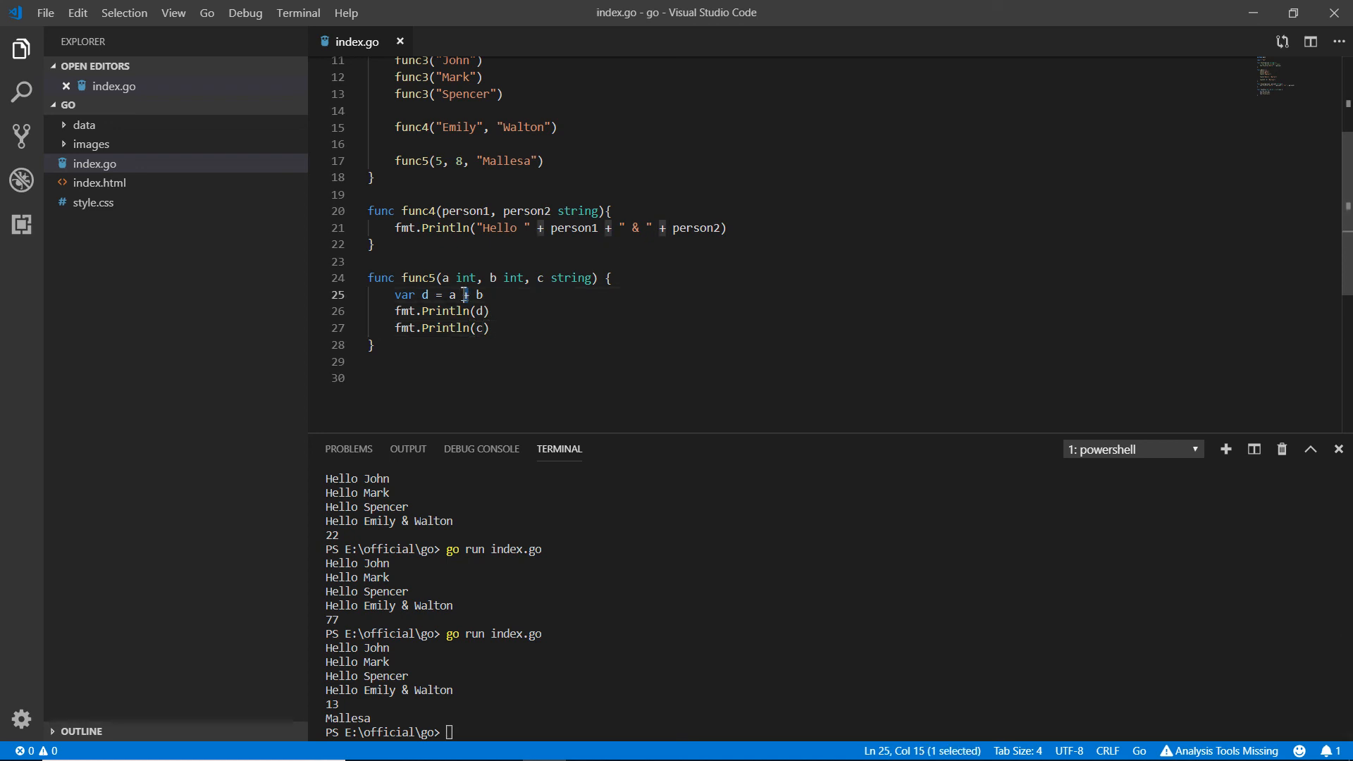